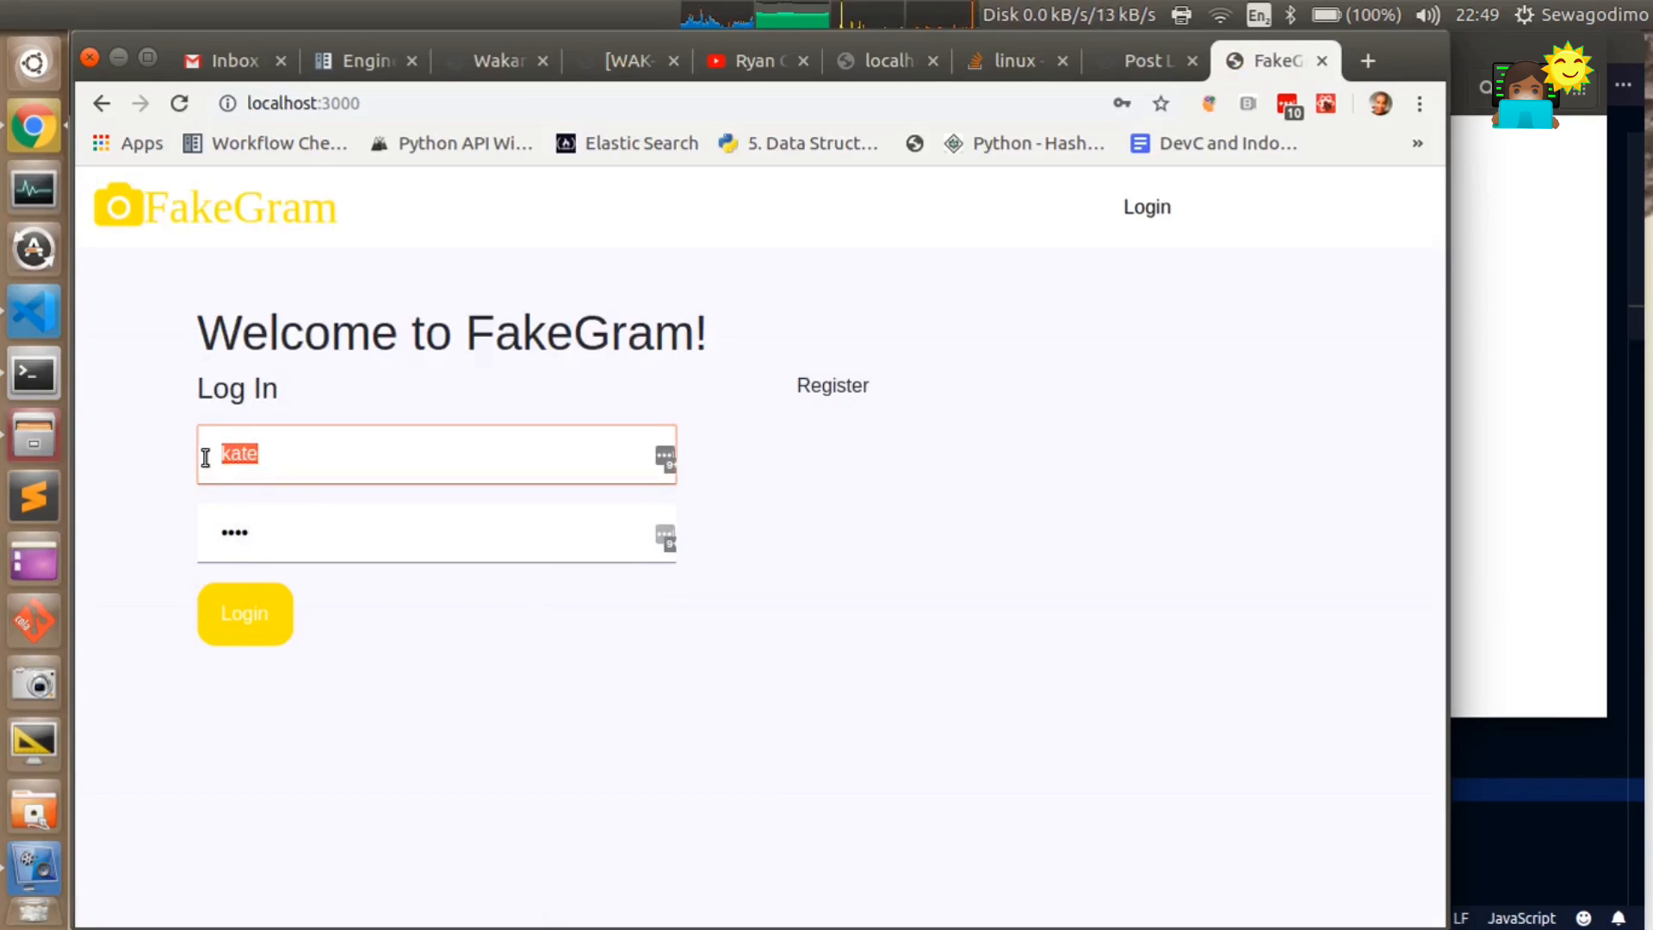
- Log in to FakeGram as megan using the saved autofill account
text(magen)
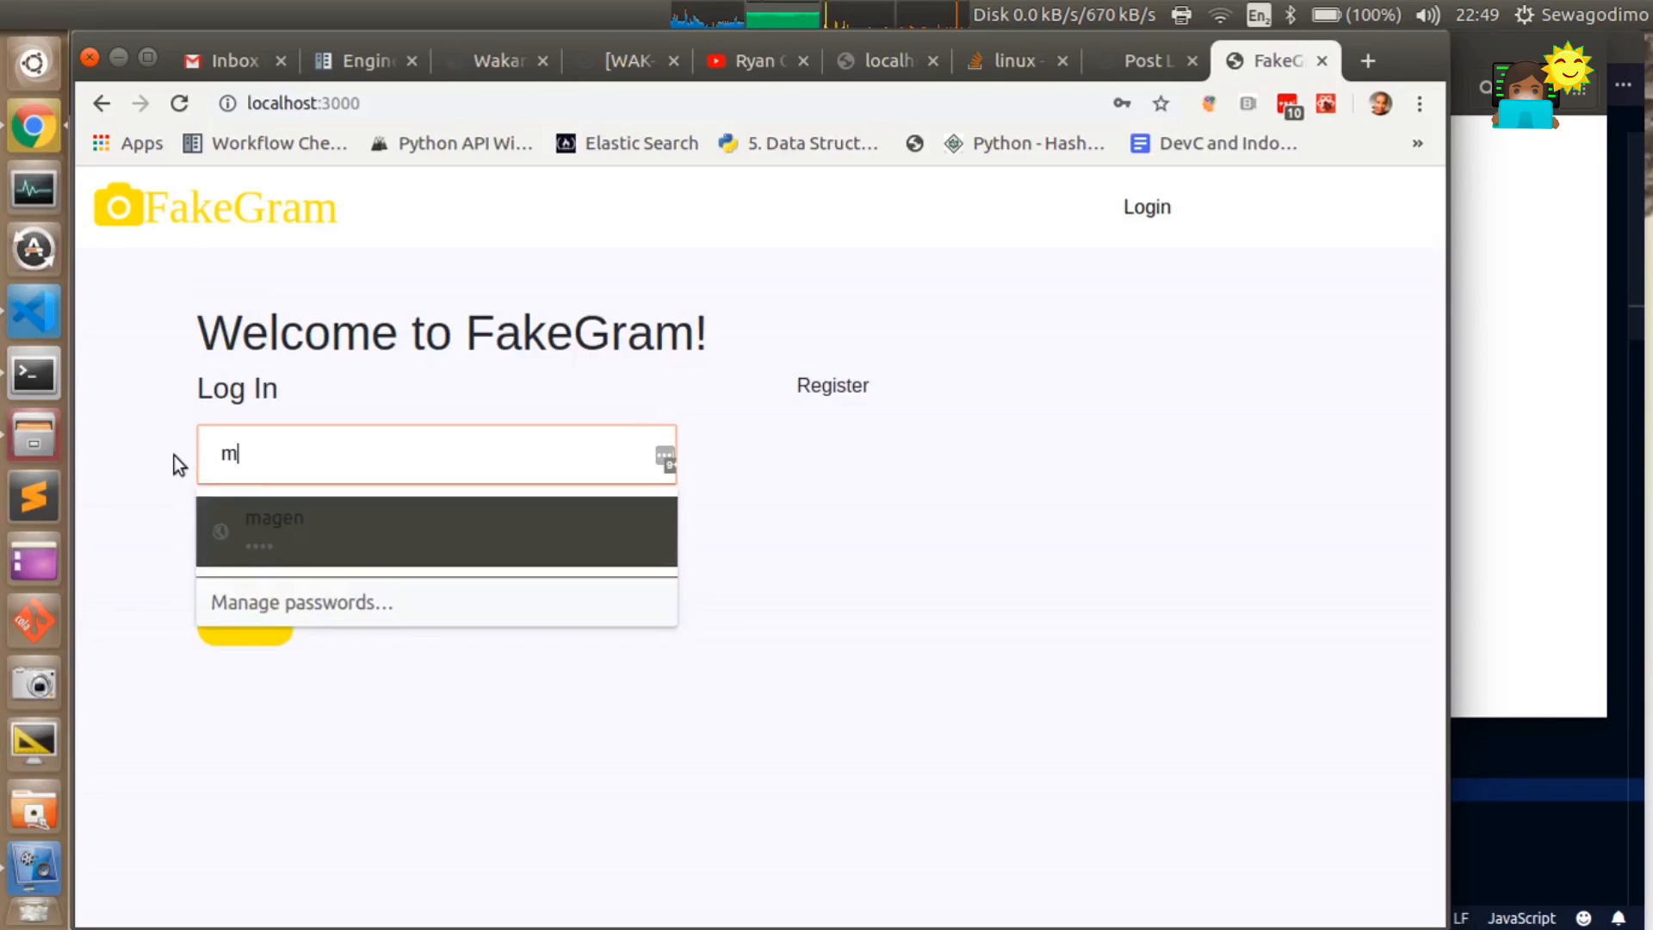
click(436, 530)
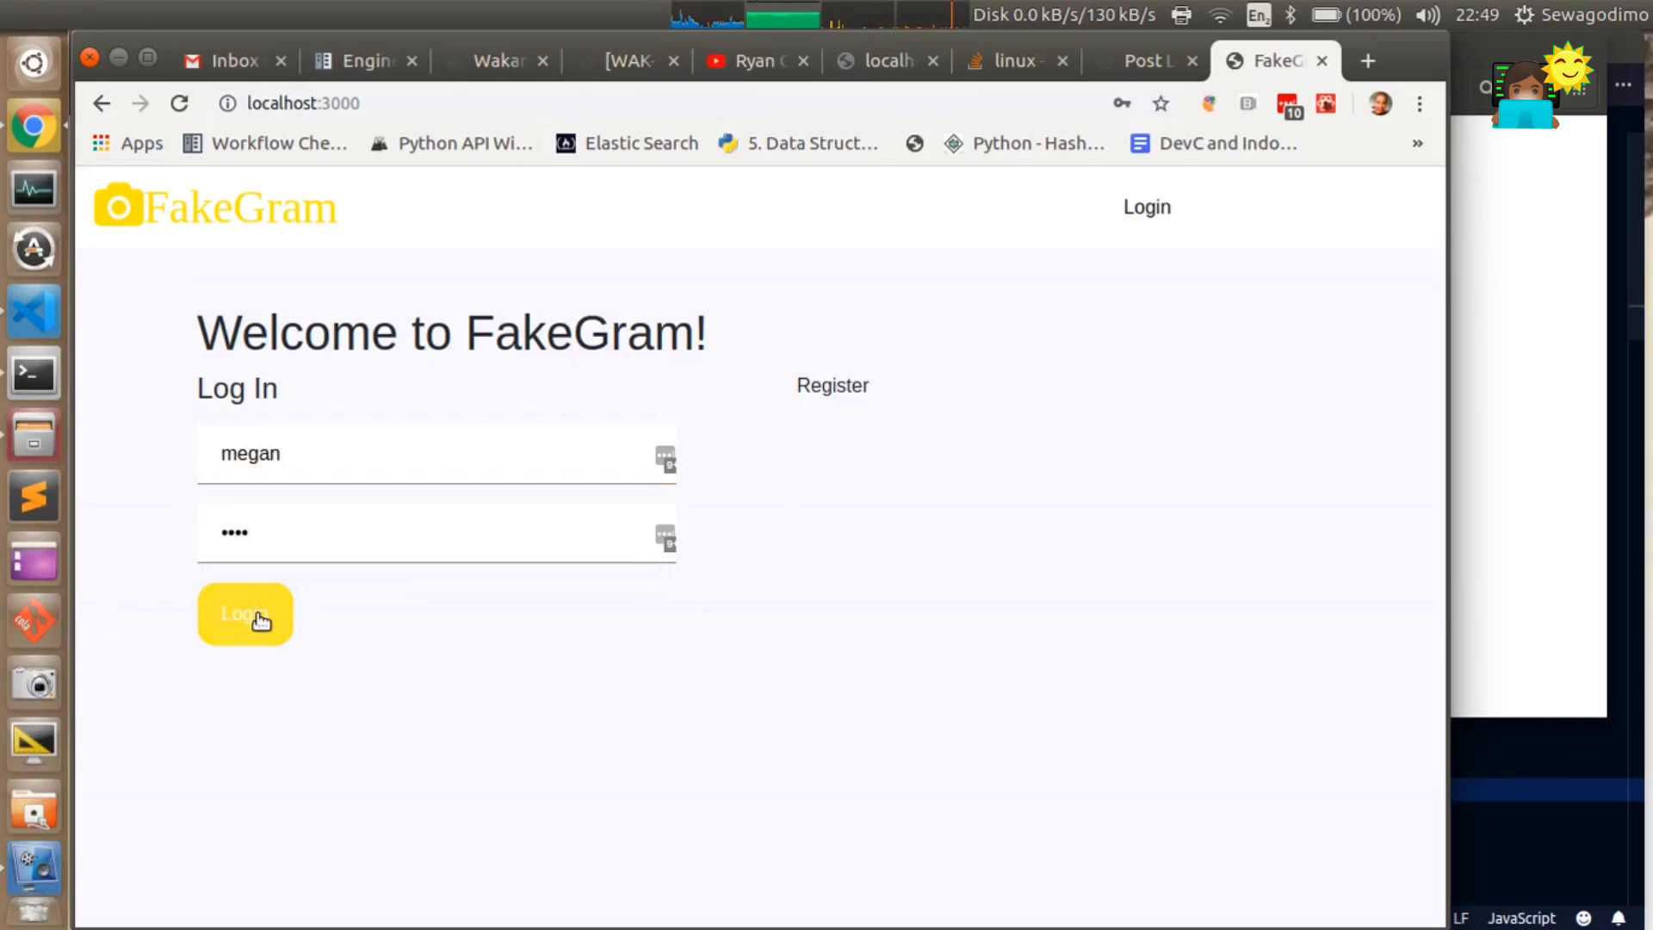
click(244, 615)
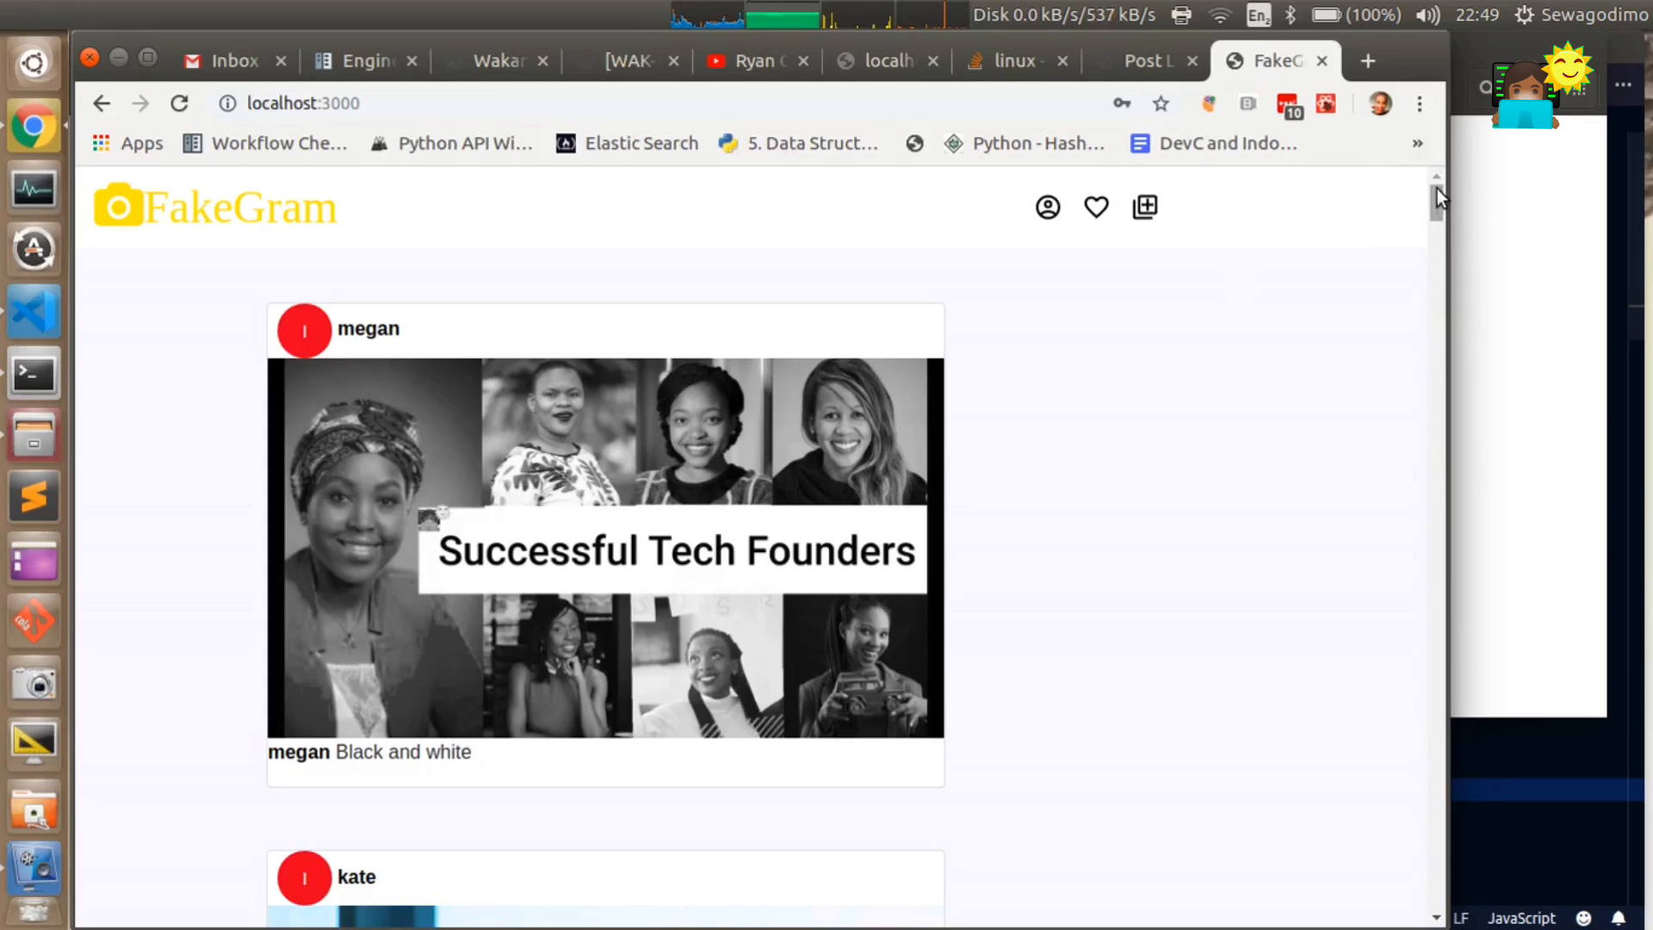
scroll(down, 3)
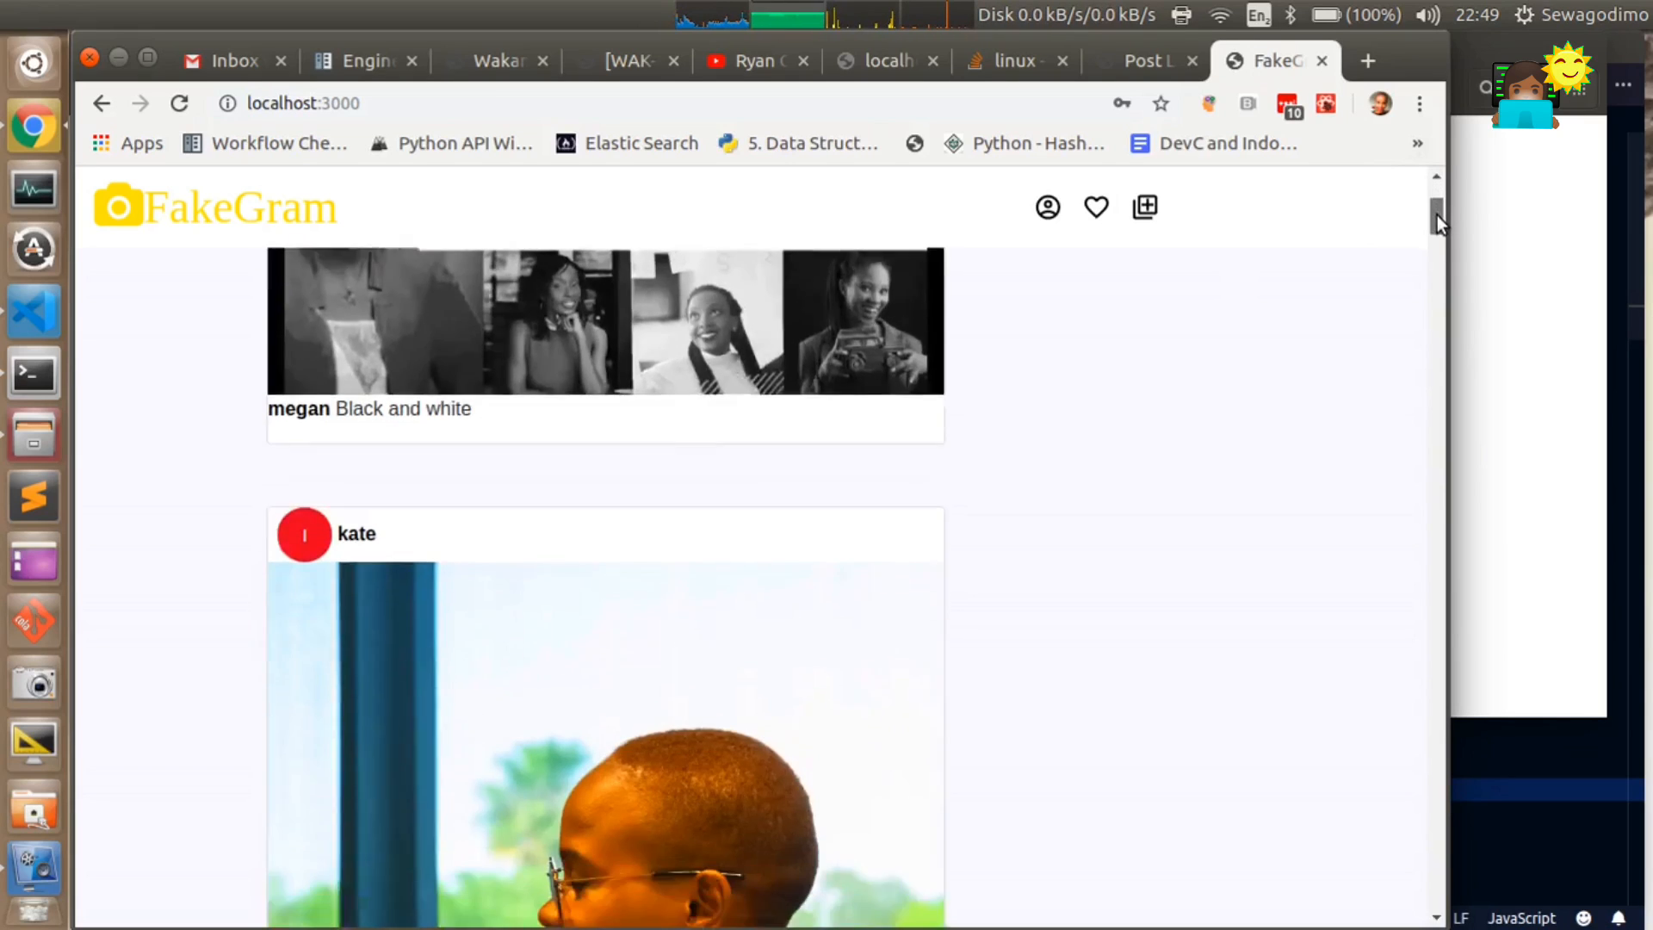
scroll(down, 3)
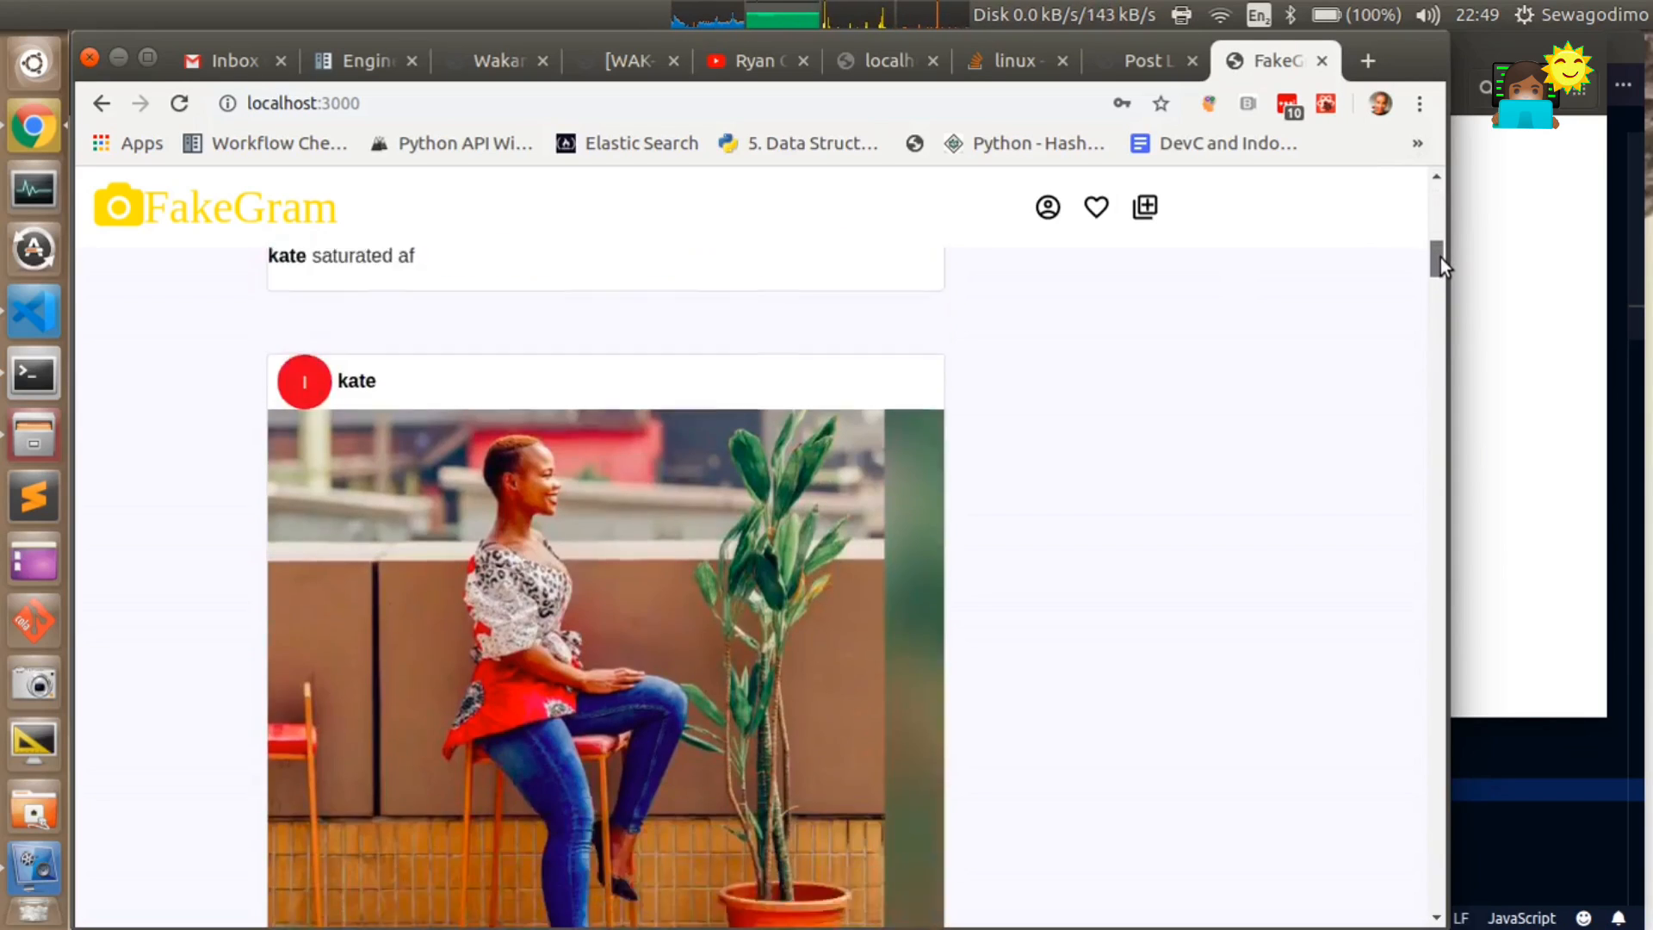
scroll(up, 3)
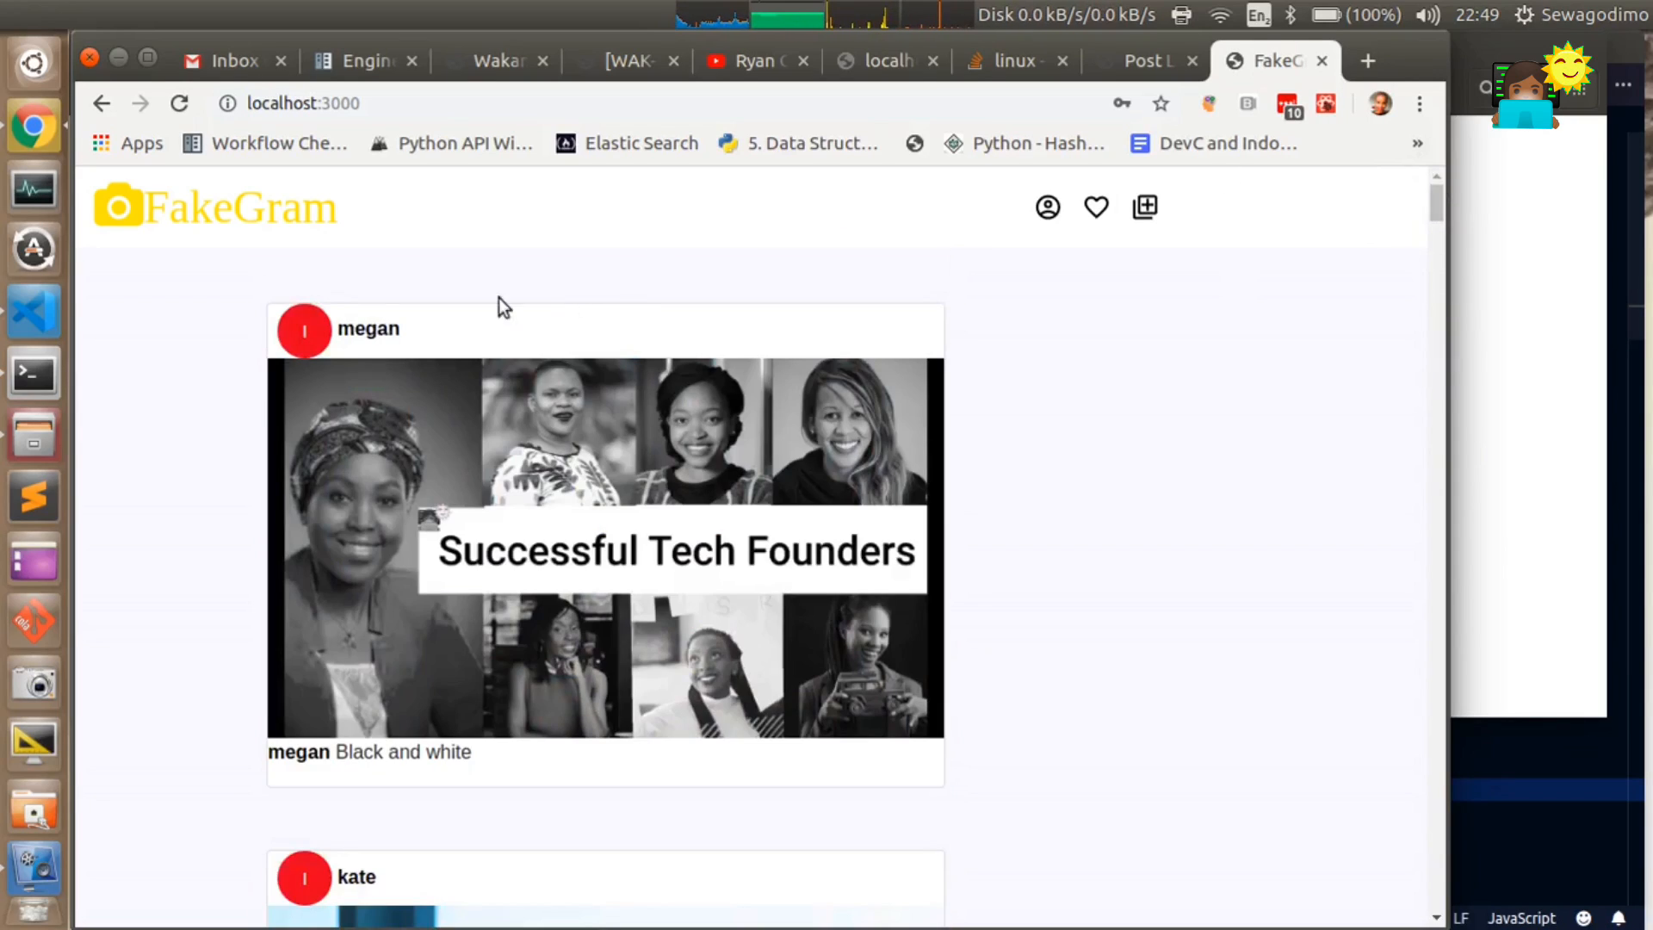
click(367, 328)
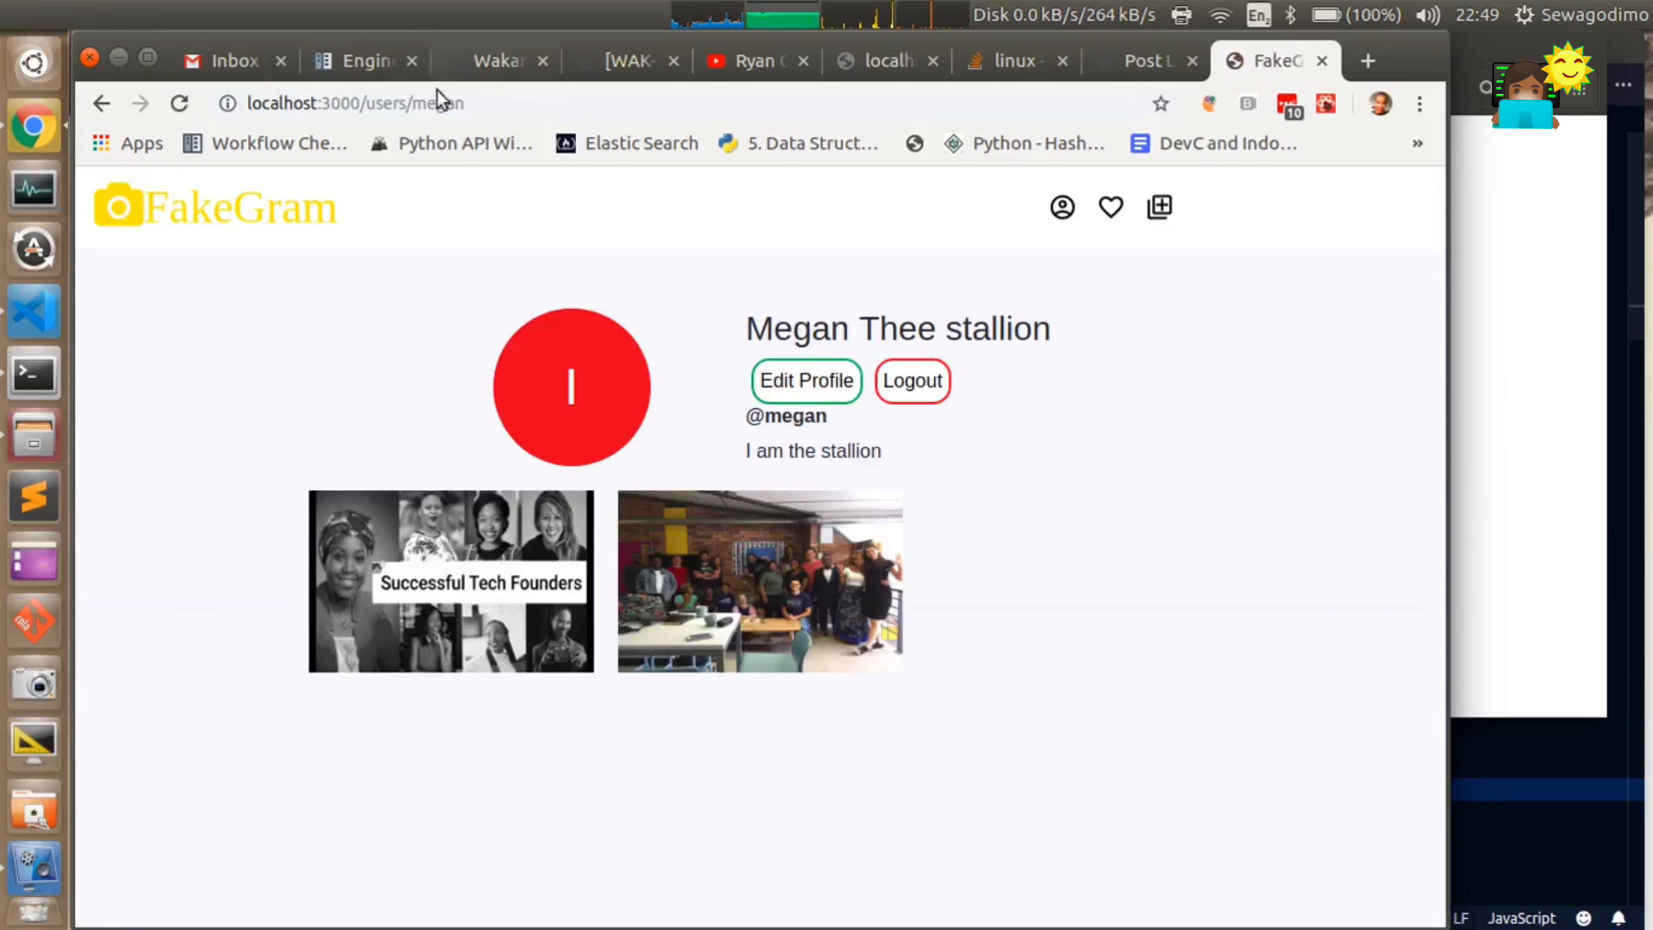
mouse_move(806, 381)
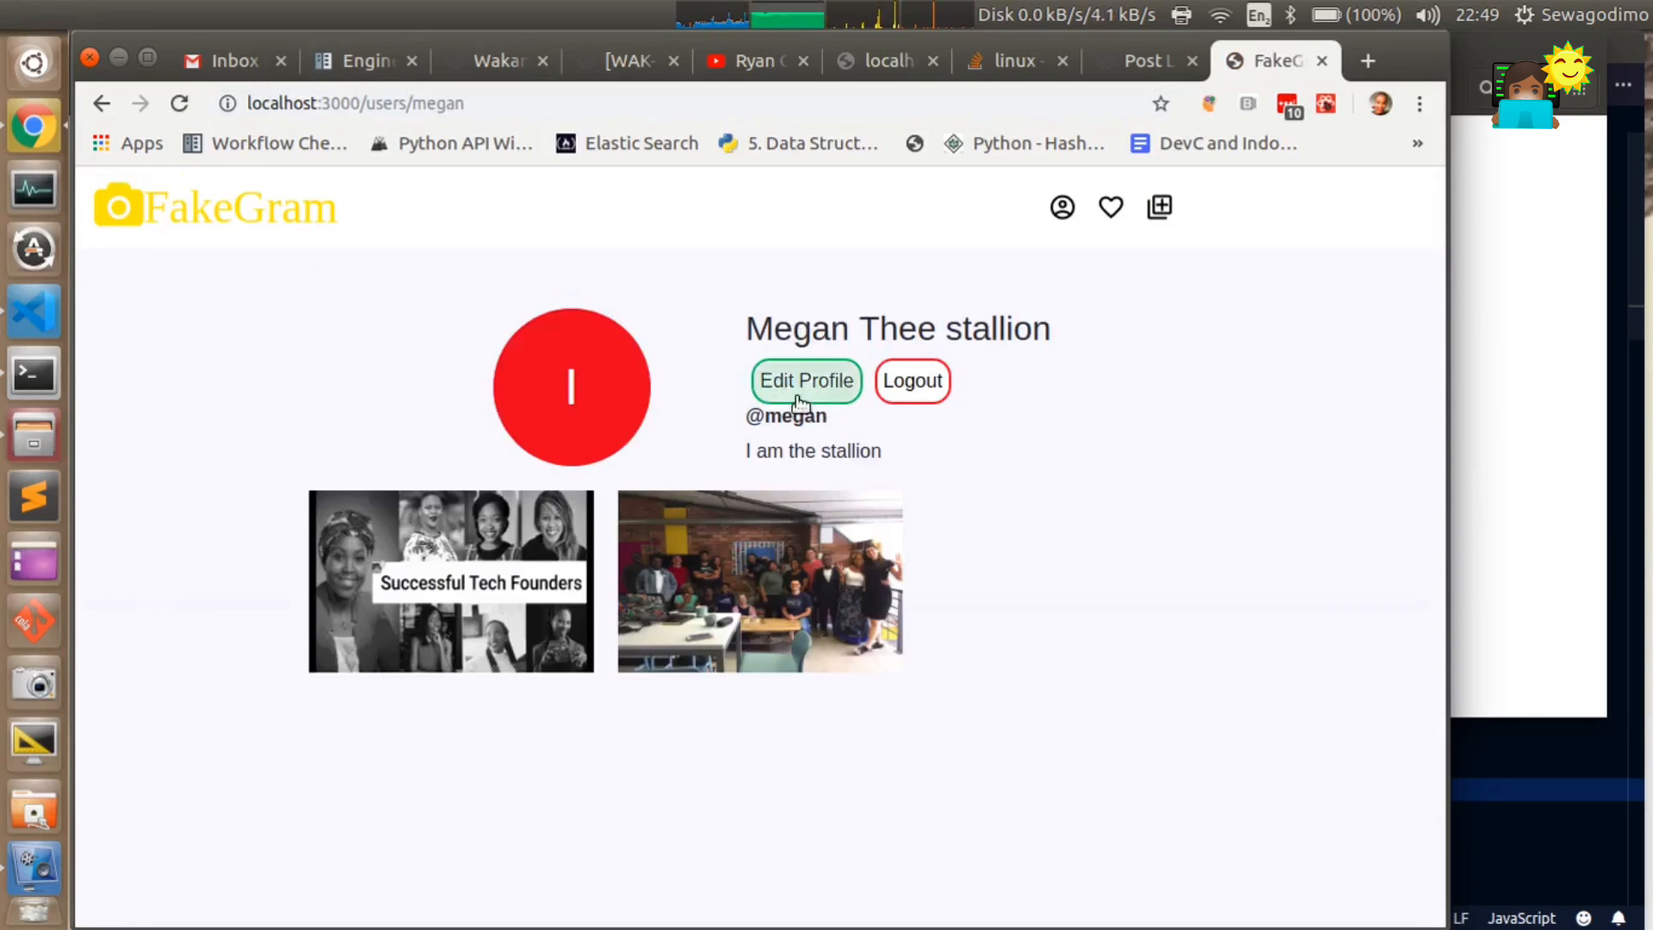
mouse_move(912, 381)
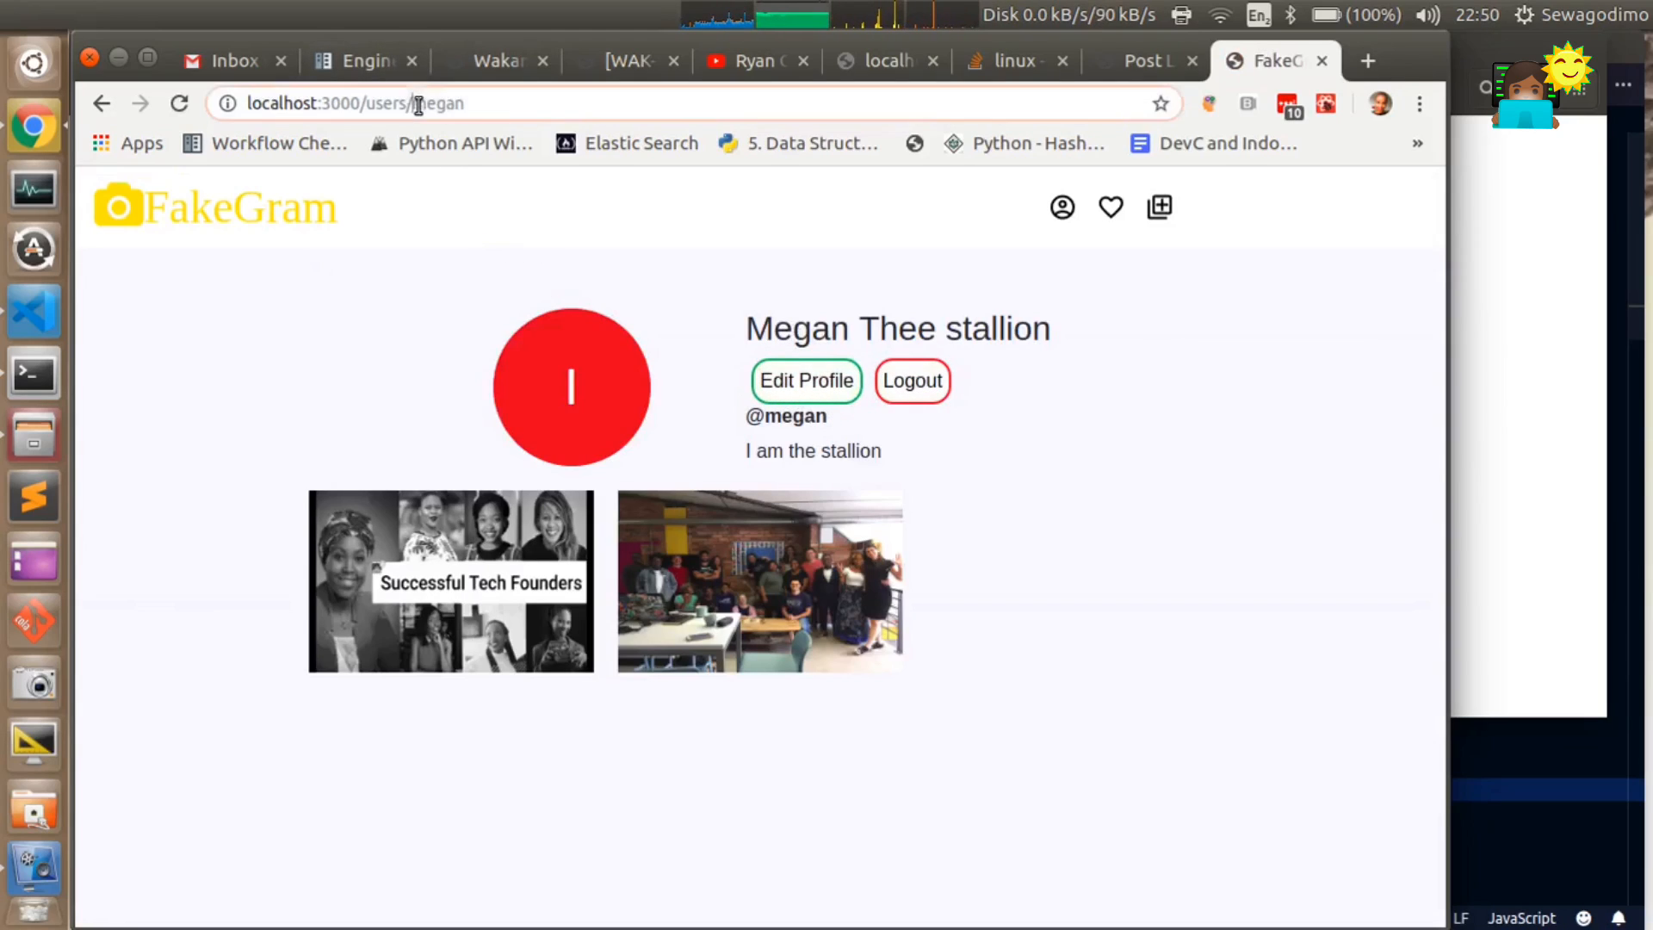
double_click(437, 103)
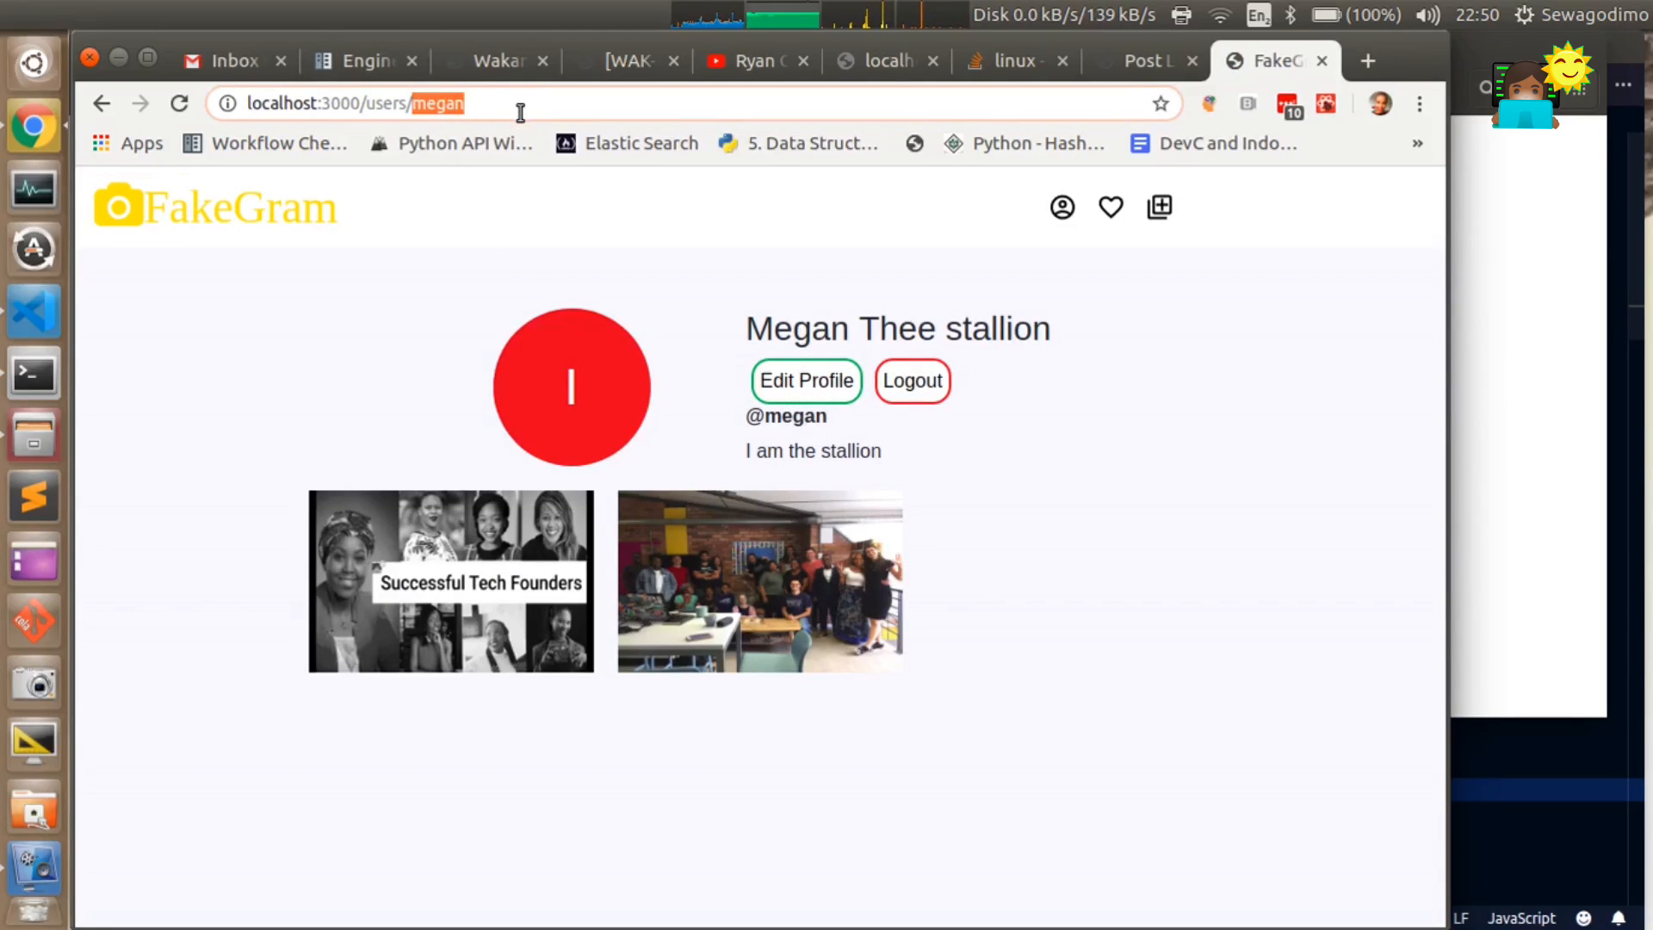
text(sewa)
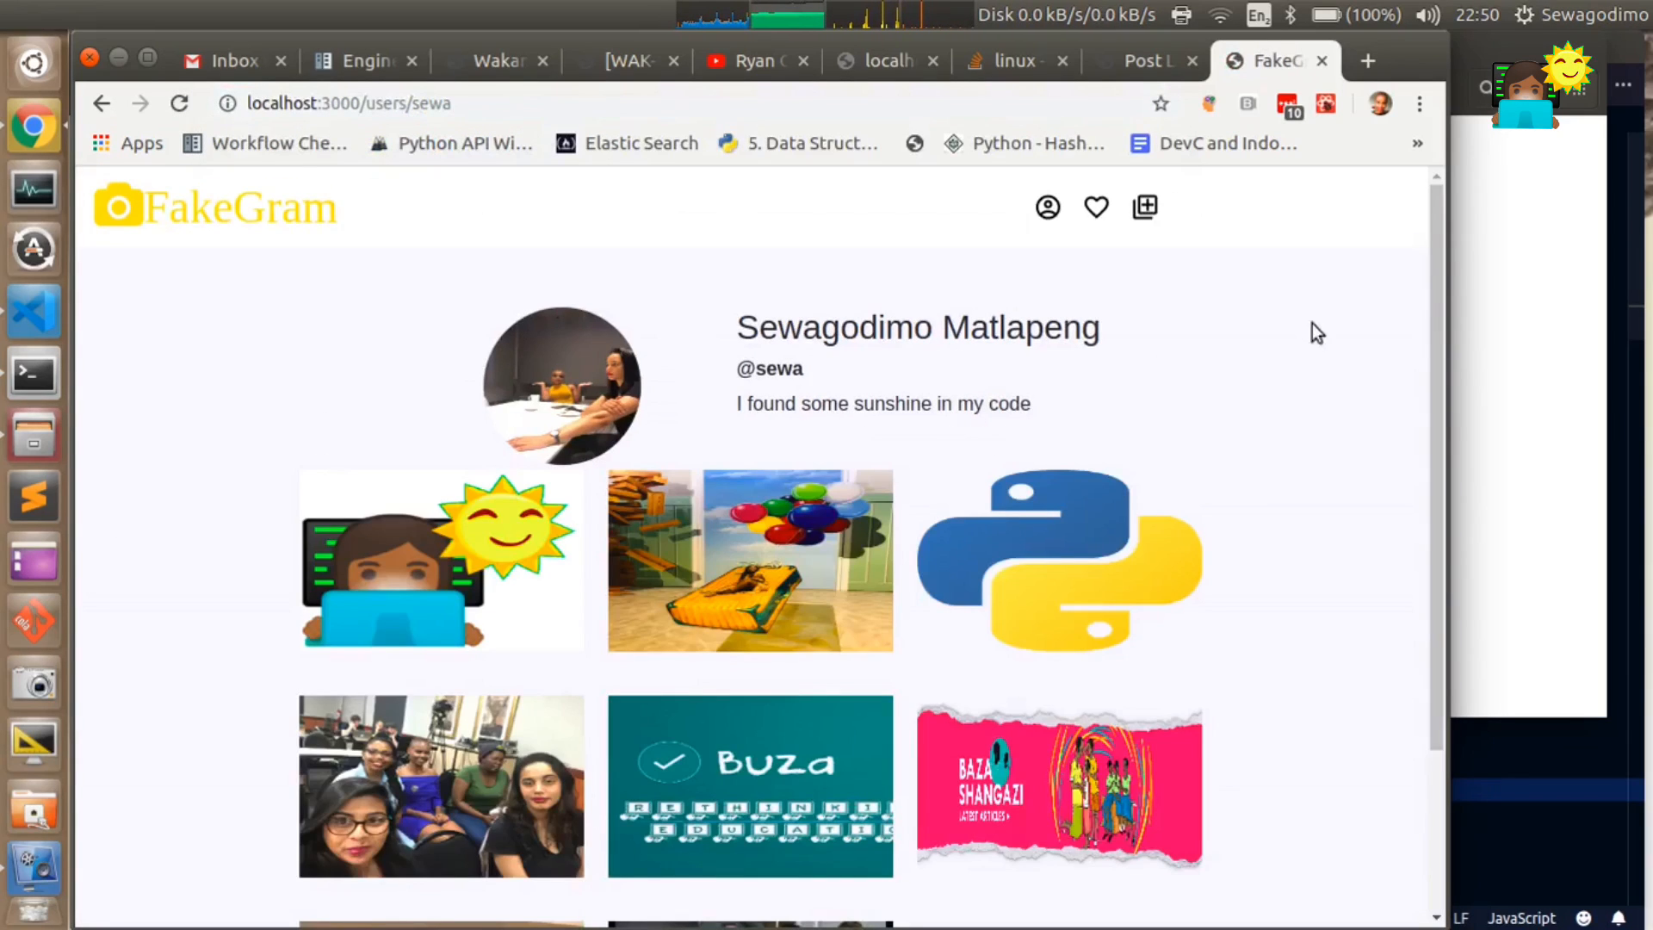
scroll(down, 3)
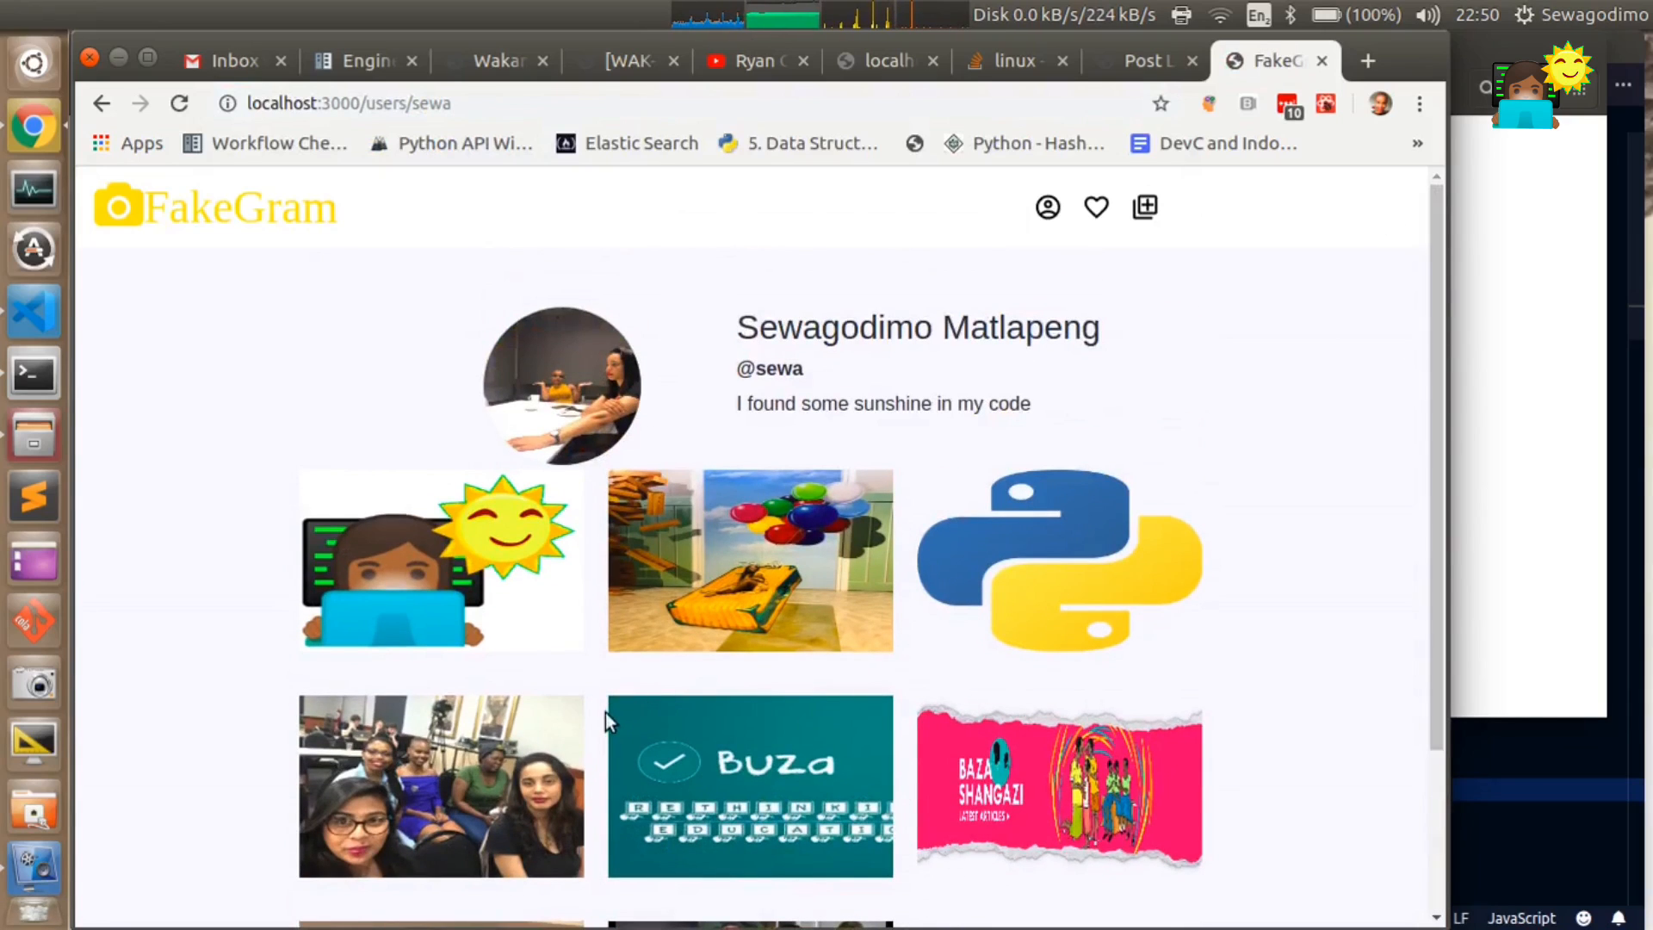
mouse_move(795, 343)
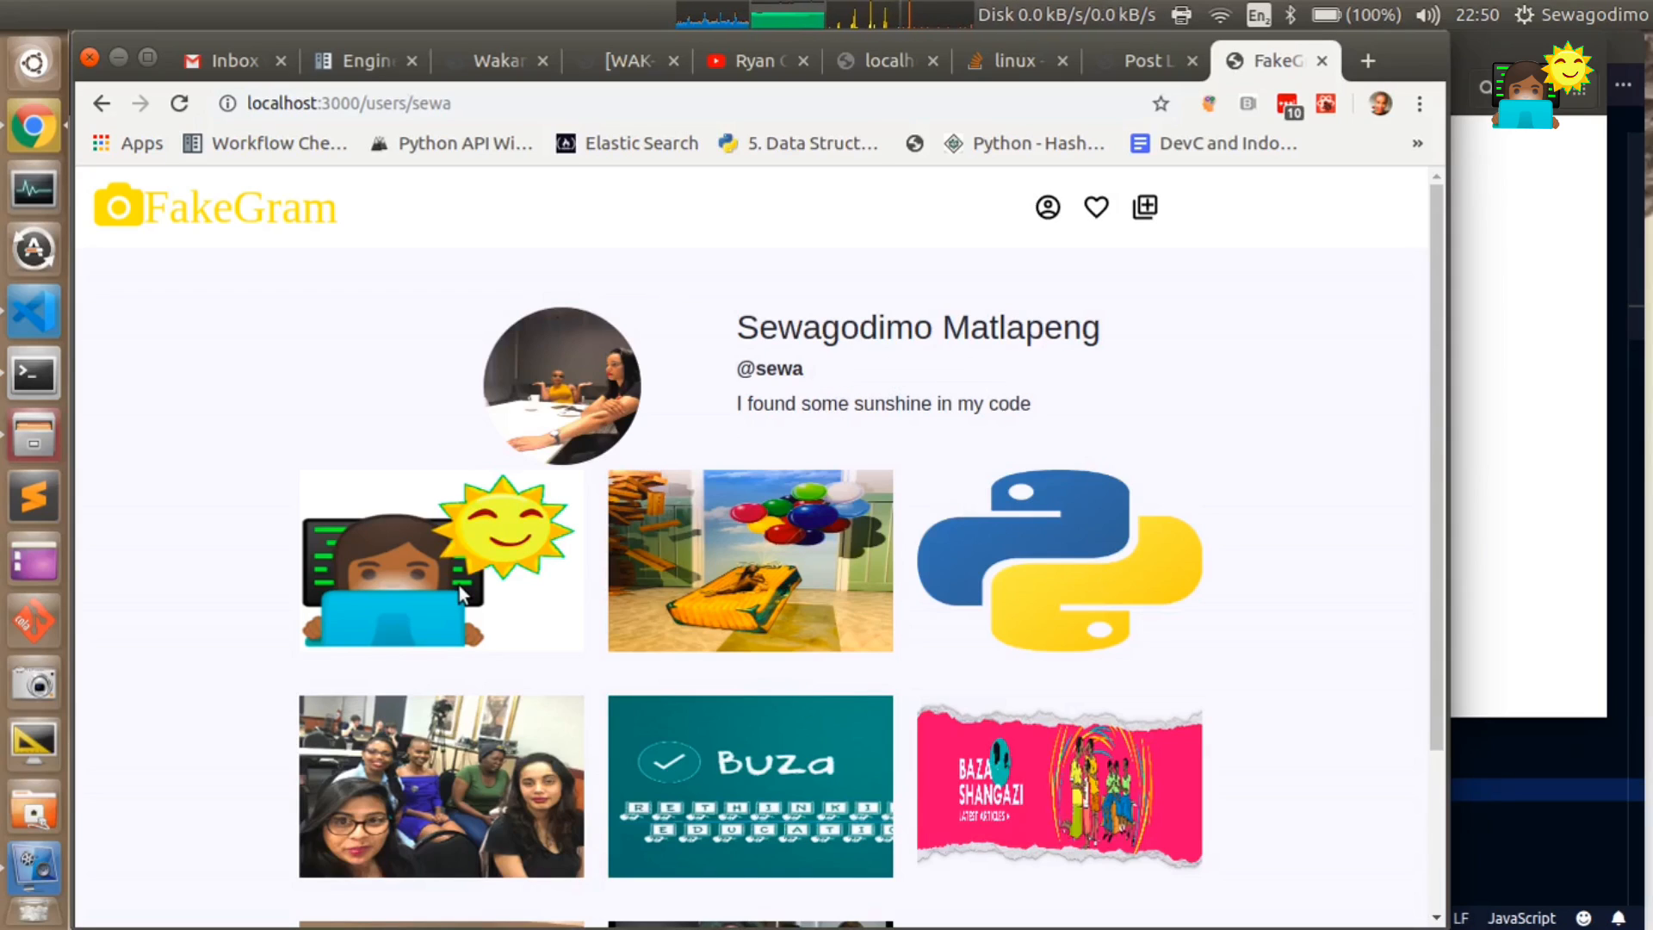
click(441, 560)
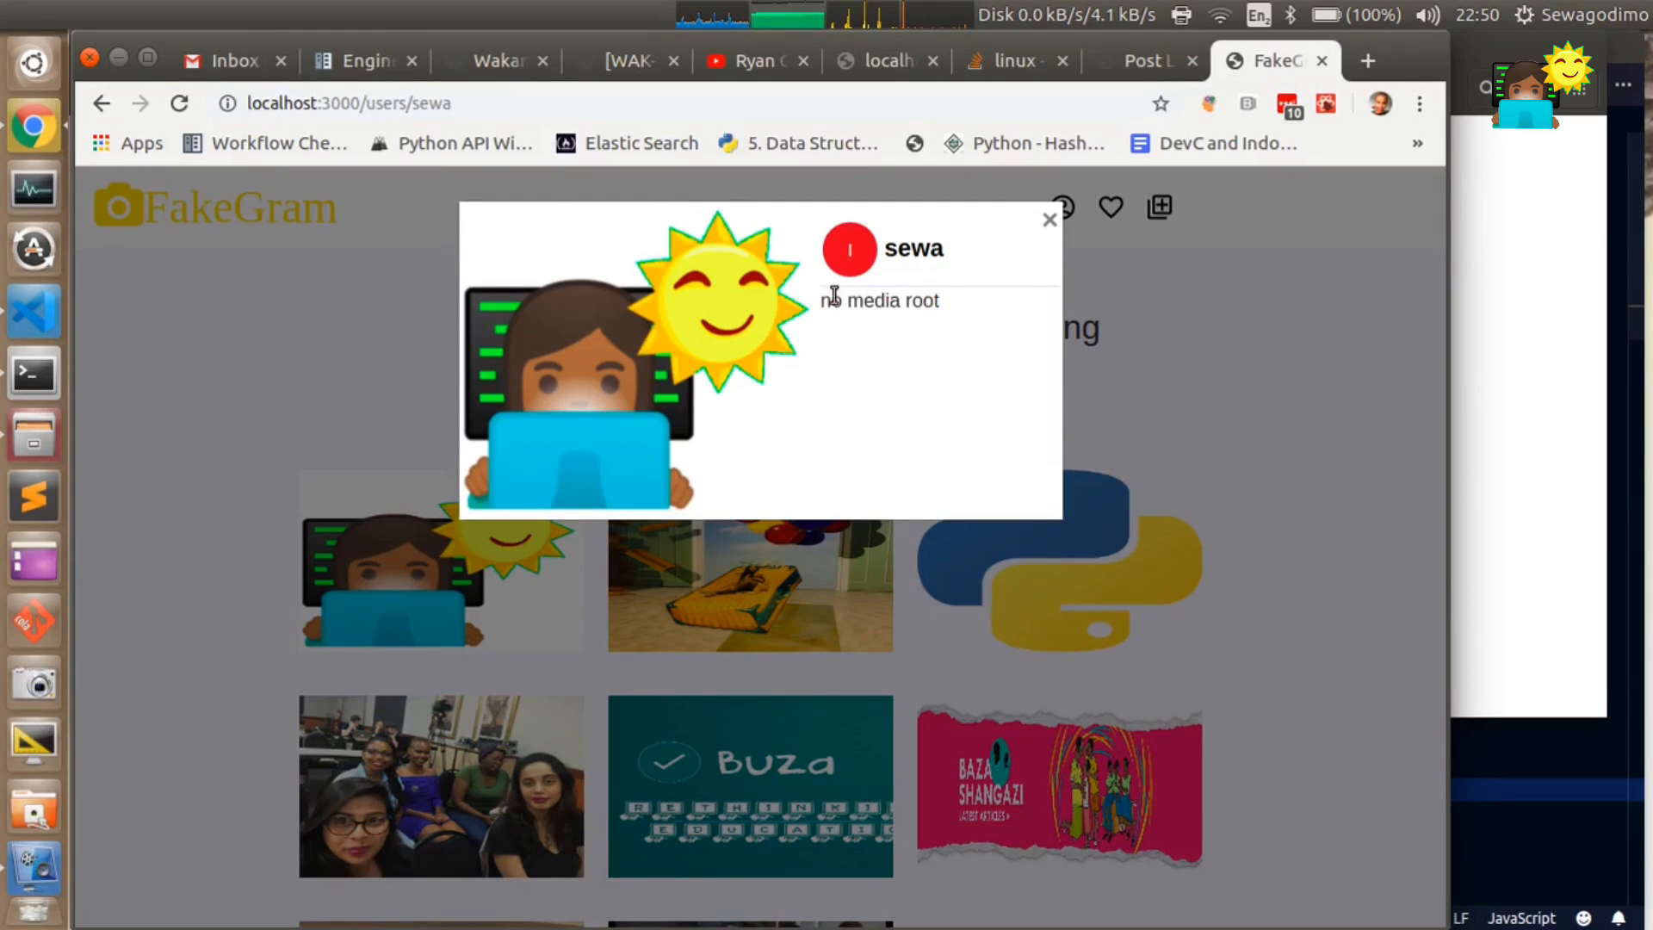
double_click(880, 300)
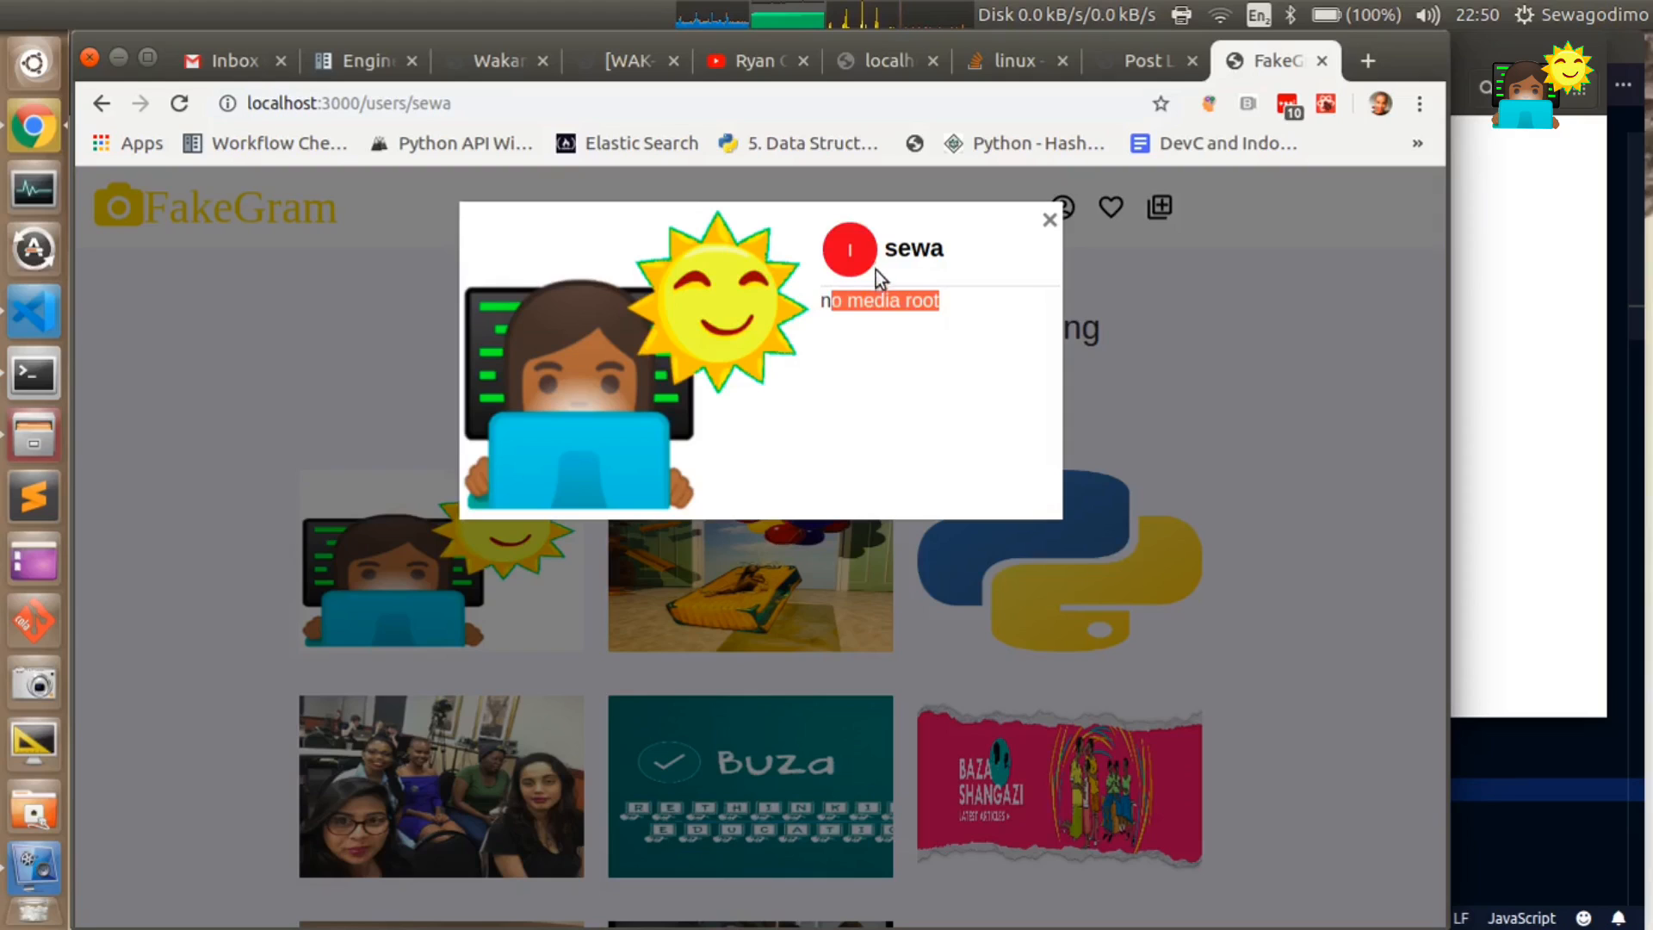
click(1047, 219)
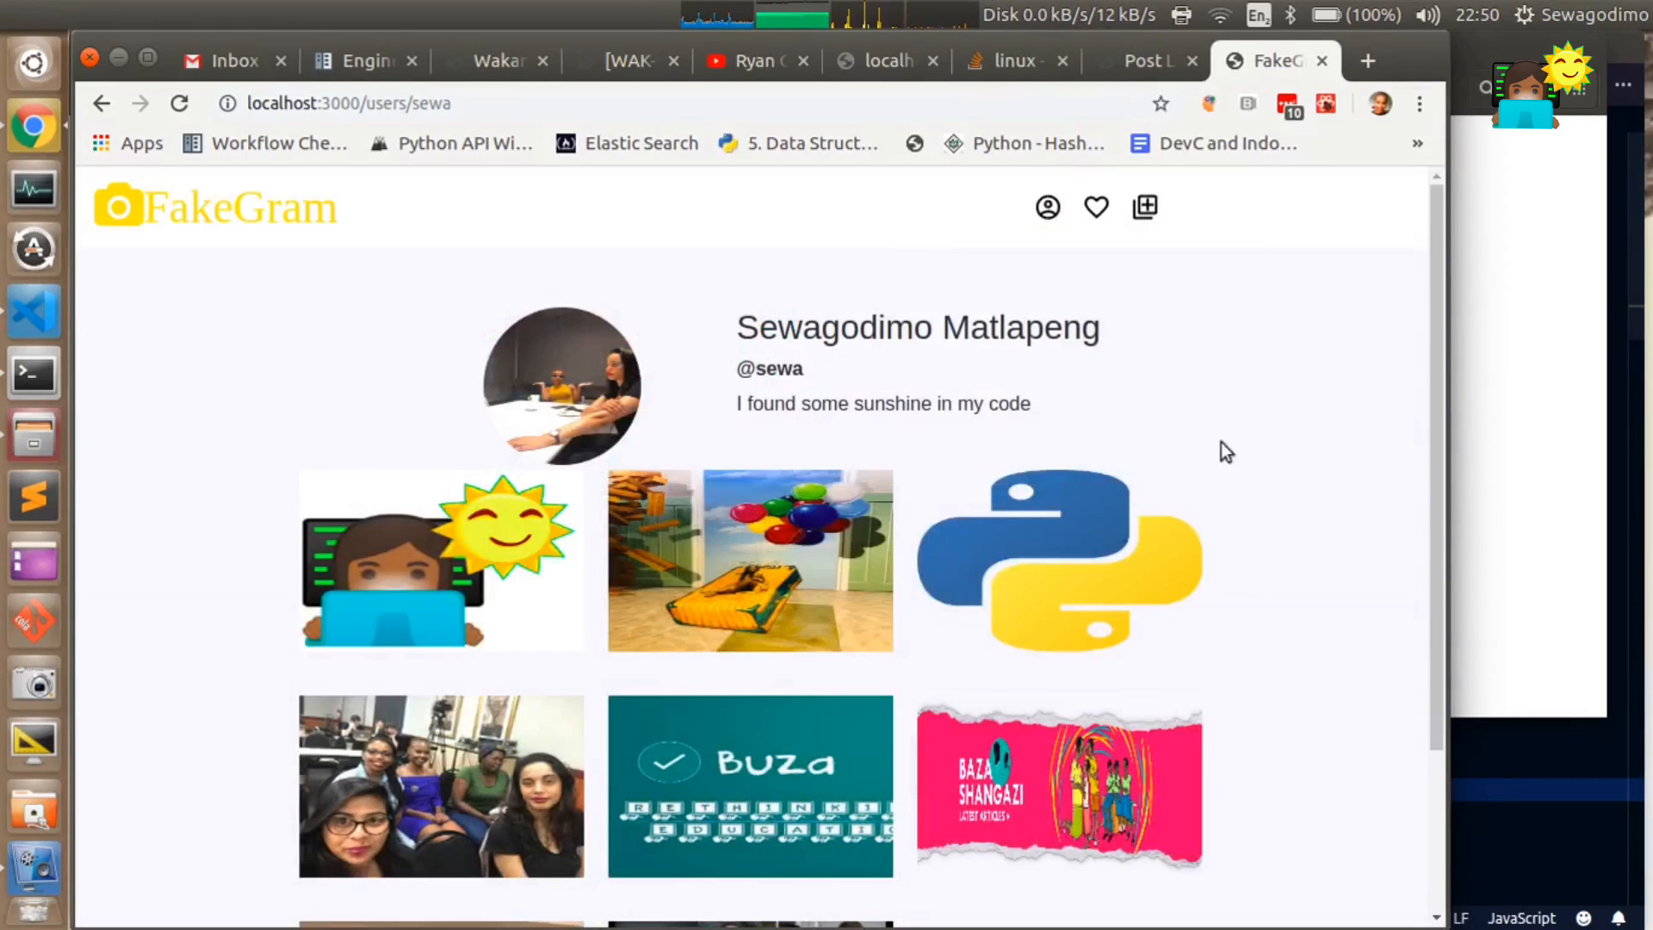
mouse_move(873, 360)
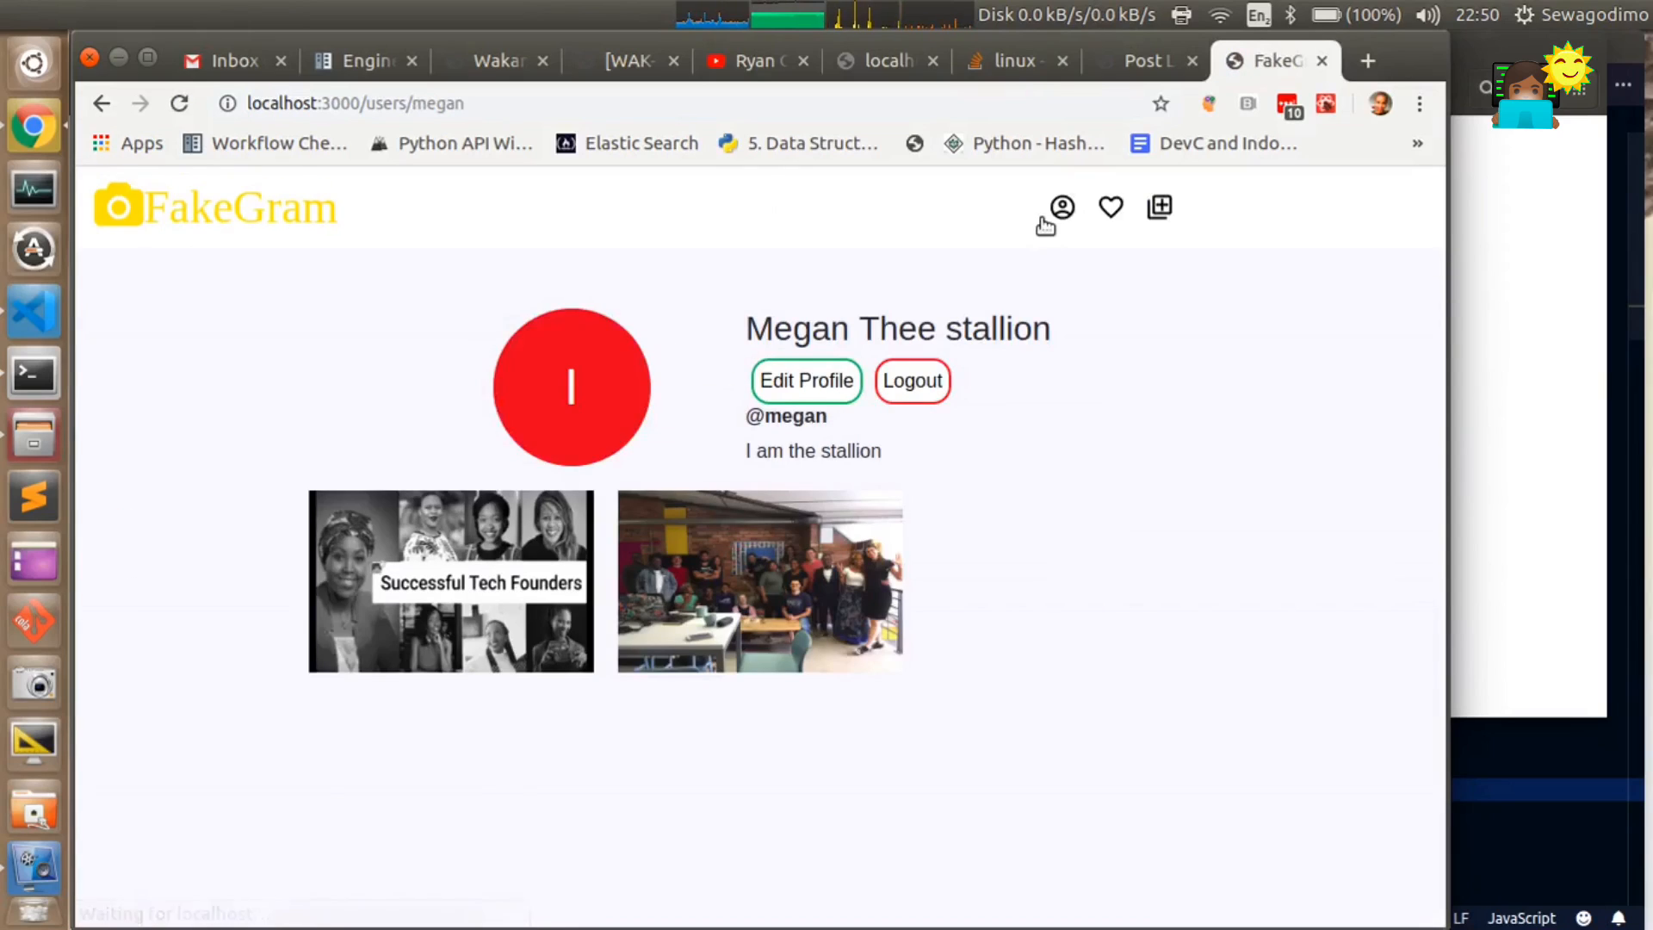
- Return to megan's profile and start a new post from the upload icon
click(911, 380)
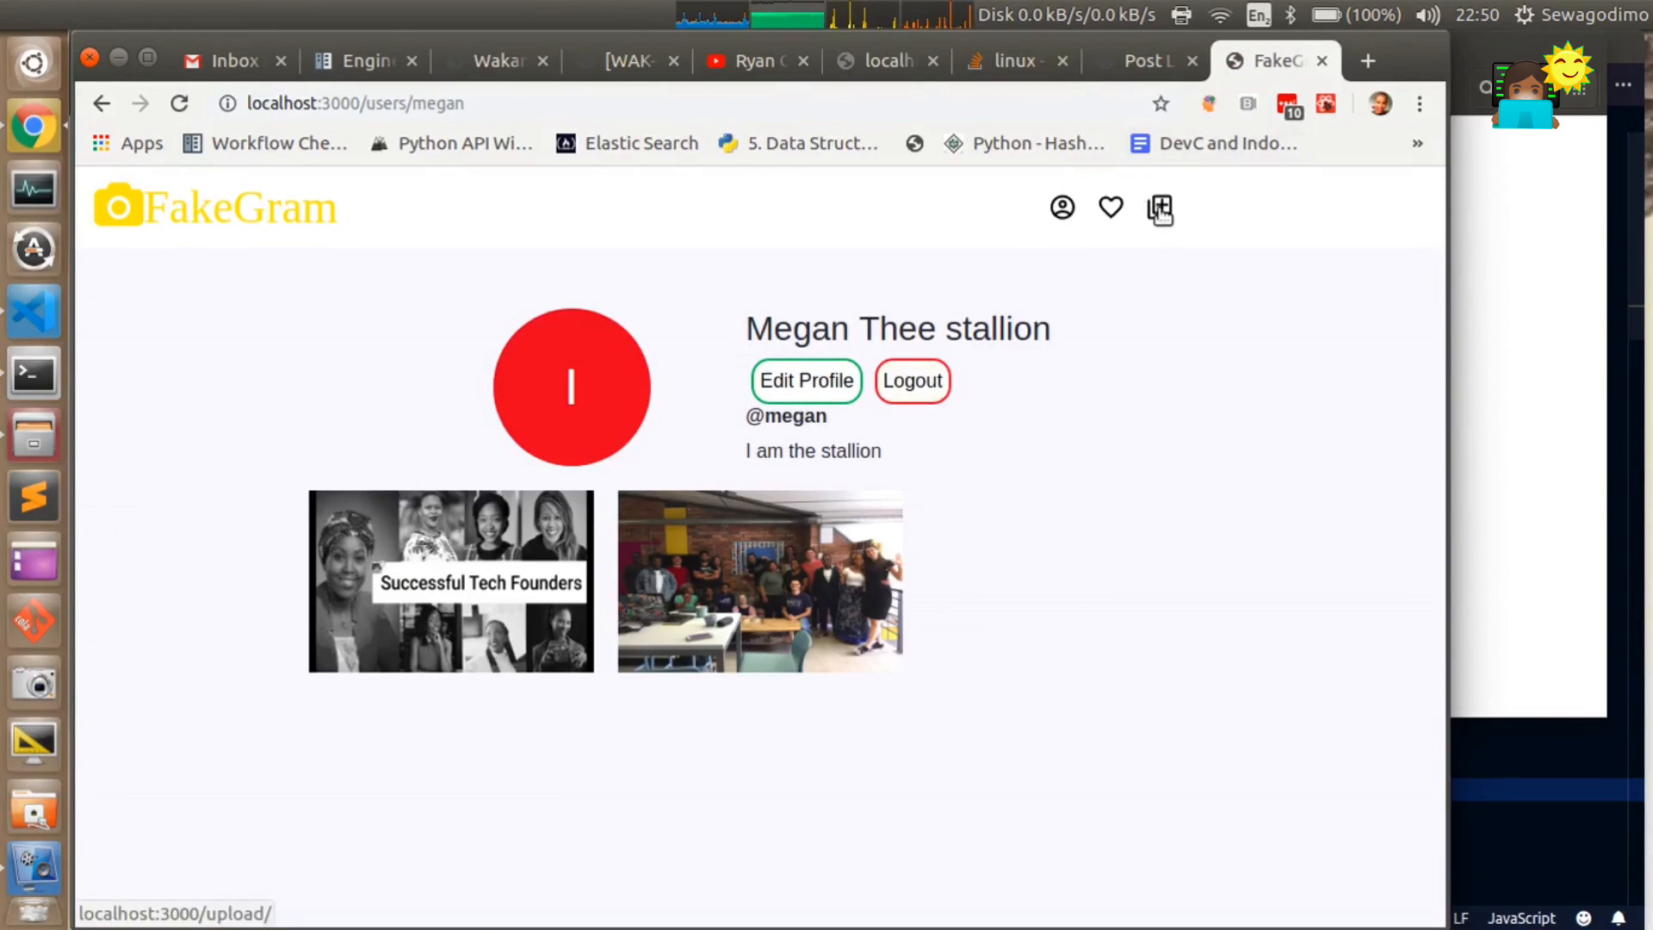
click(1156, 207)
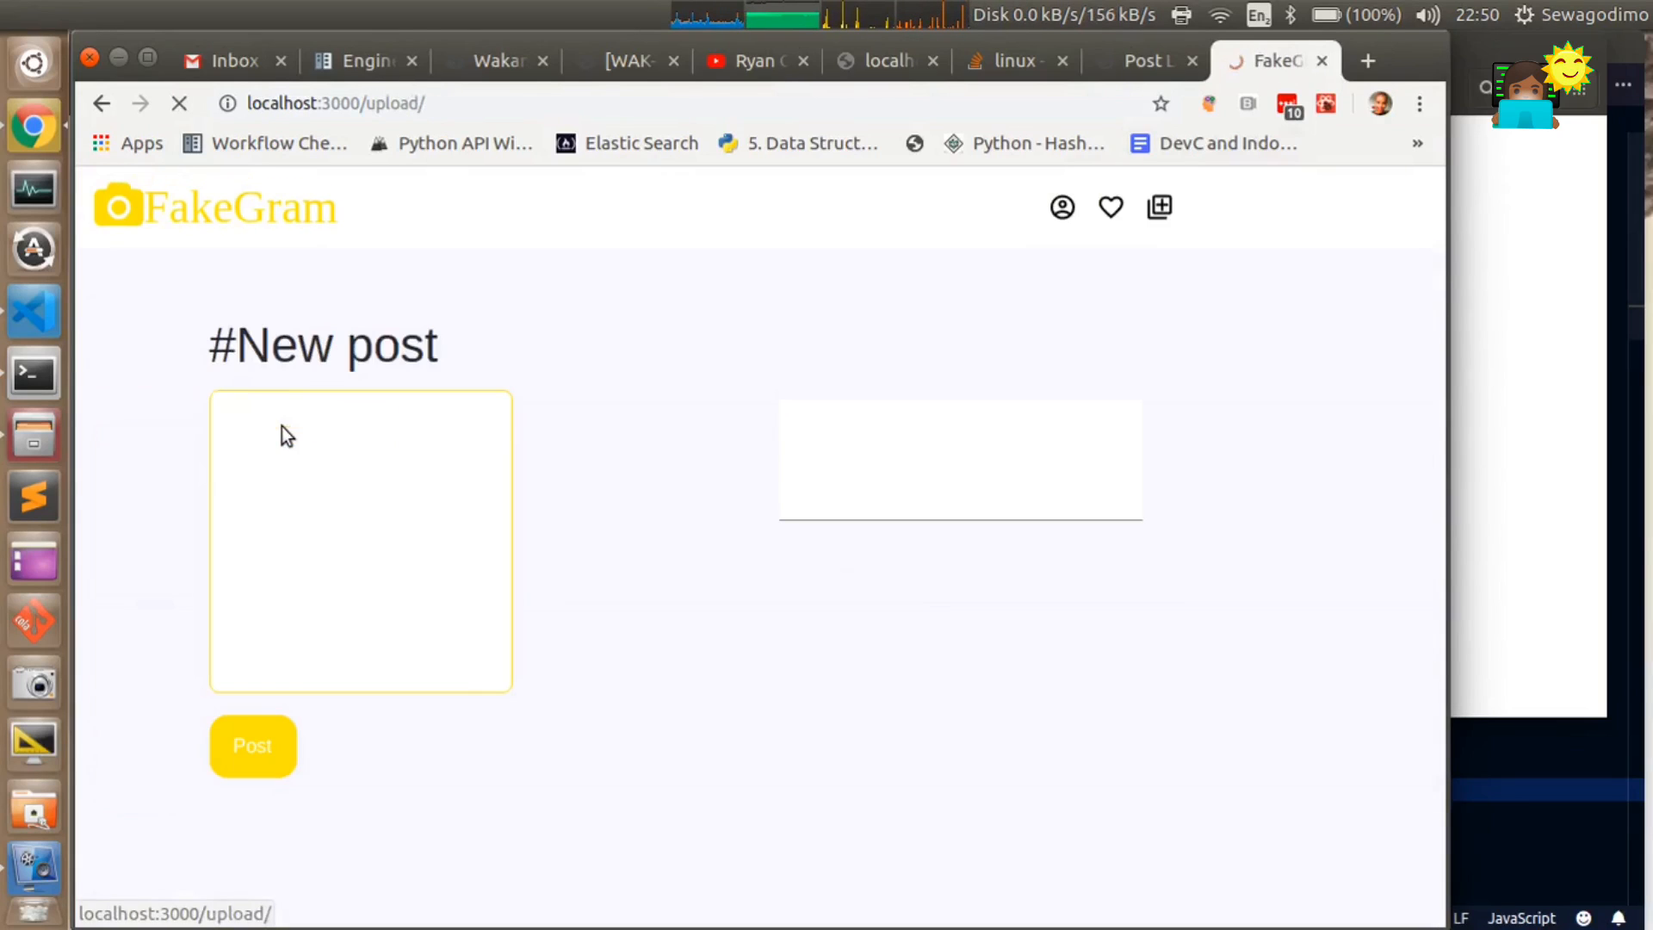
- Preview images in Downloads and choose the 2019-07-01 '4IR in South Africa' WhatsApp image
click(360, 541)
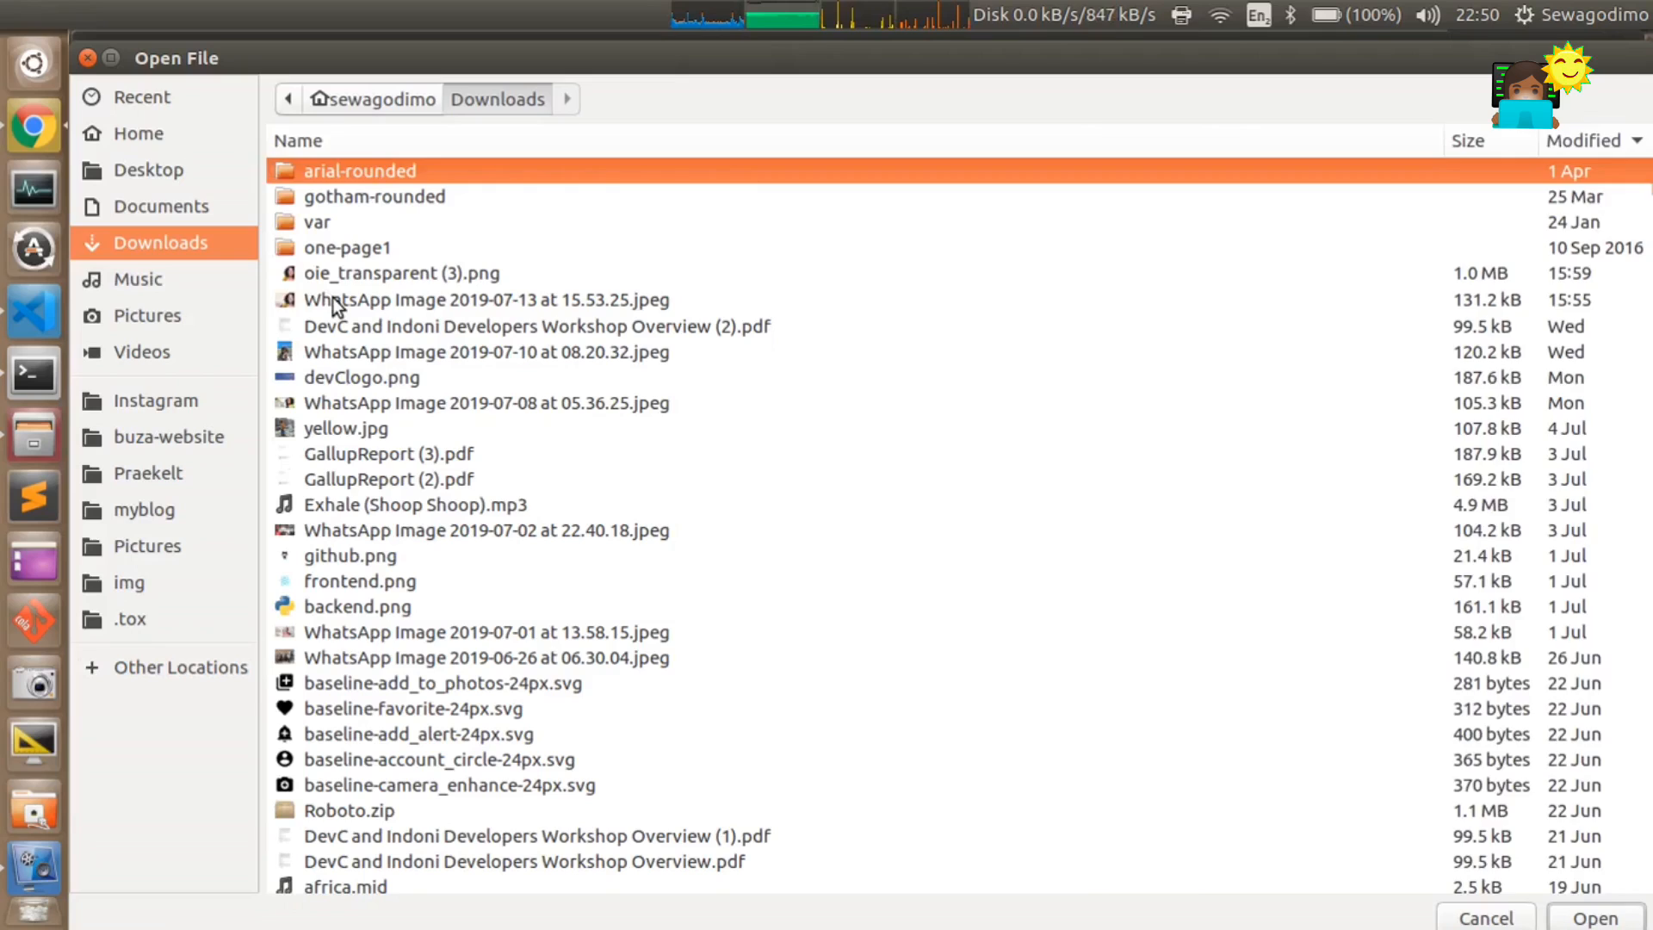
click(485, 299)
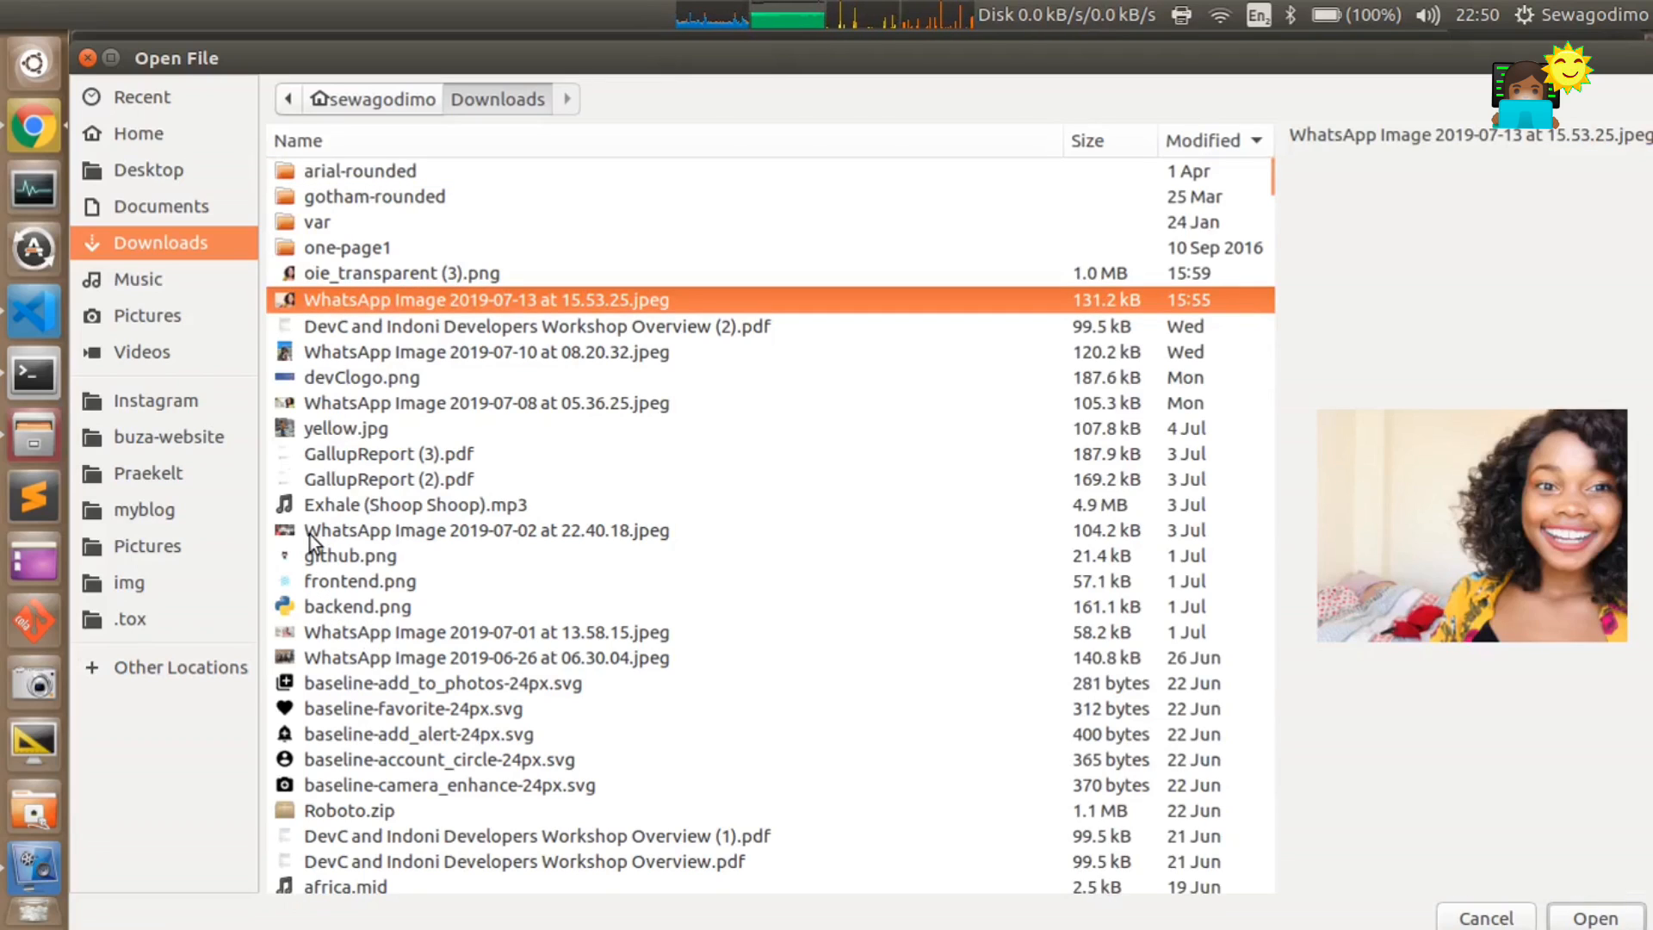
click(486, 530)
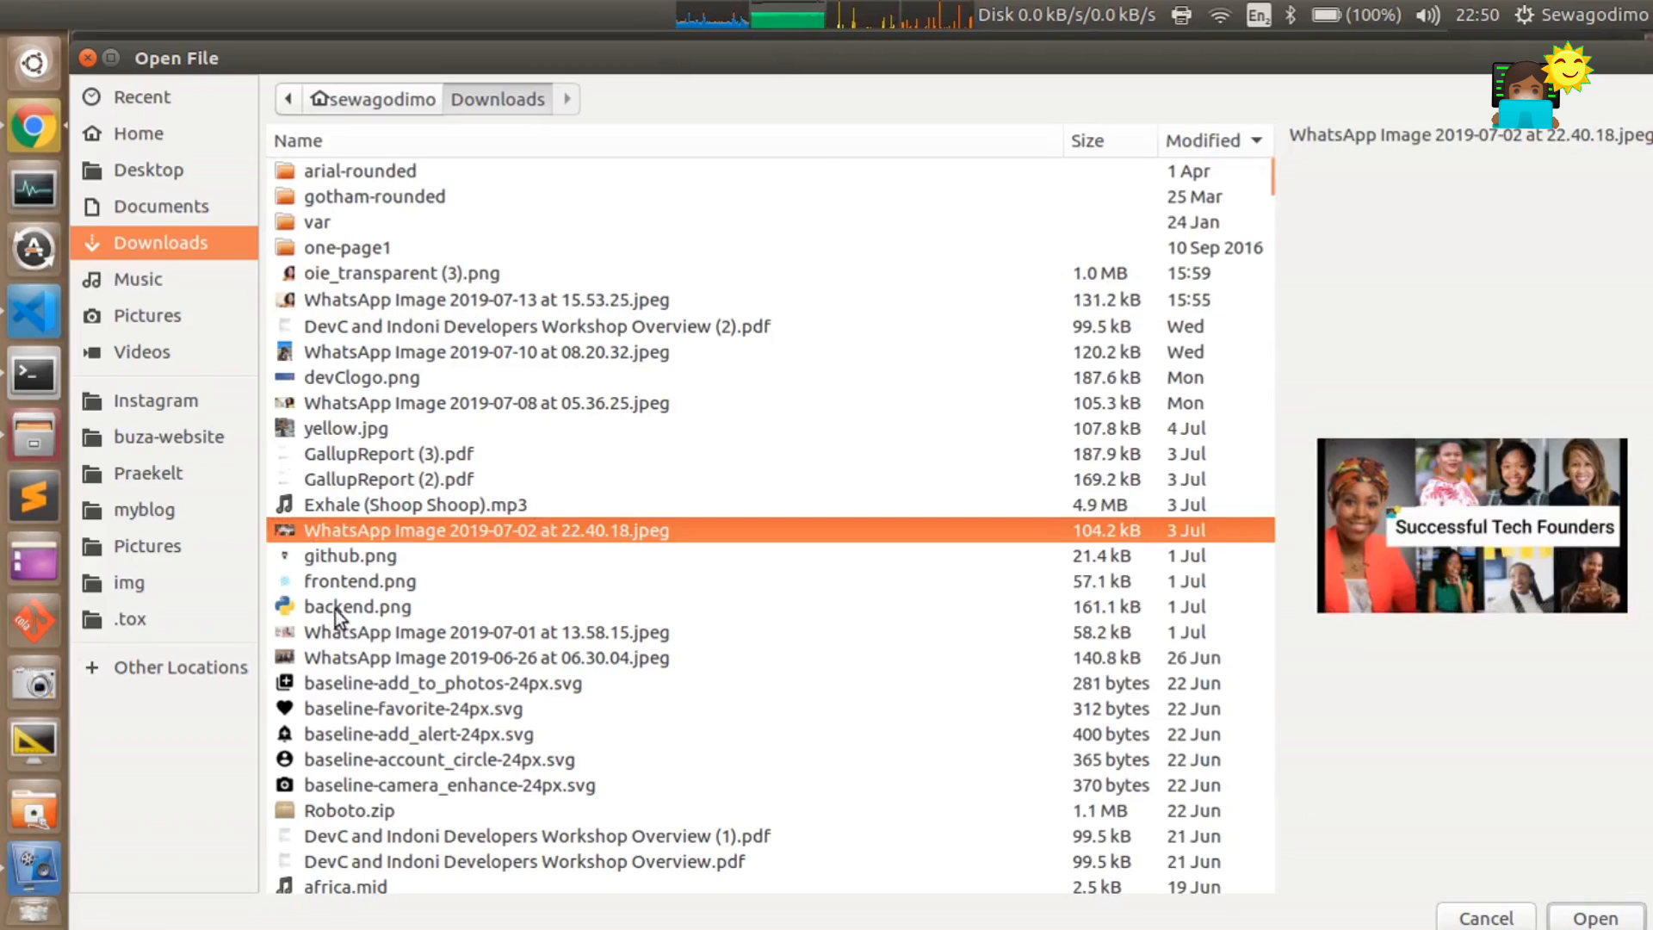
click(484, 631)
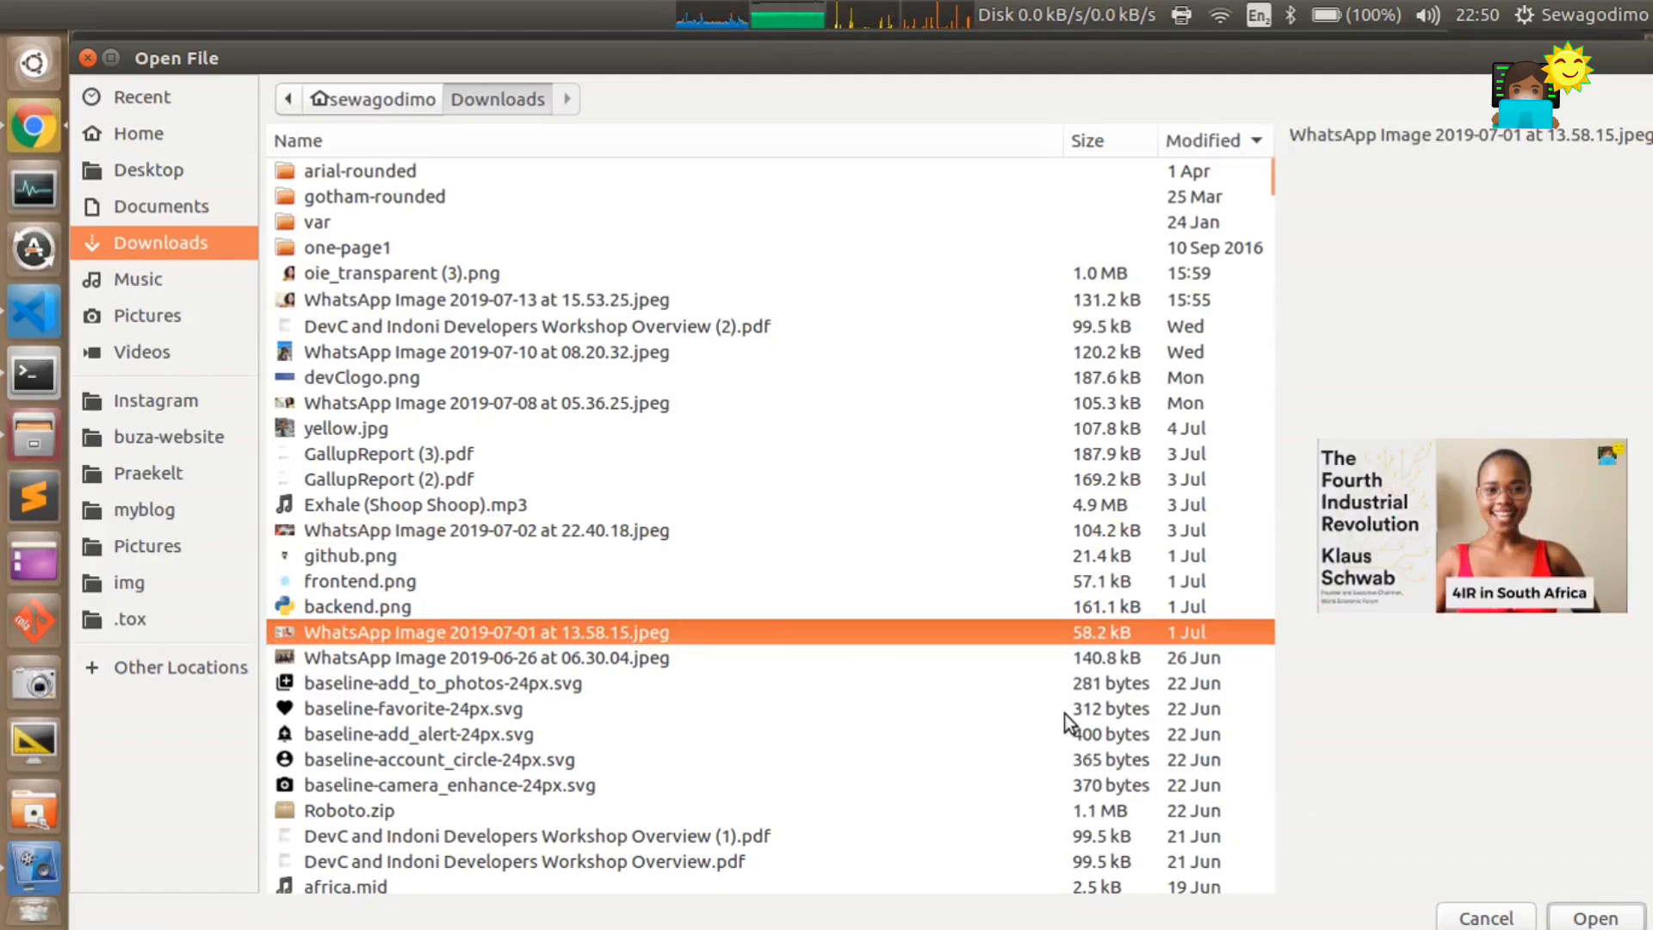
click(1593, 917)
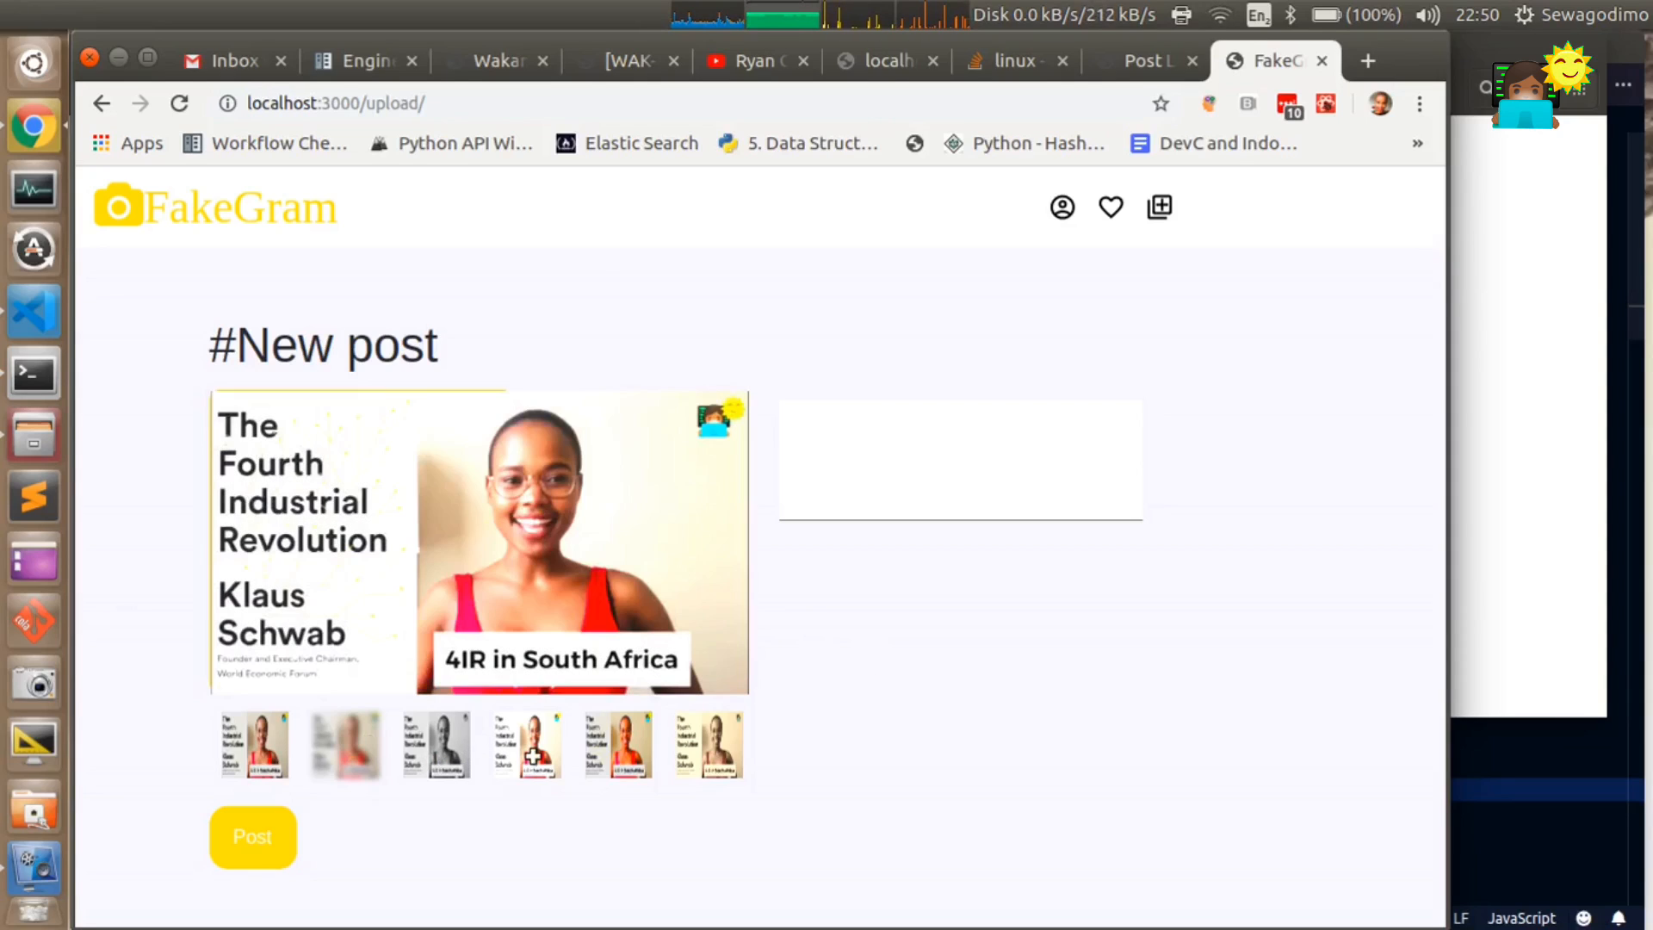
mouse_move(603, 756)
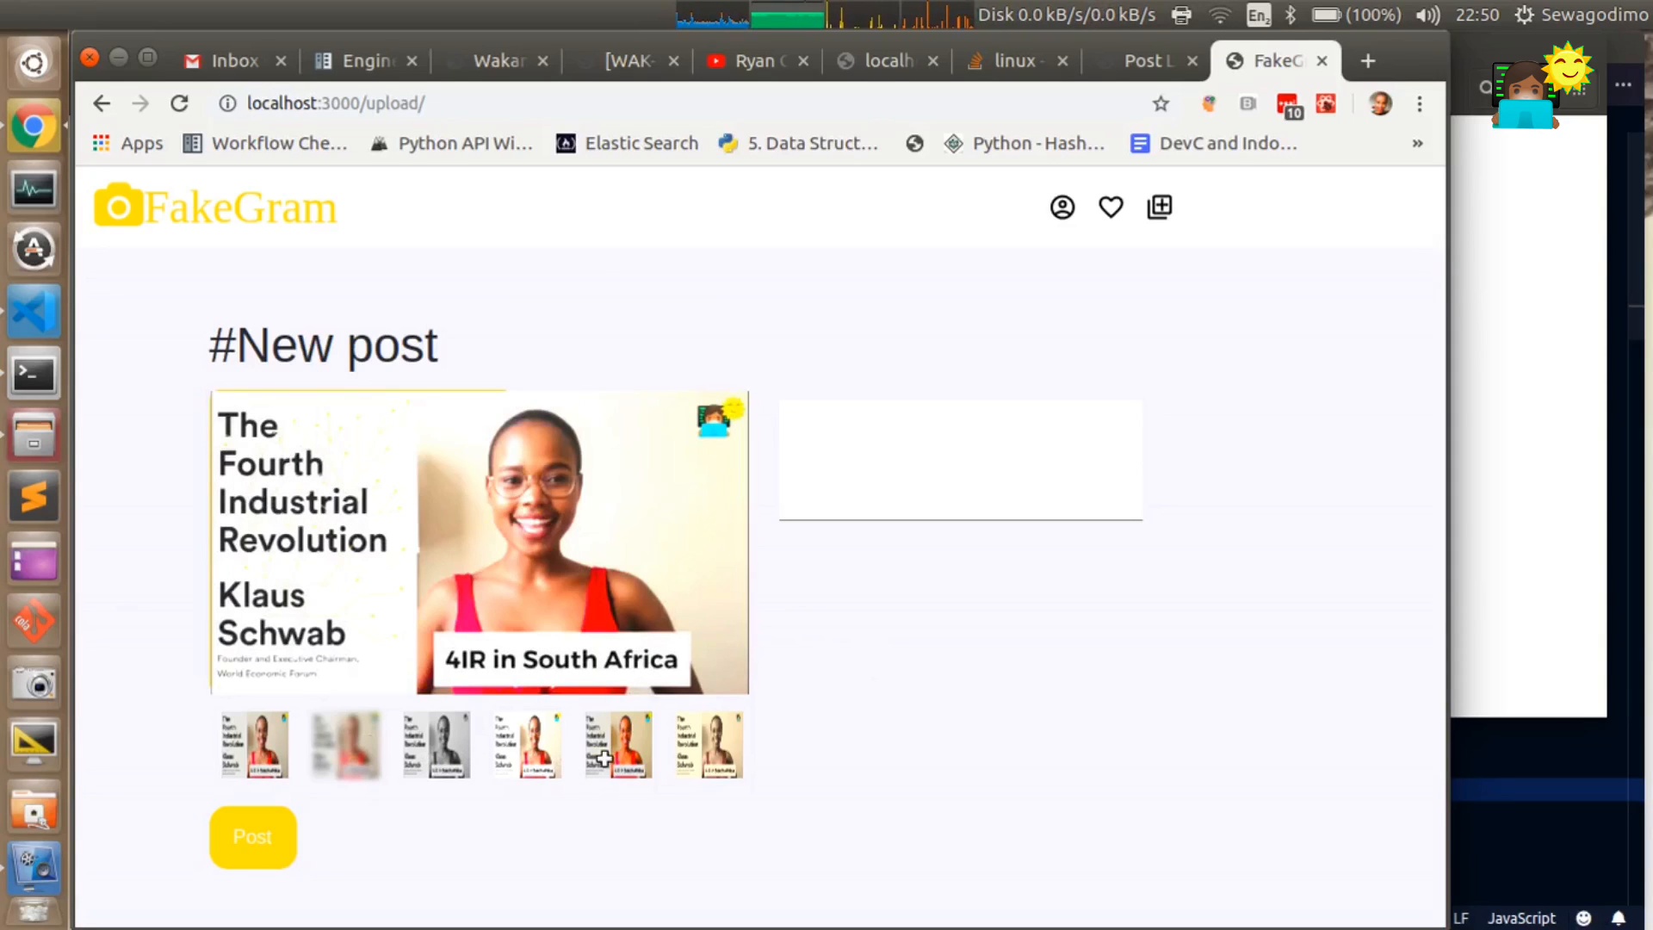
- Try the black-and-white filter and caption the 4IR post 'Brighter!'
click(706, 745)
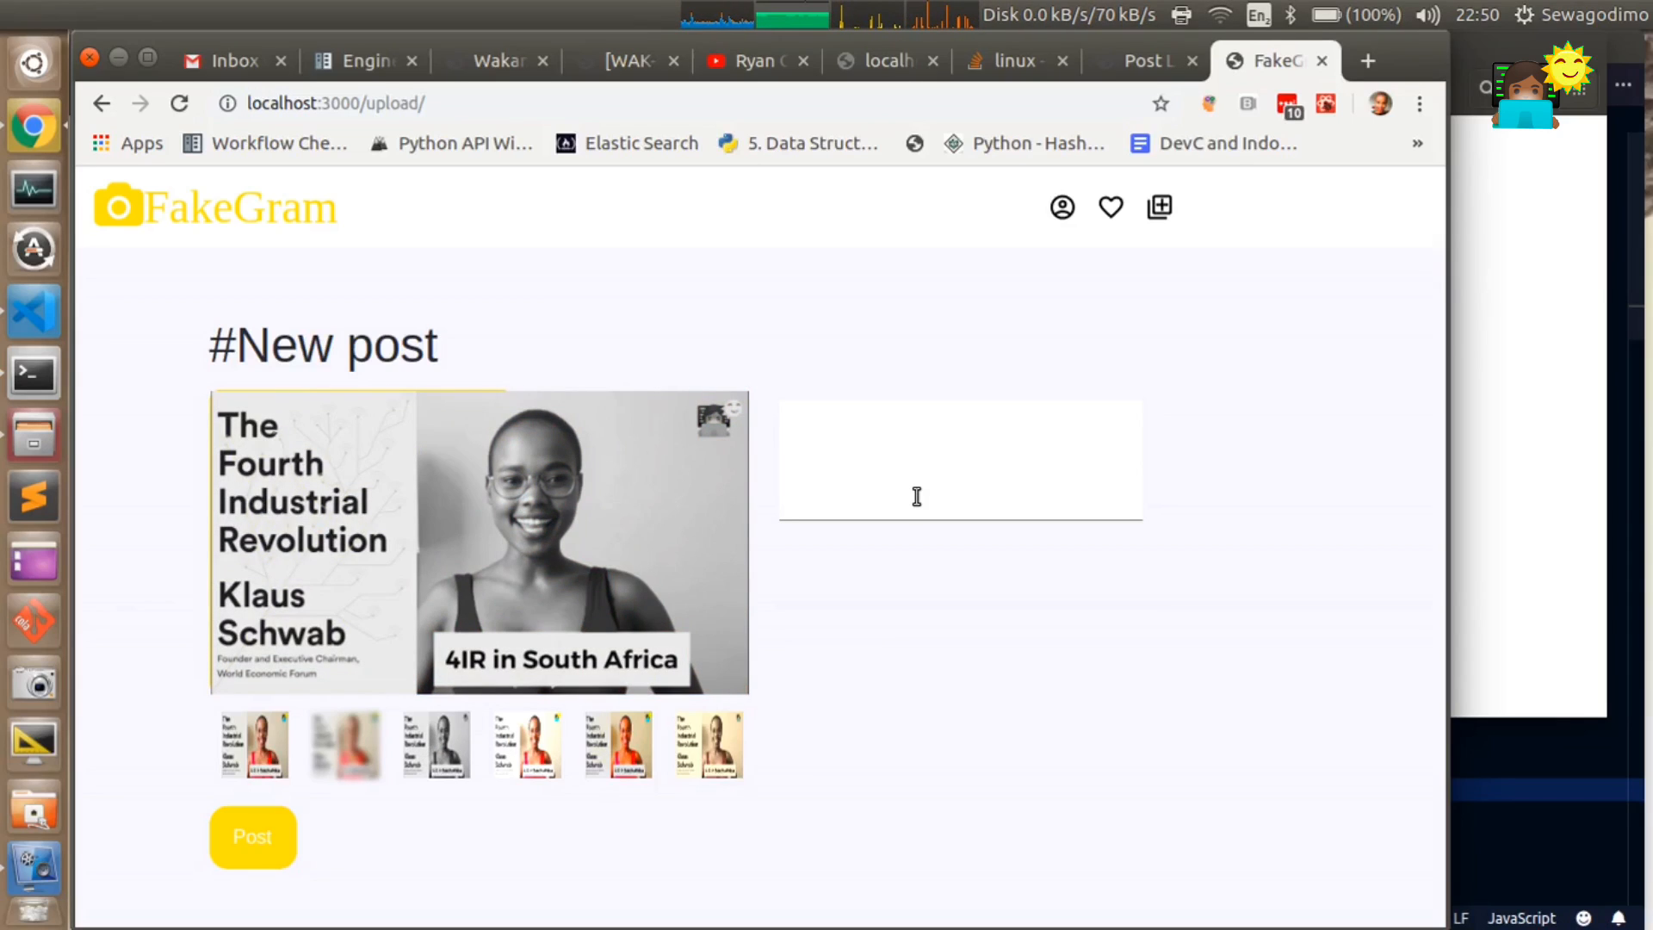
text(B)
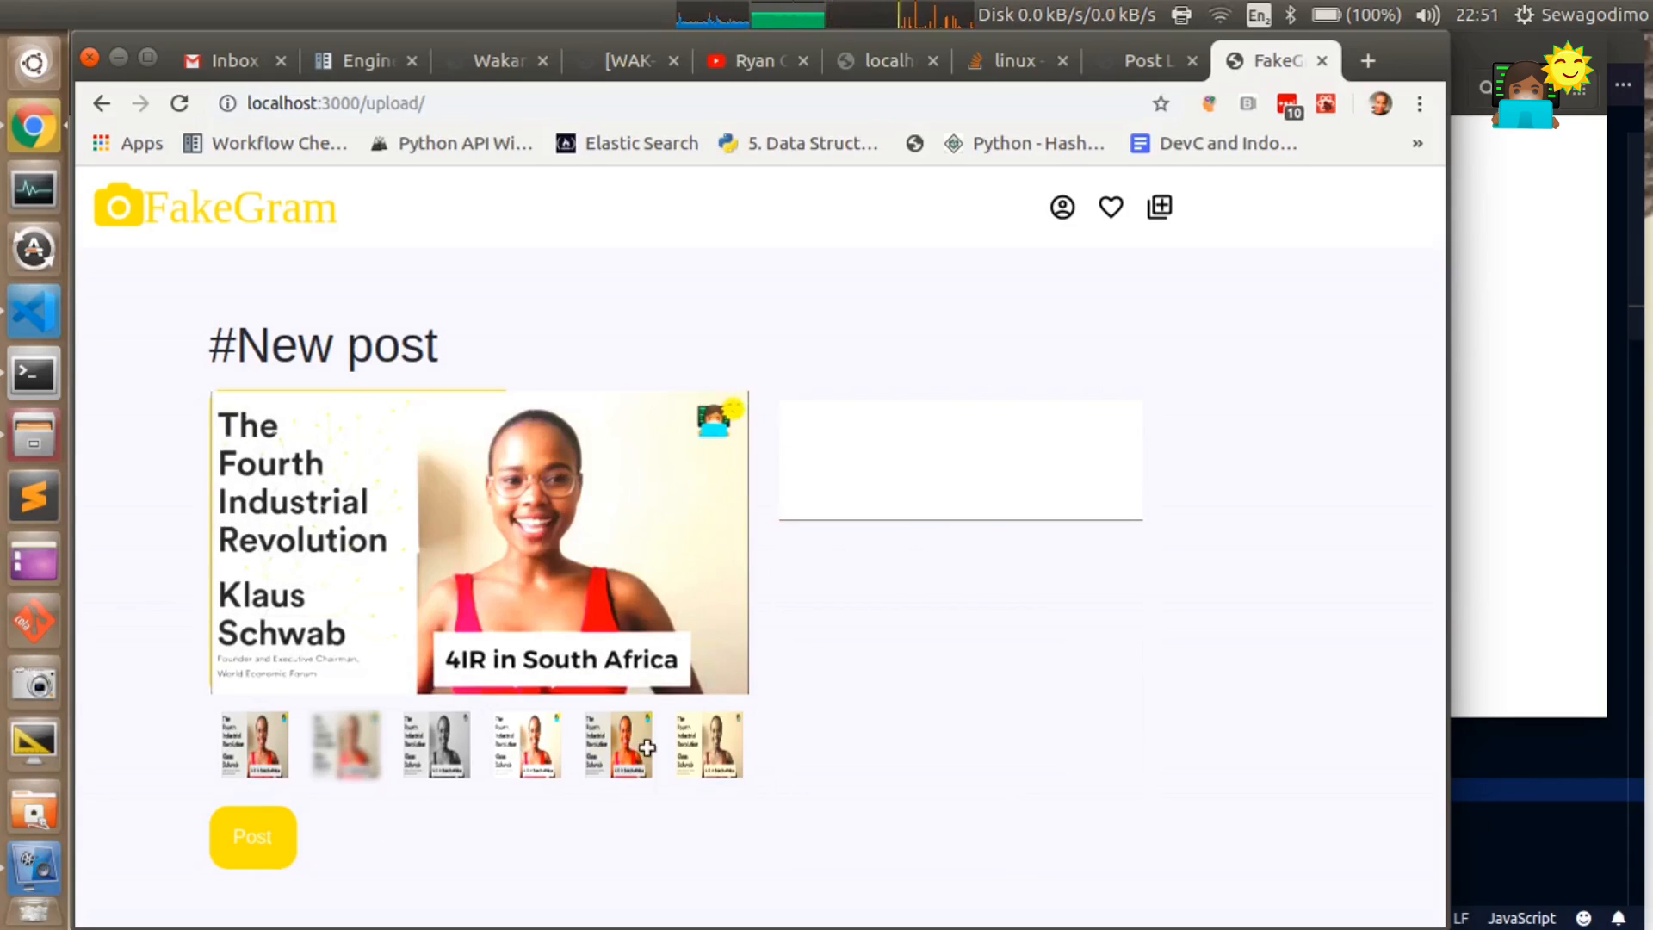
text(B)
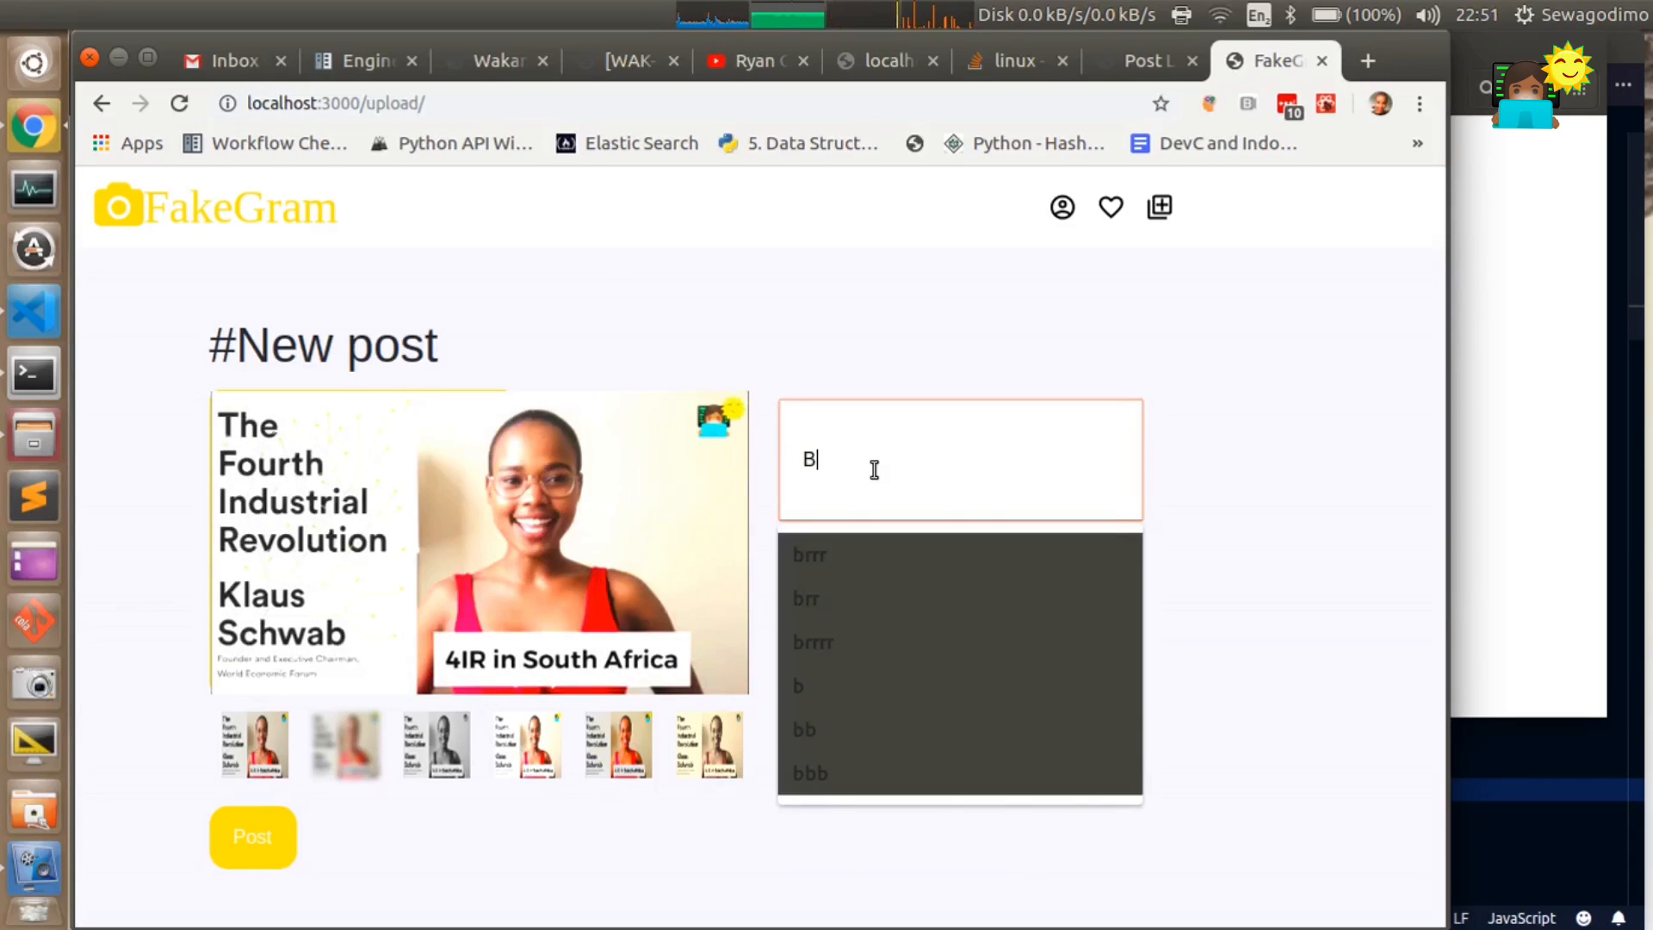
text(righter)
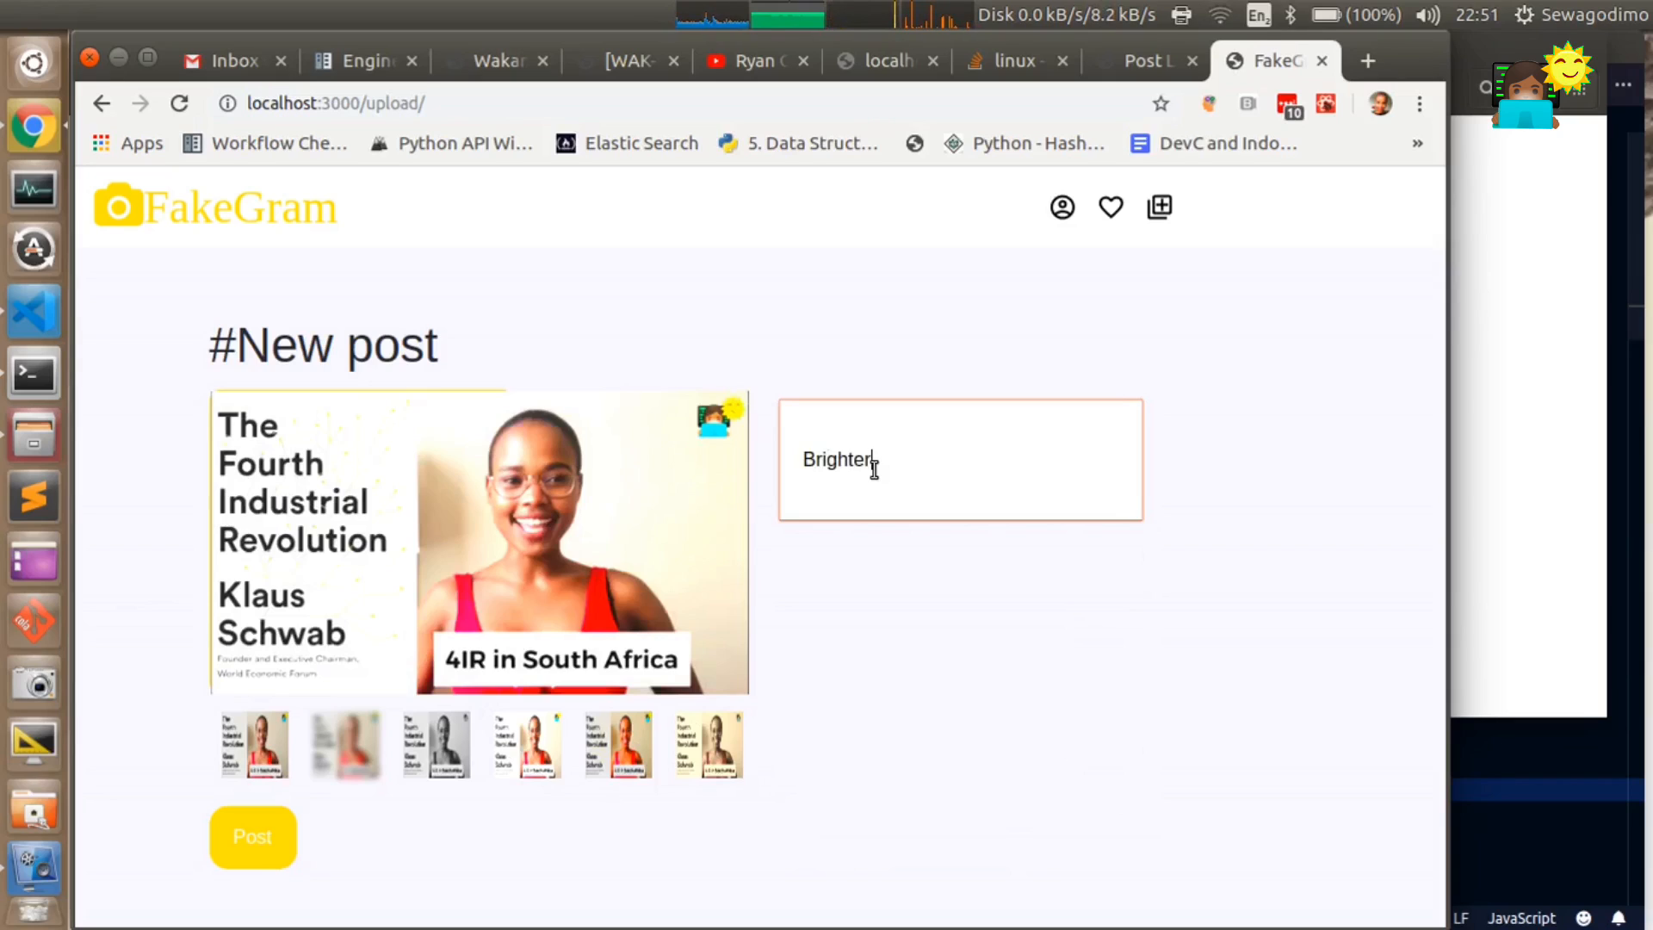
text(!)
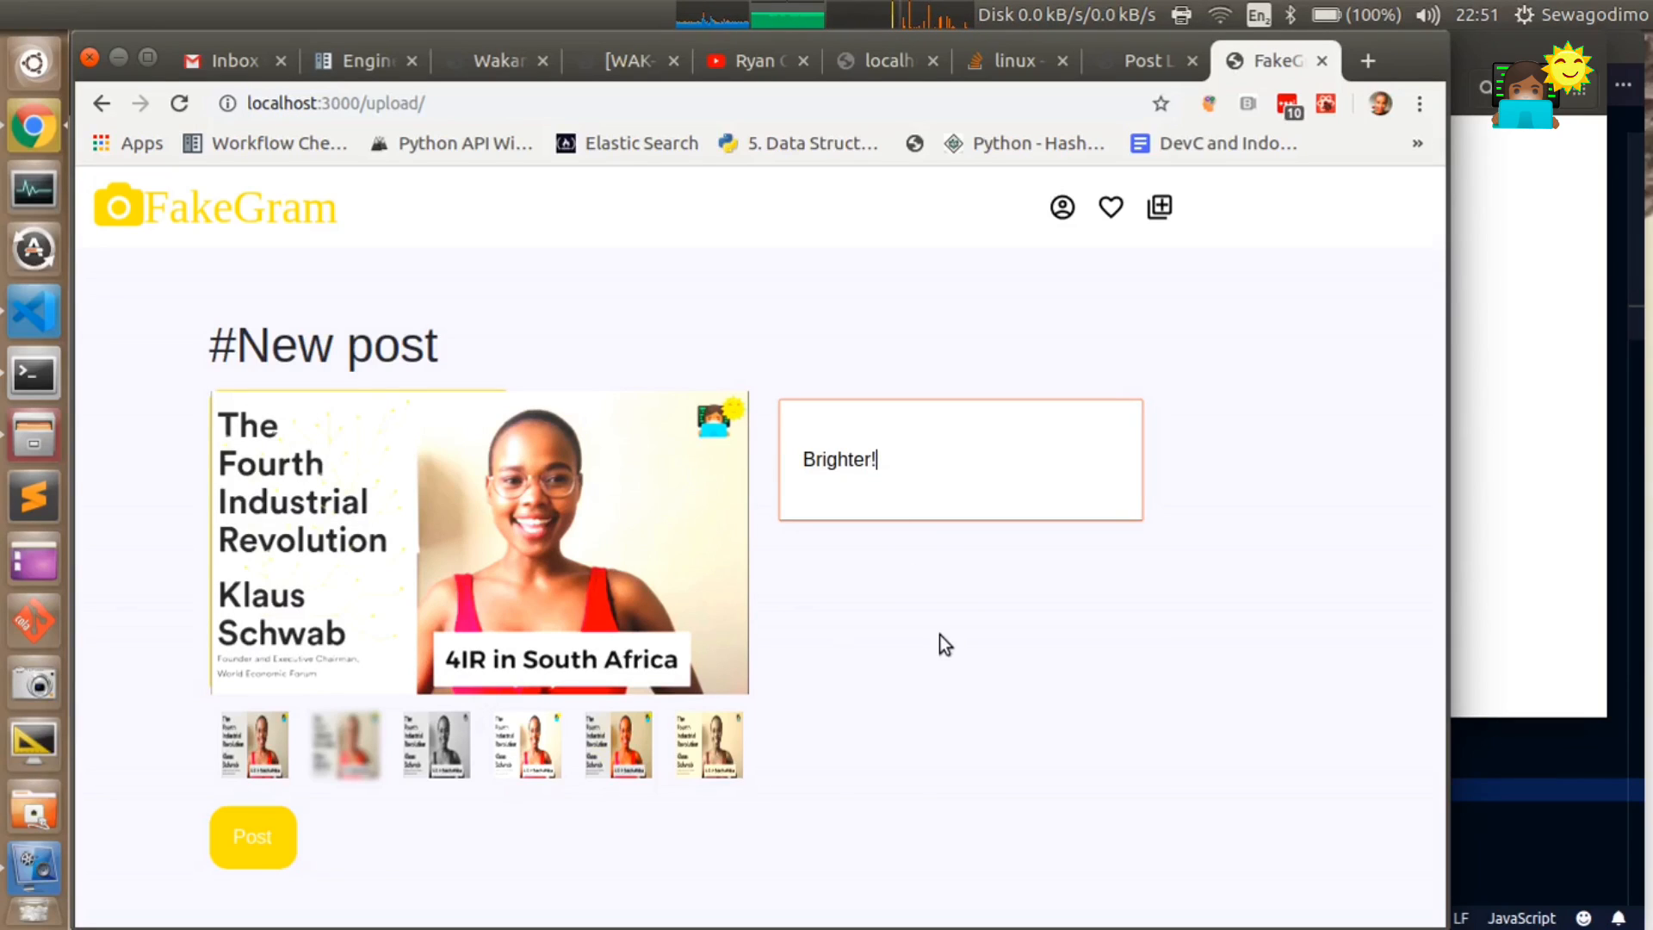
mouse_move(673, 443)
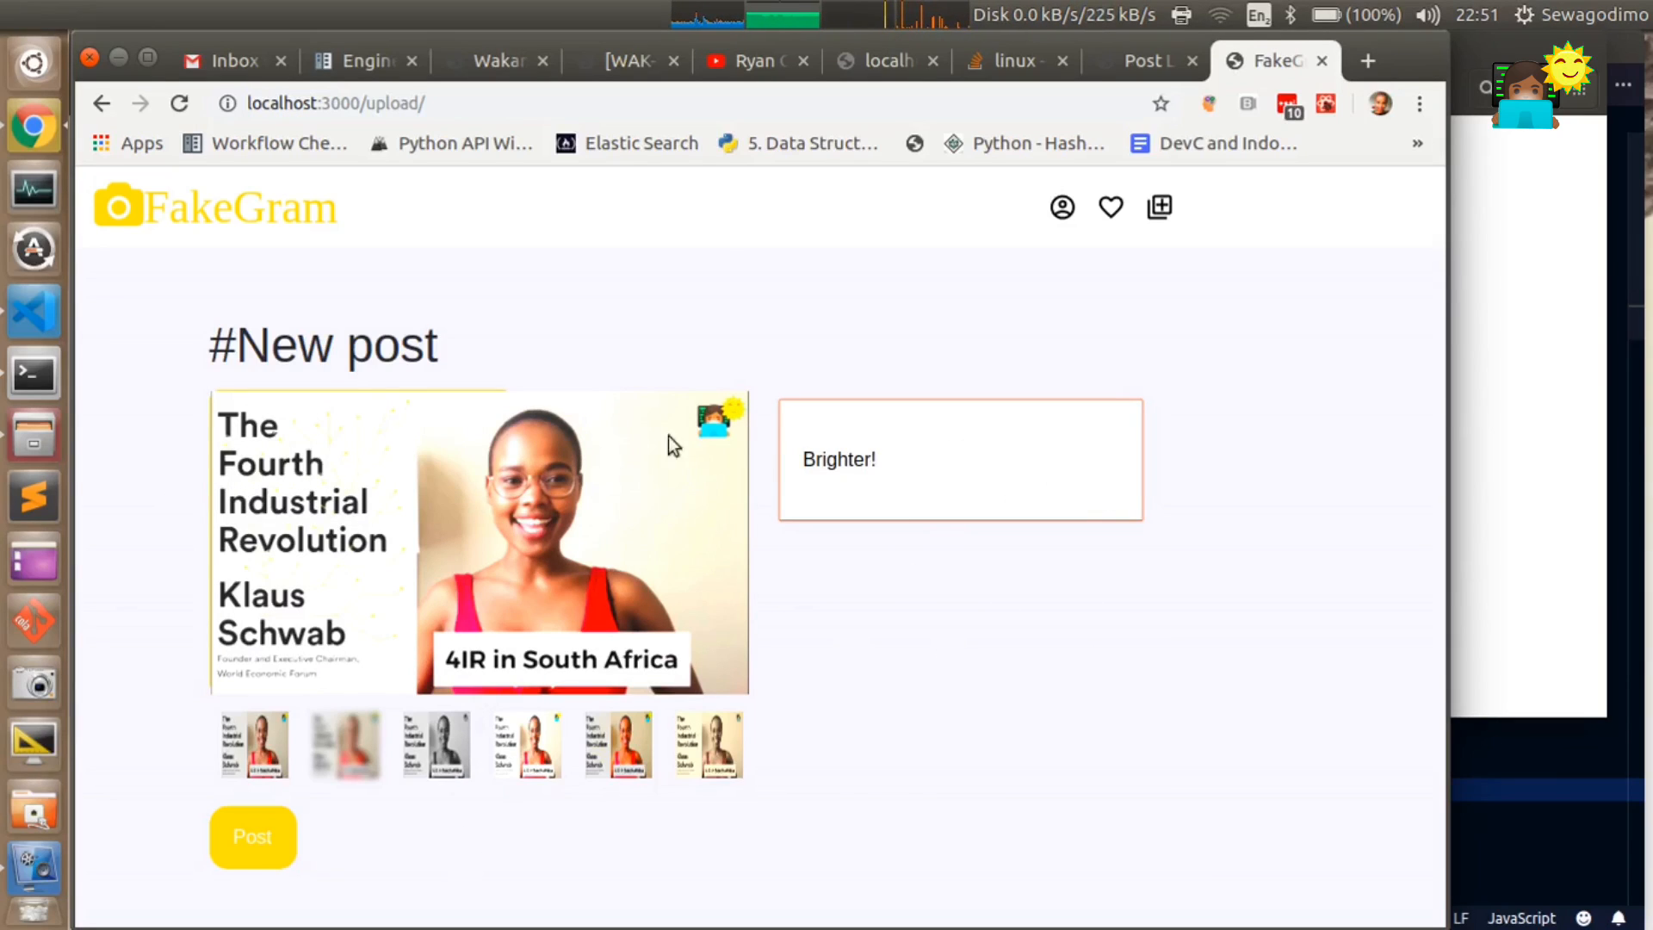
mouse_move(1034, 807)
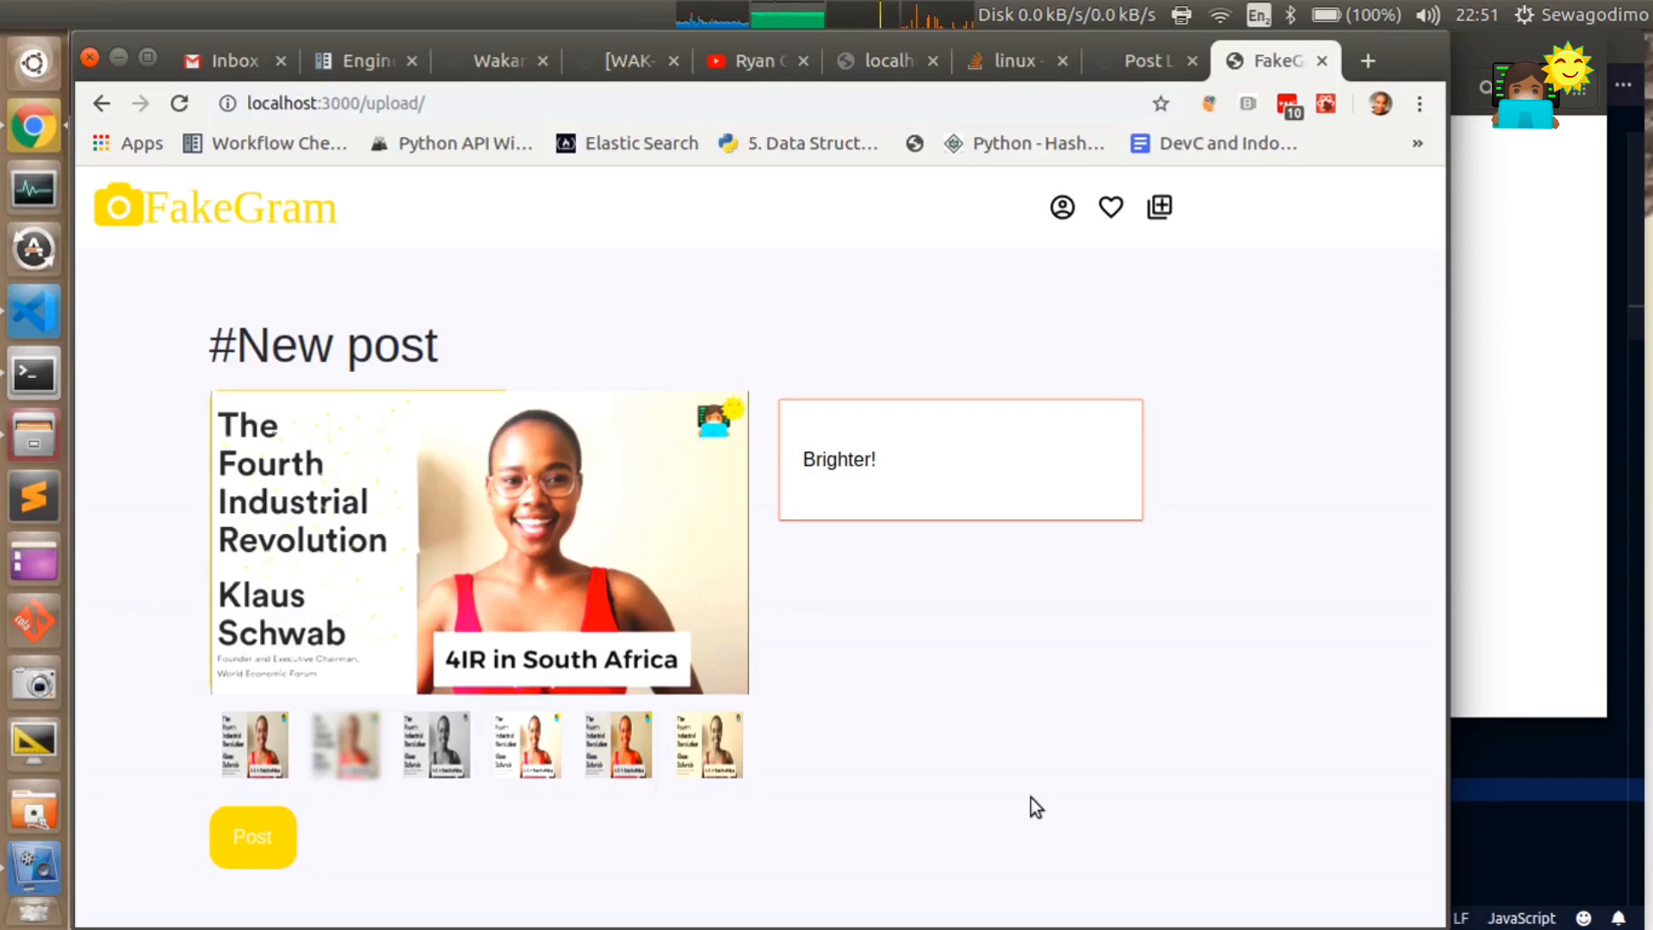
- Publish the 4IR image post captioned 'Brighter!' with the Post button
click(874, 459)
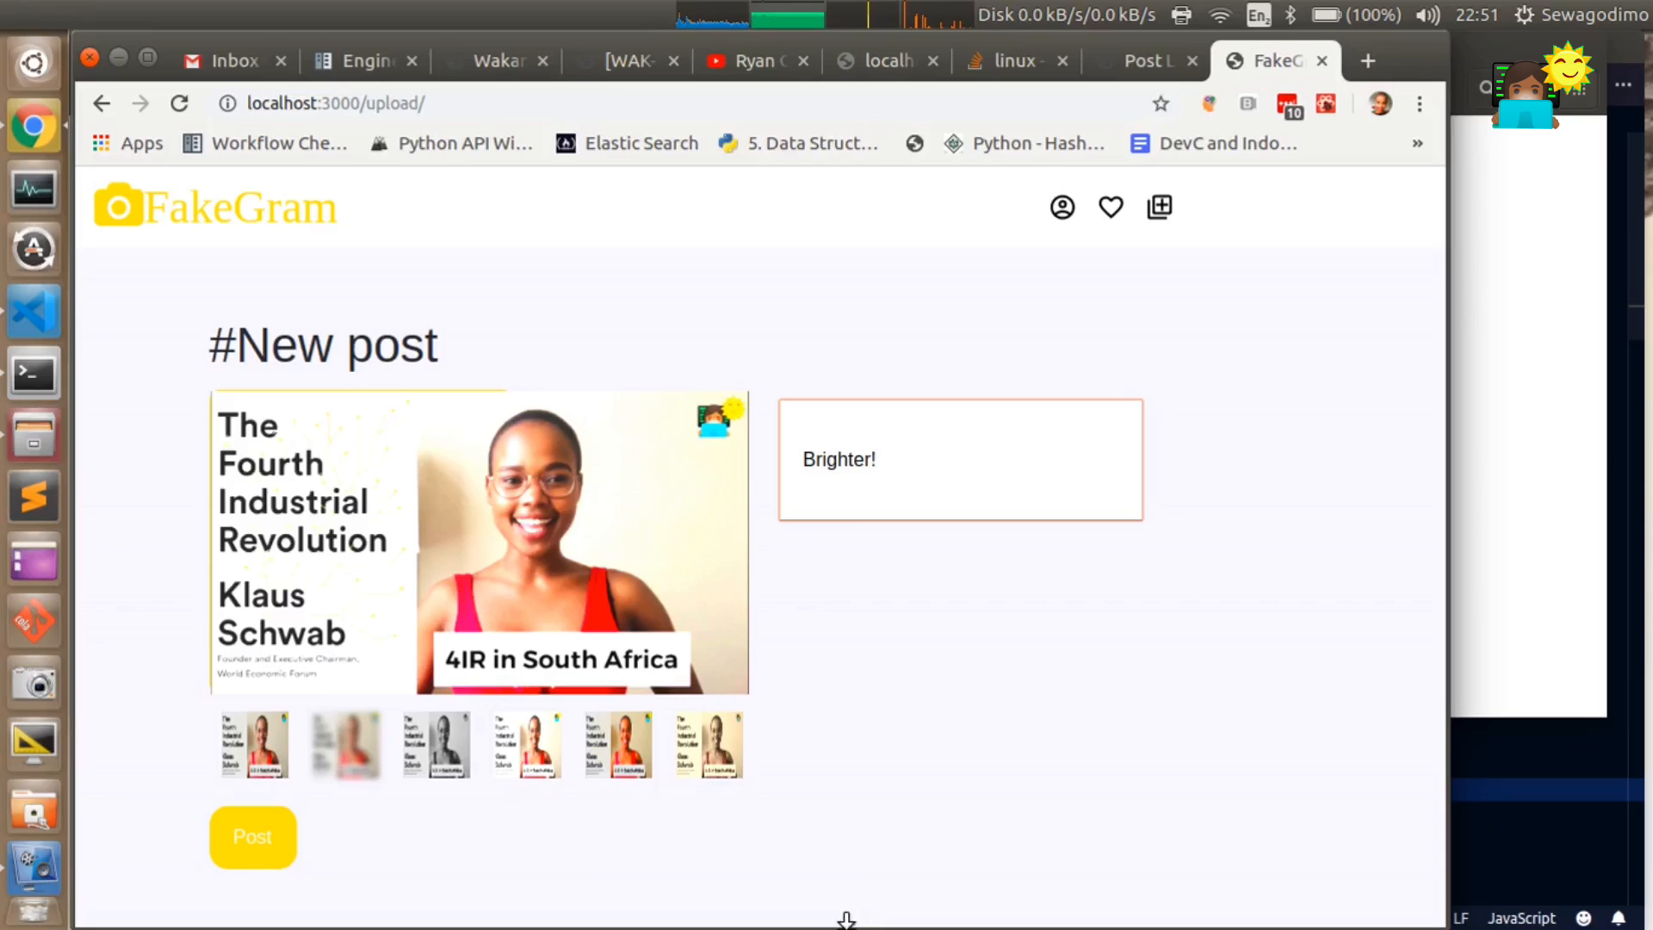
click(253, 836)
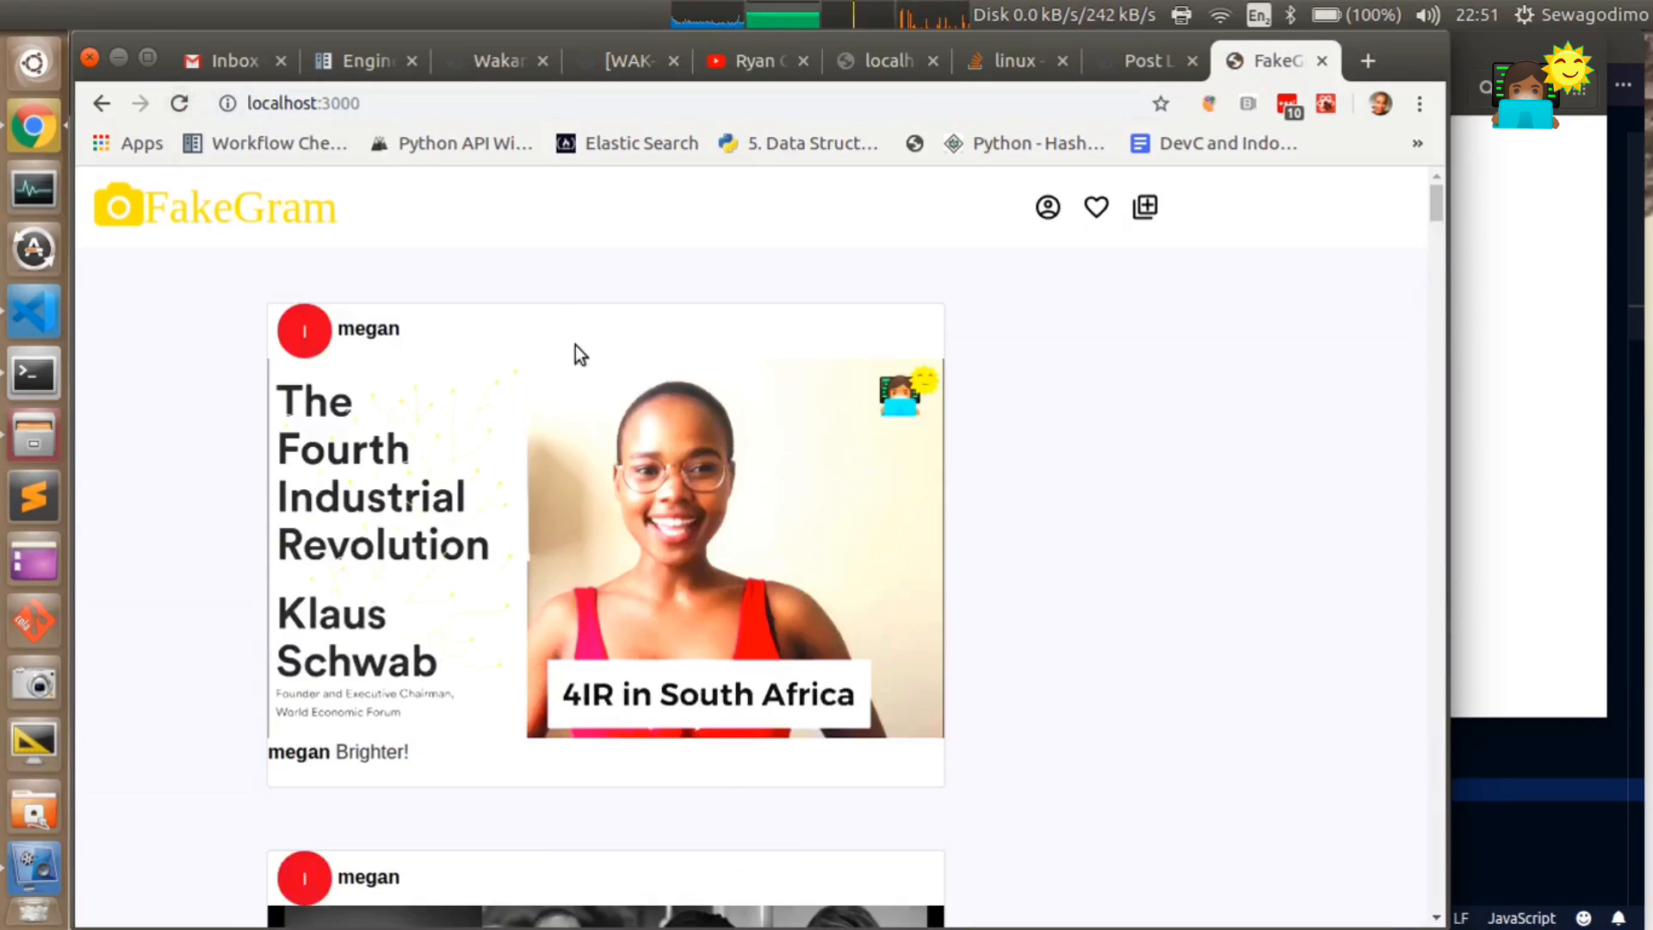
mouse_move(748, 537)
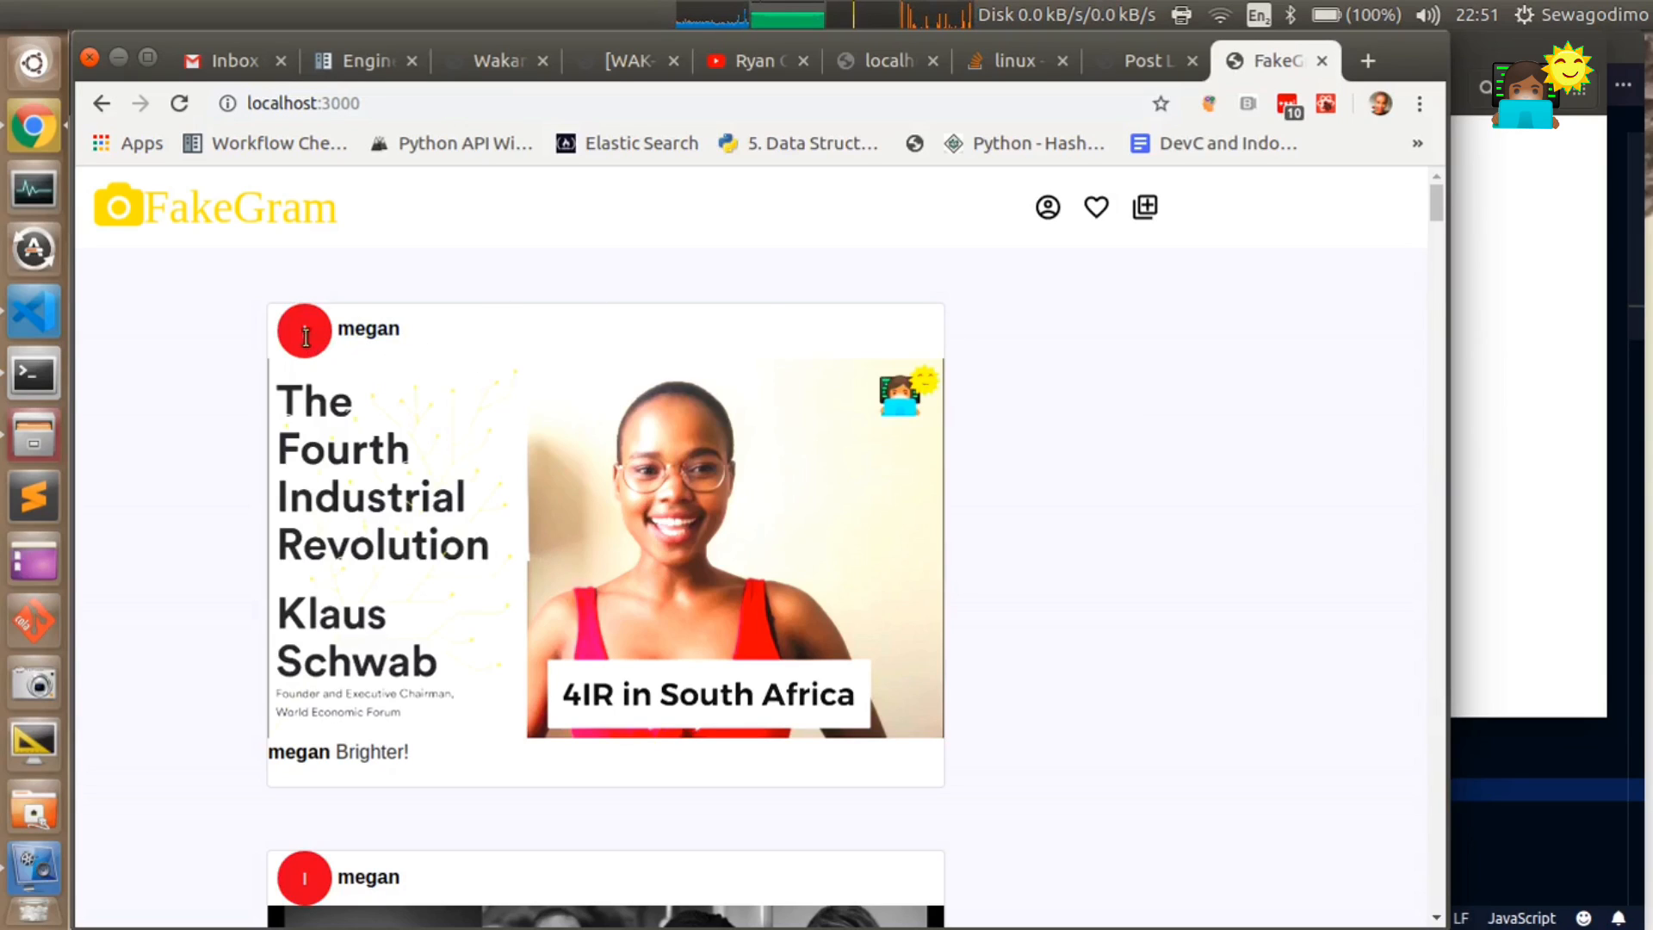
mouse_move(1413, 260)
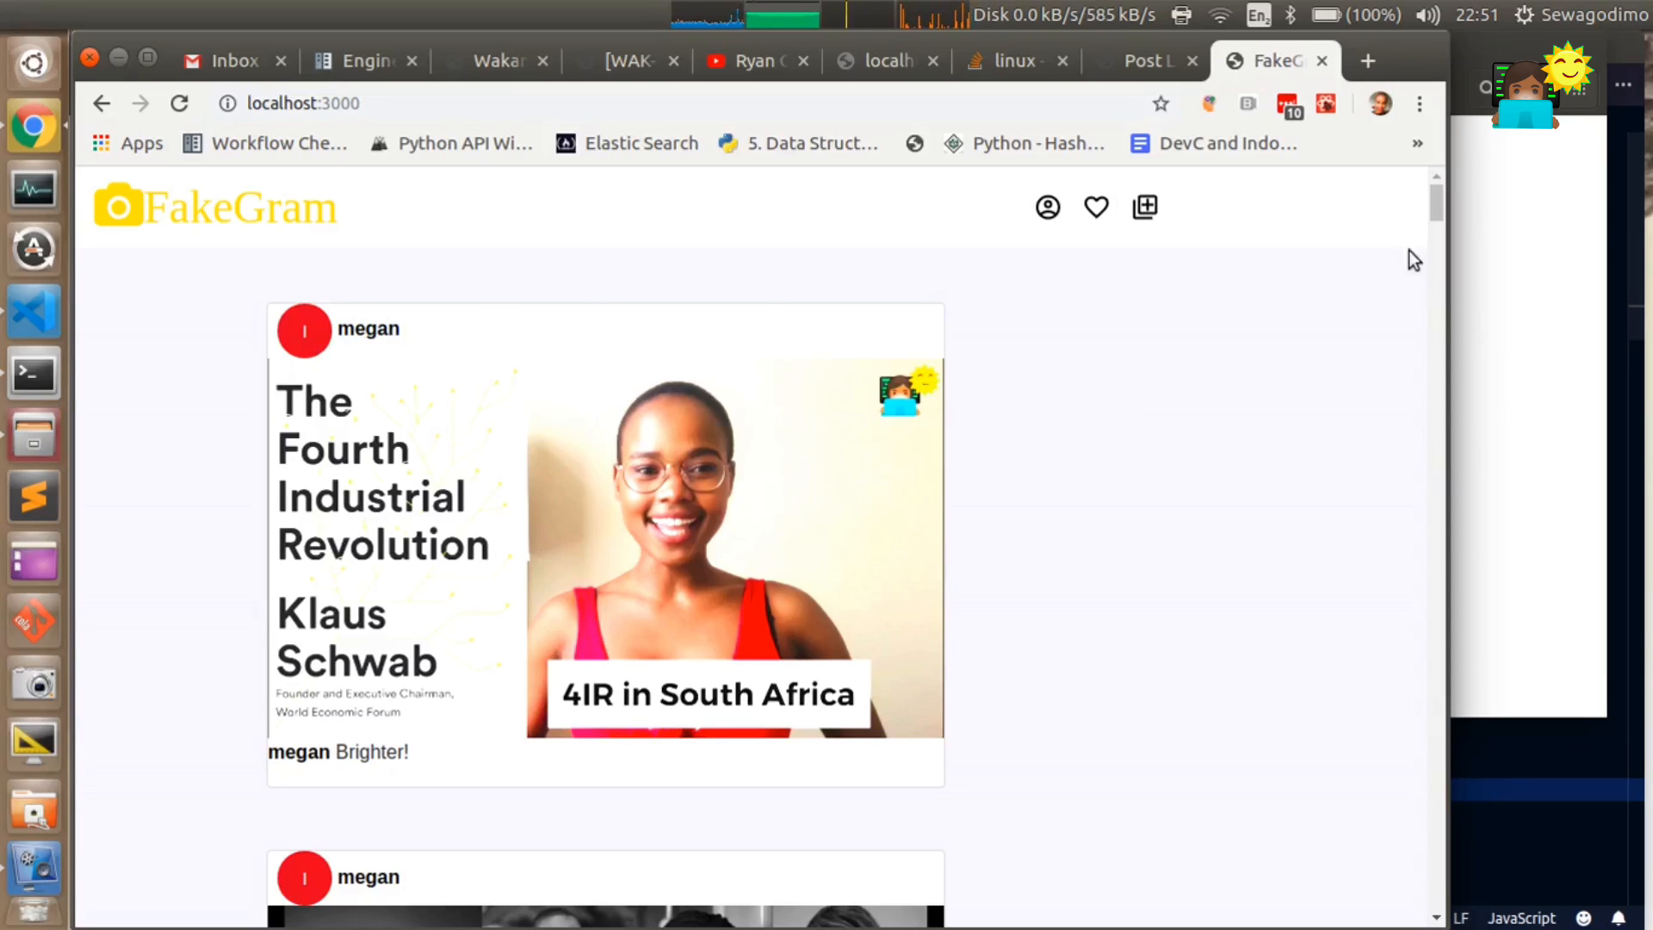
scroll(down, 3)
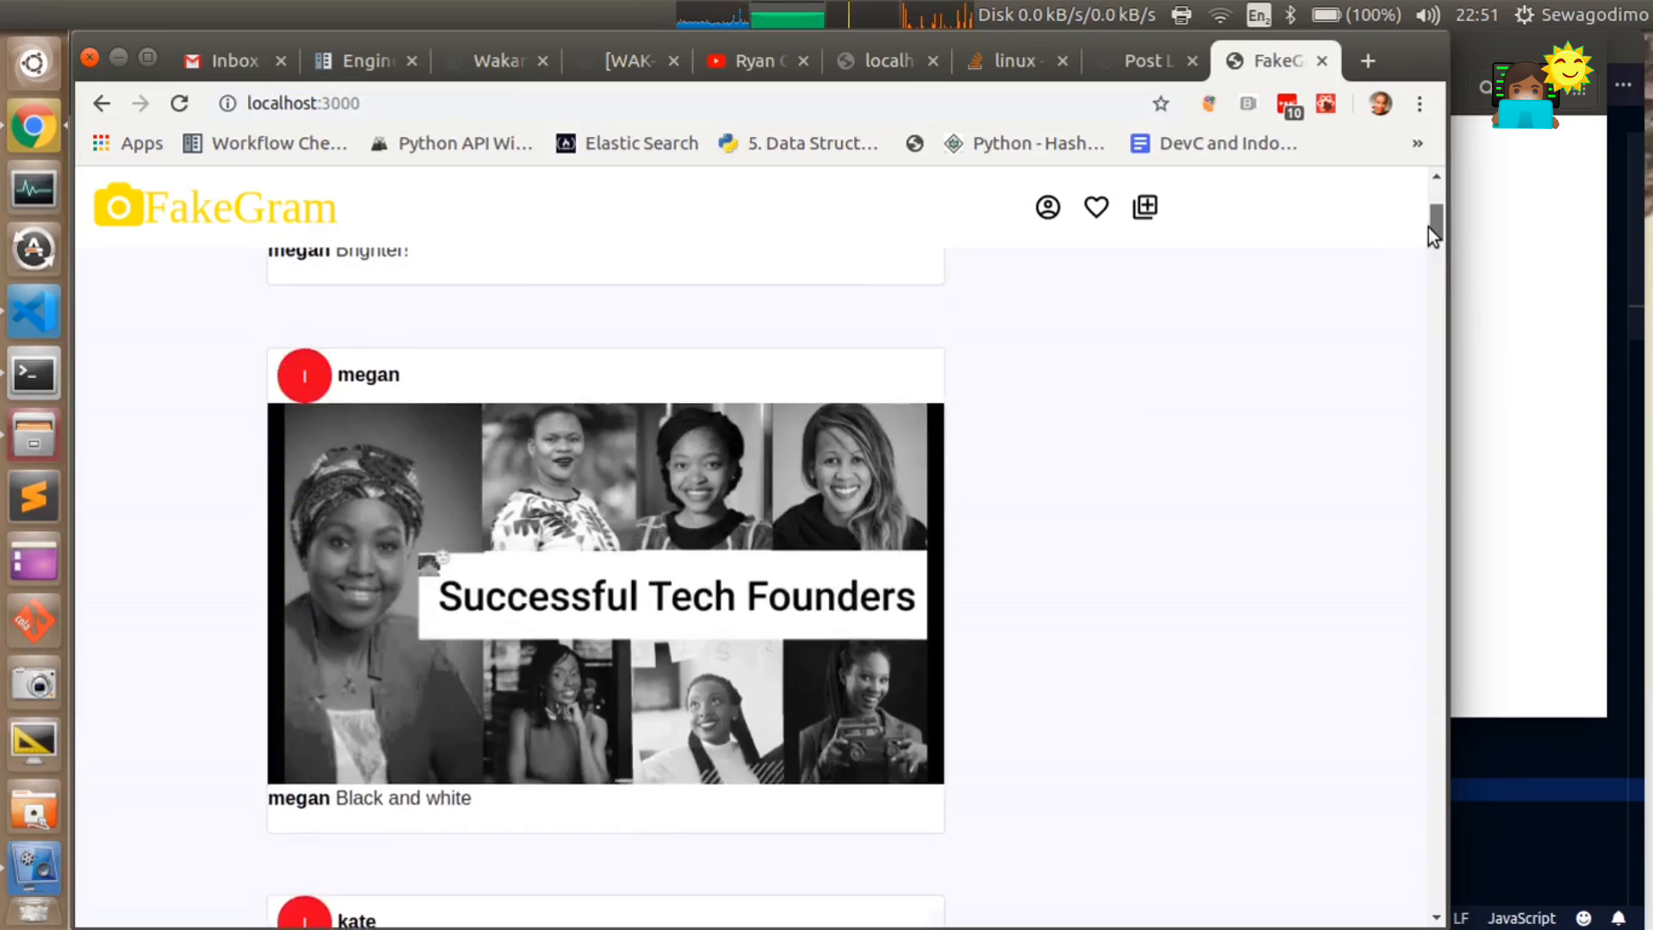
scroll(down, 3)
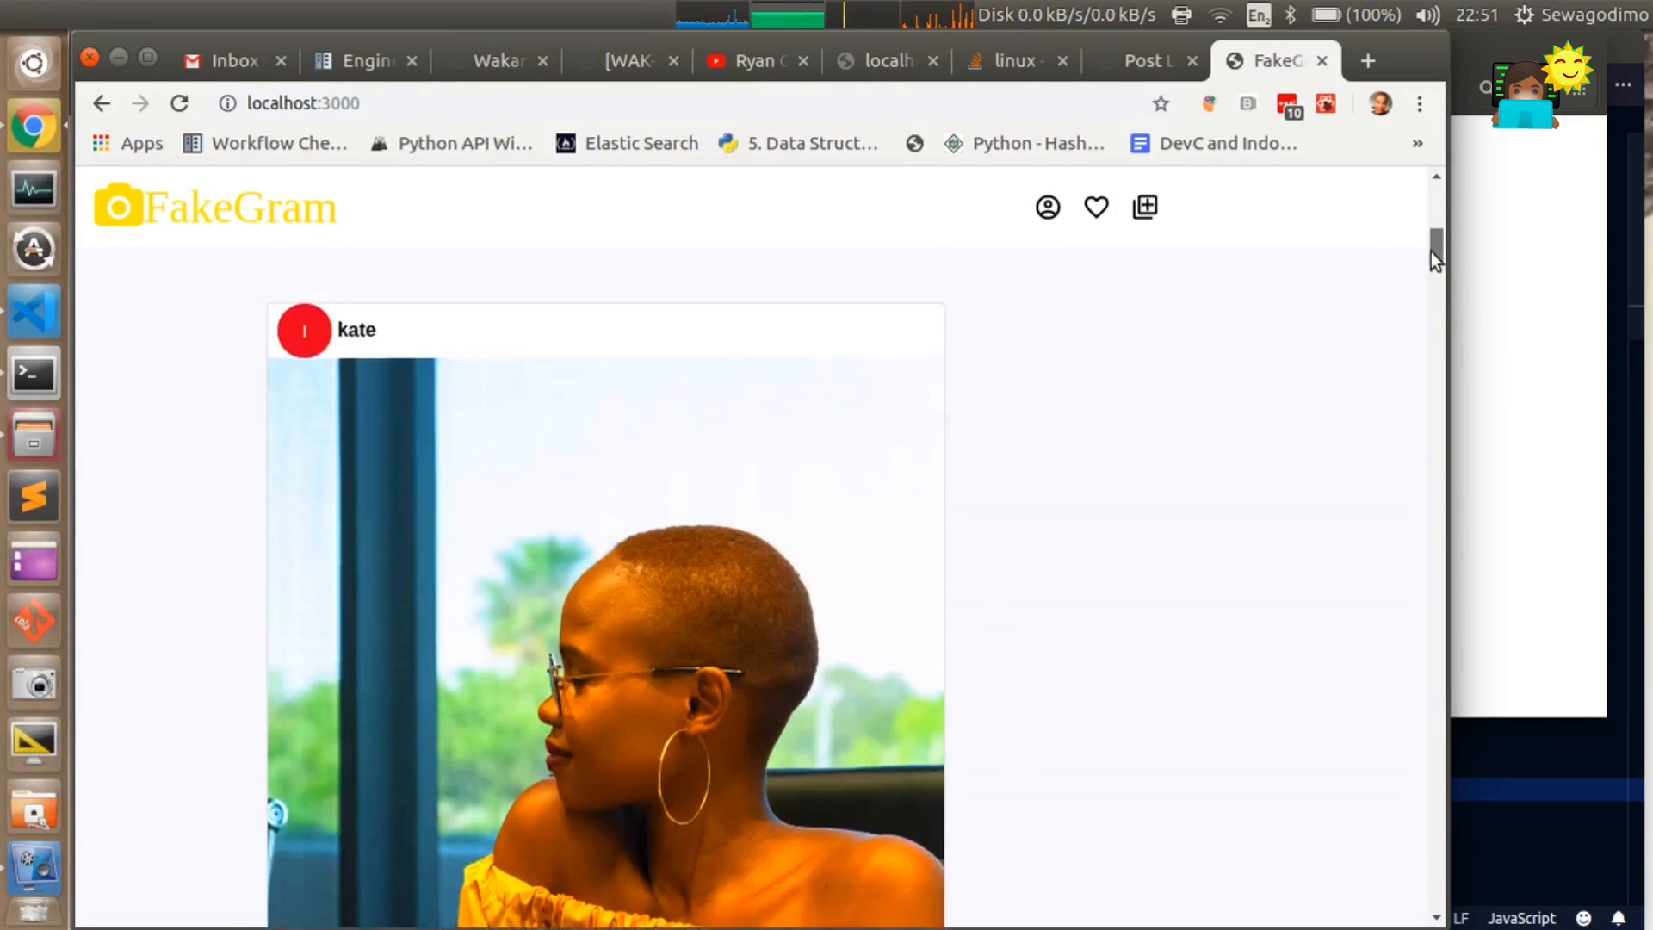
scroll(down, 3)
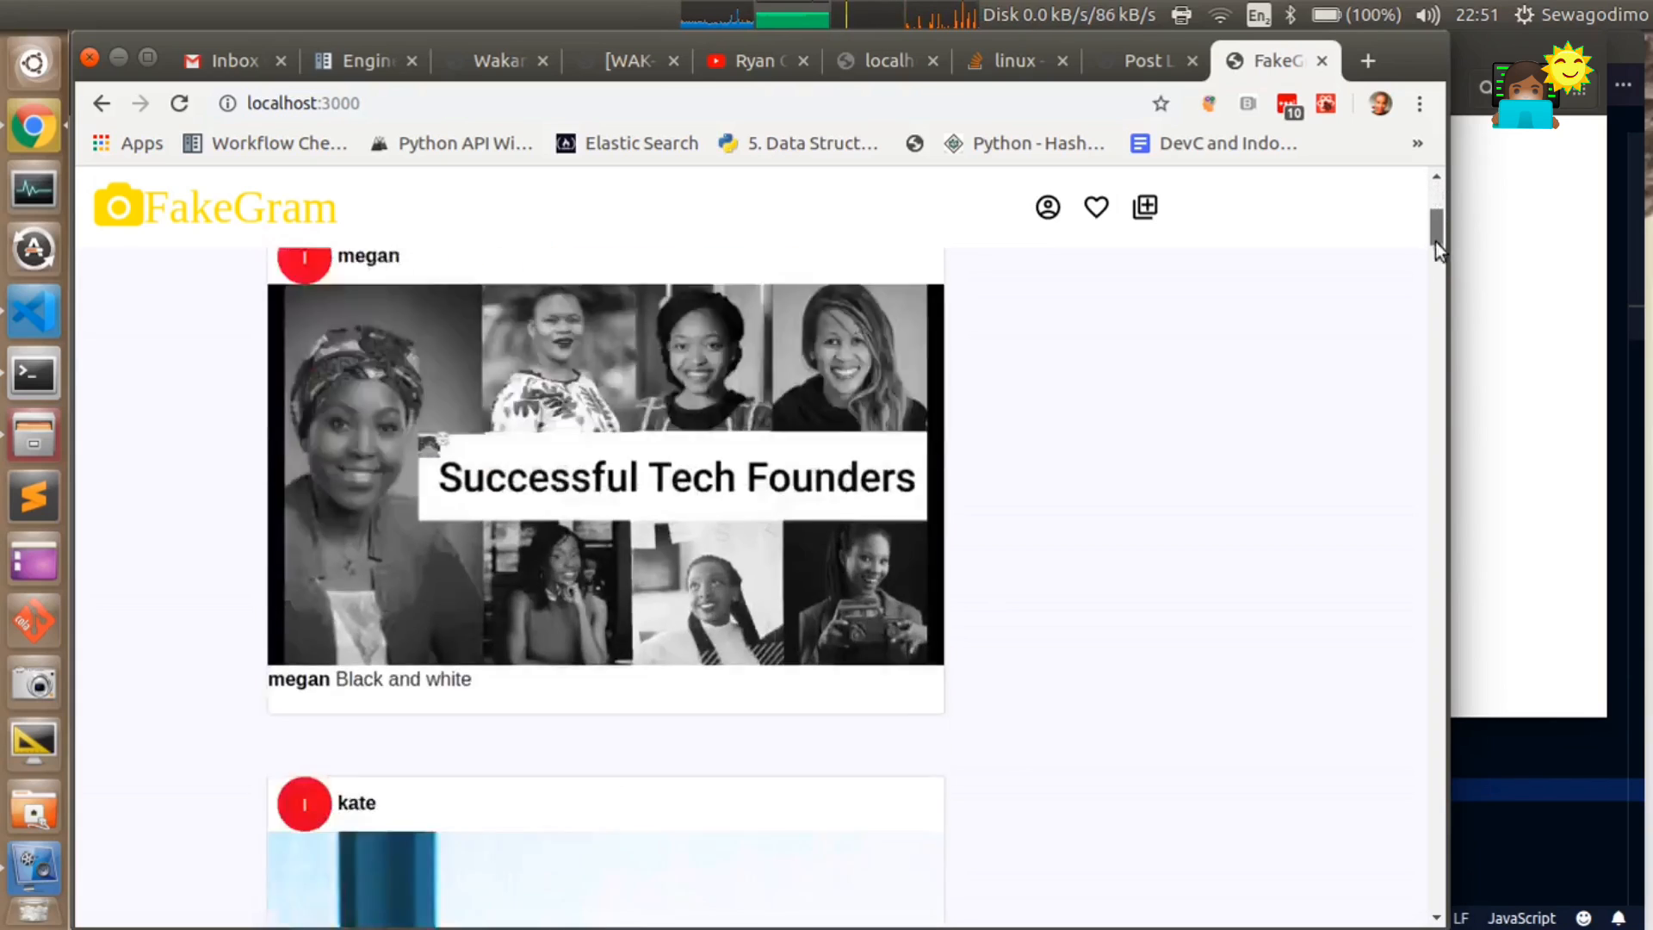
scroll(down, 3)
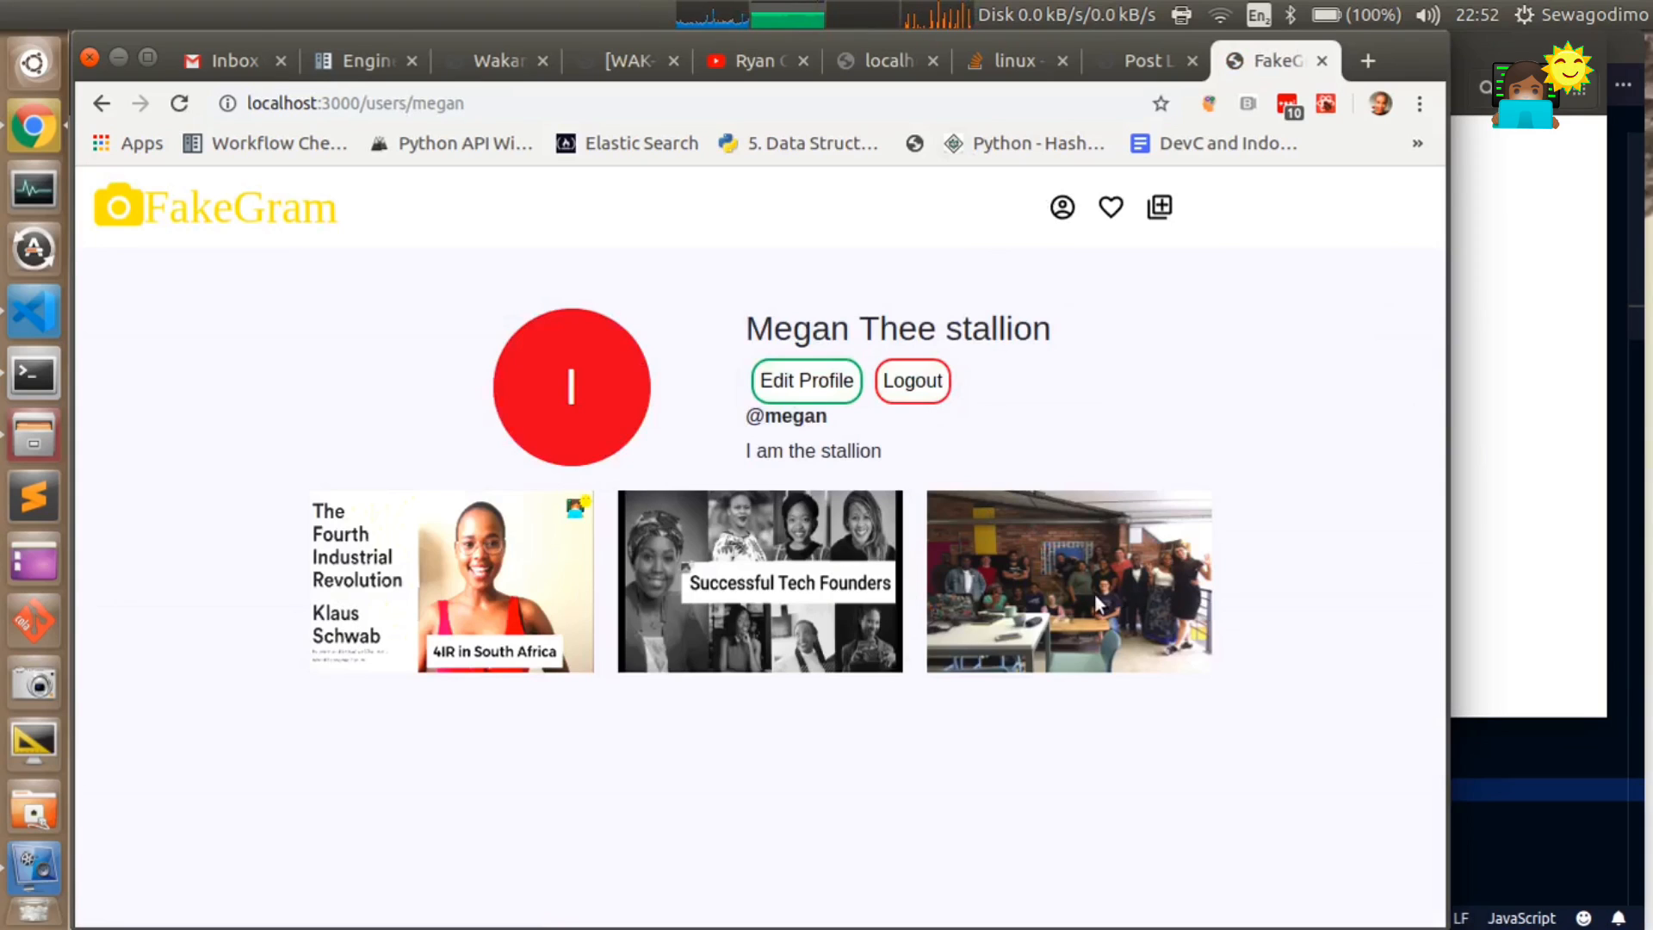
click(1067, 581)
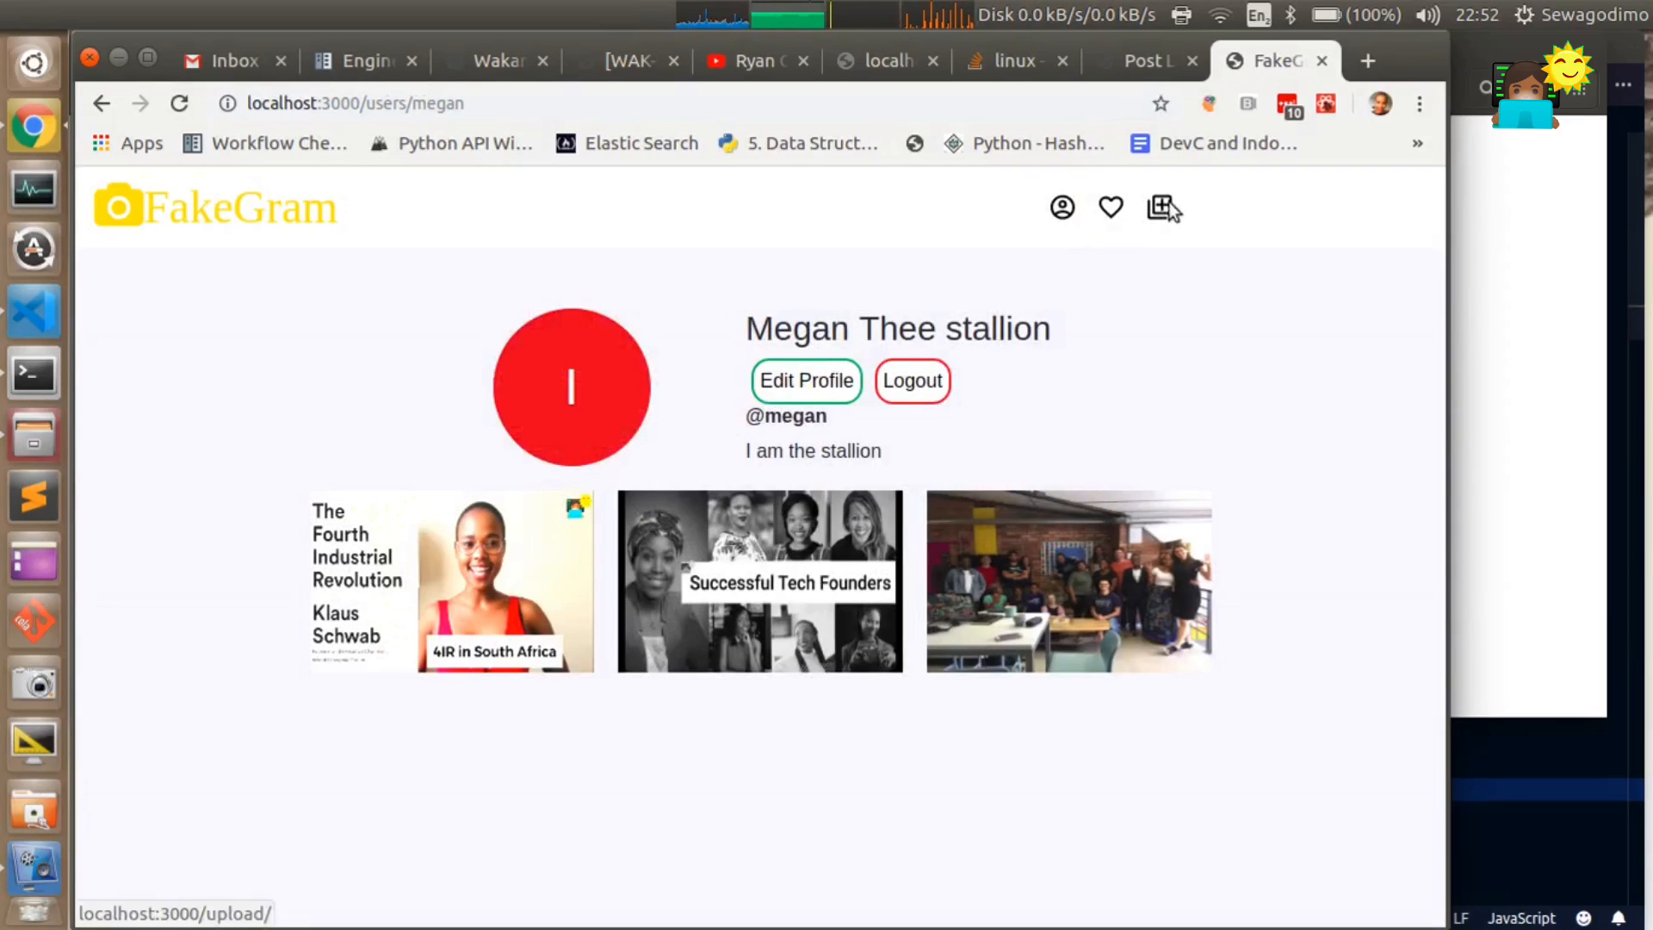
click(1109, 206)
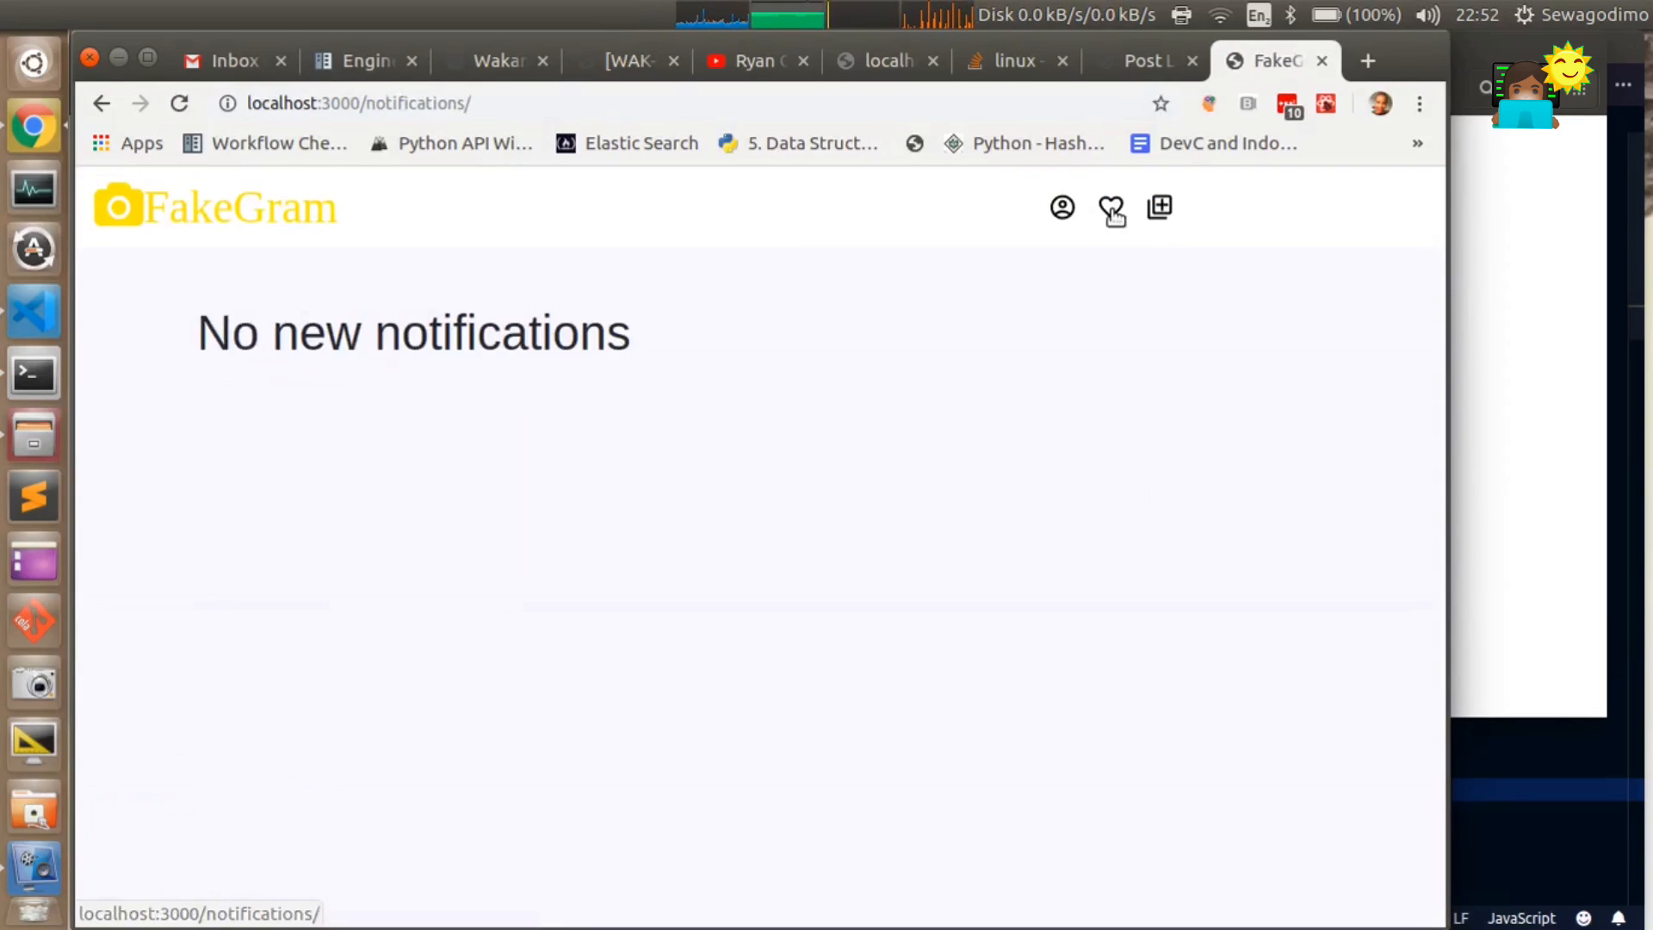
mouse_move(770, 385)
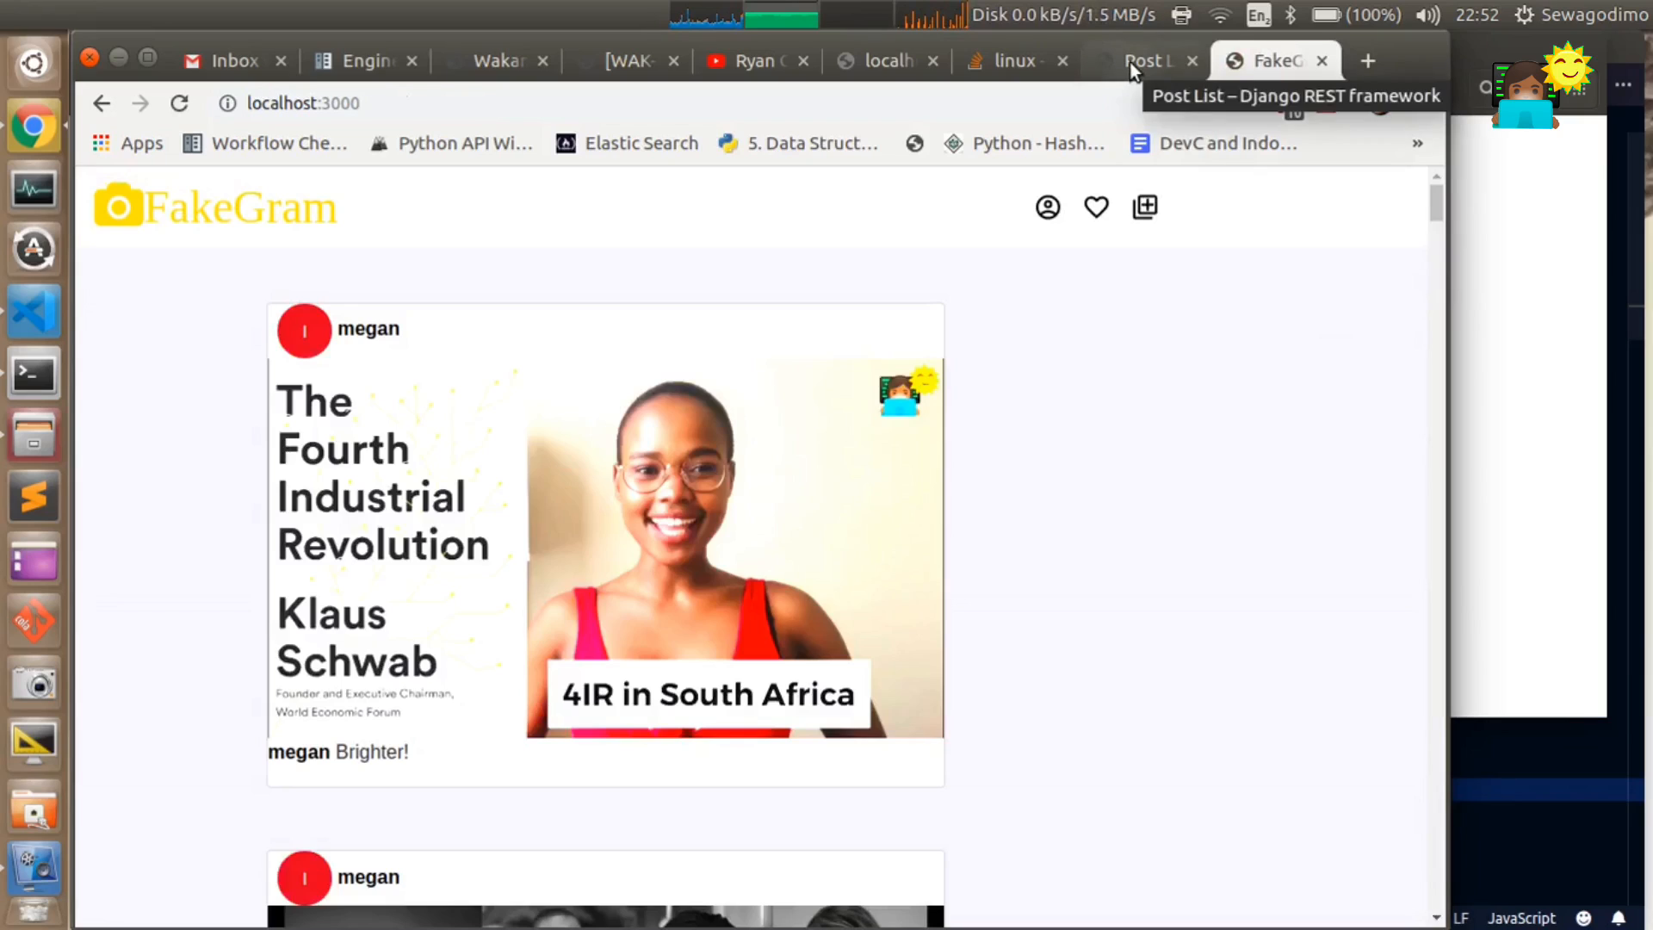
- Scroll through the API's Post List page and the FakeGram home feed to compare them
click(1144, 61)
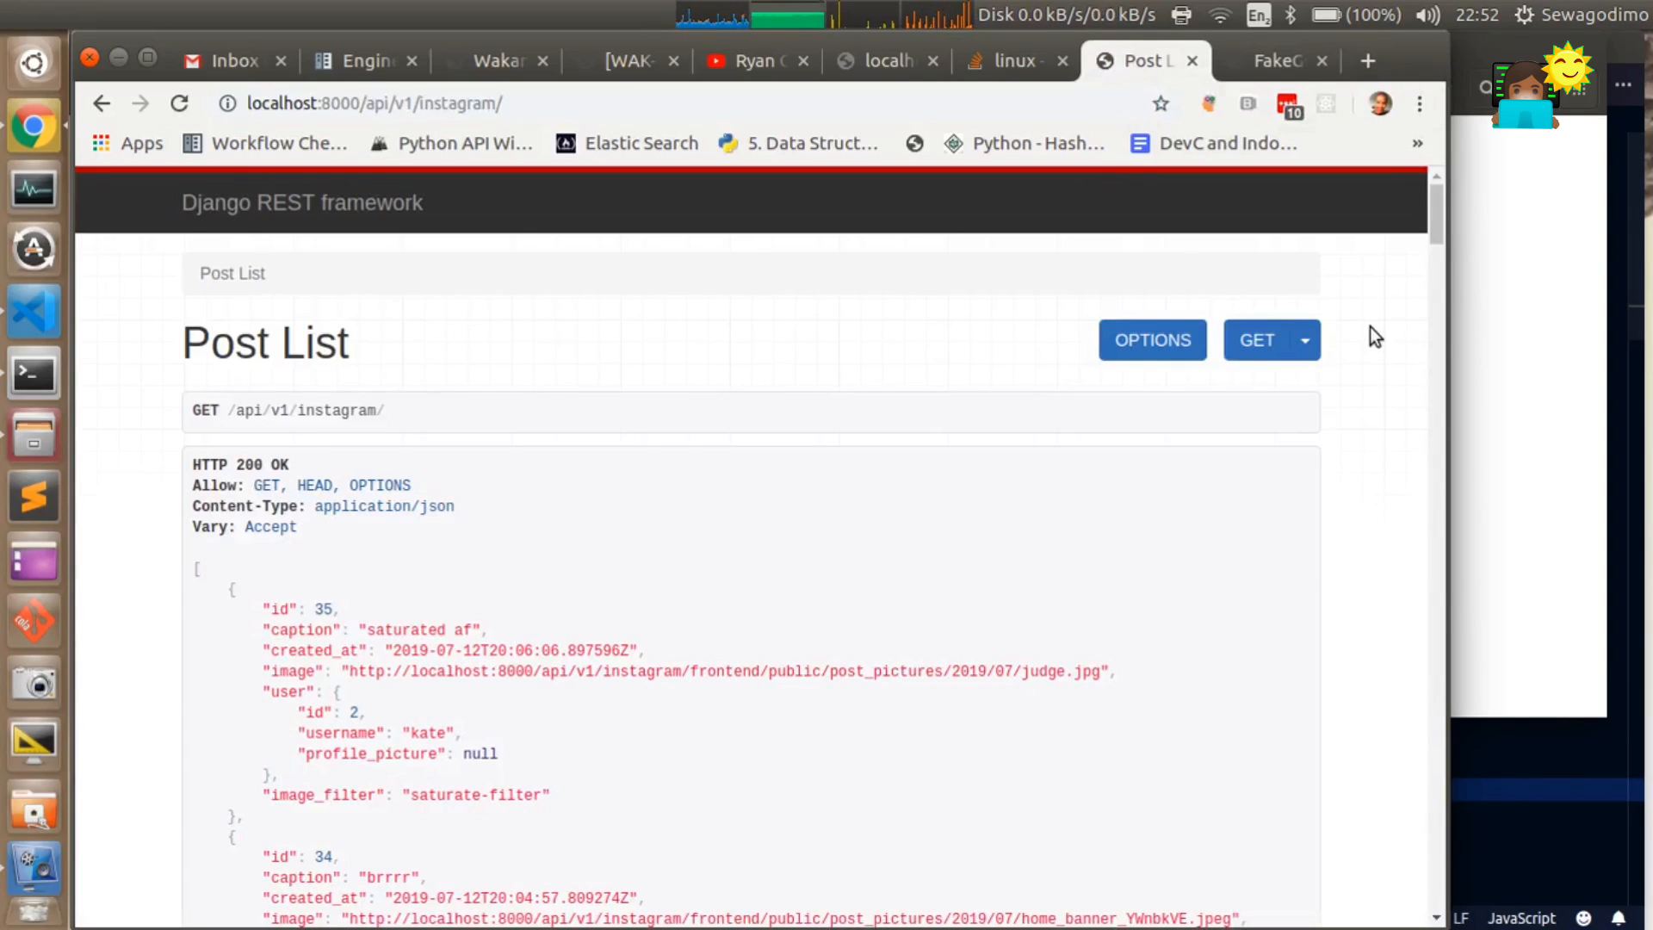
scroll(down, 3)
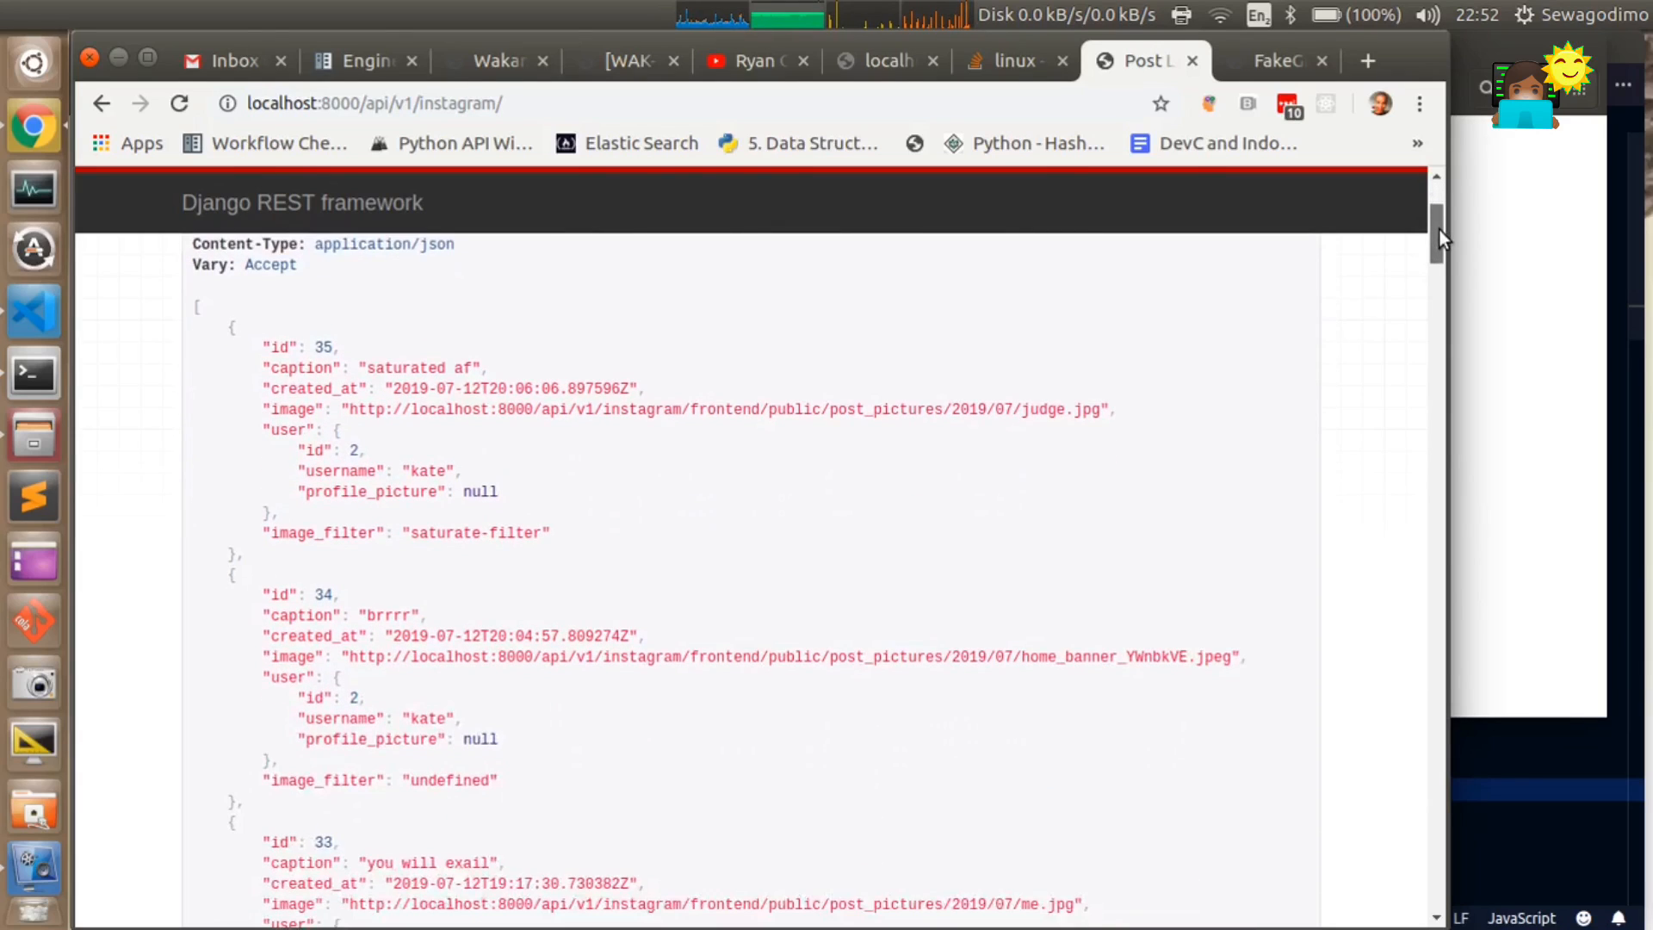
scroll(up, 3)
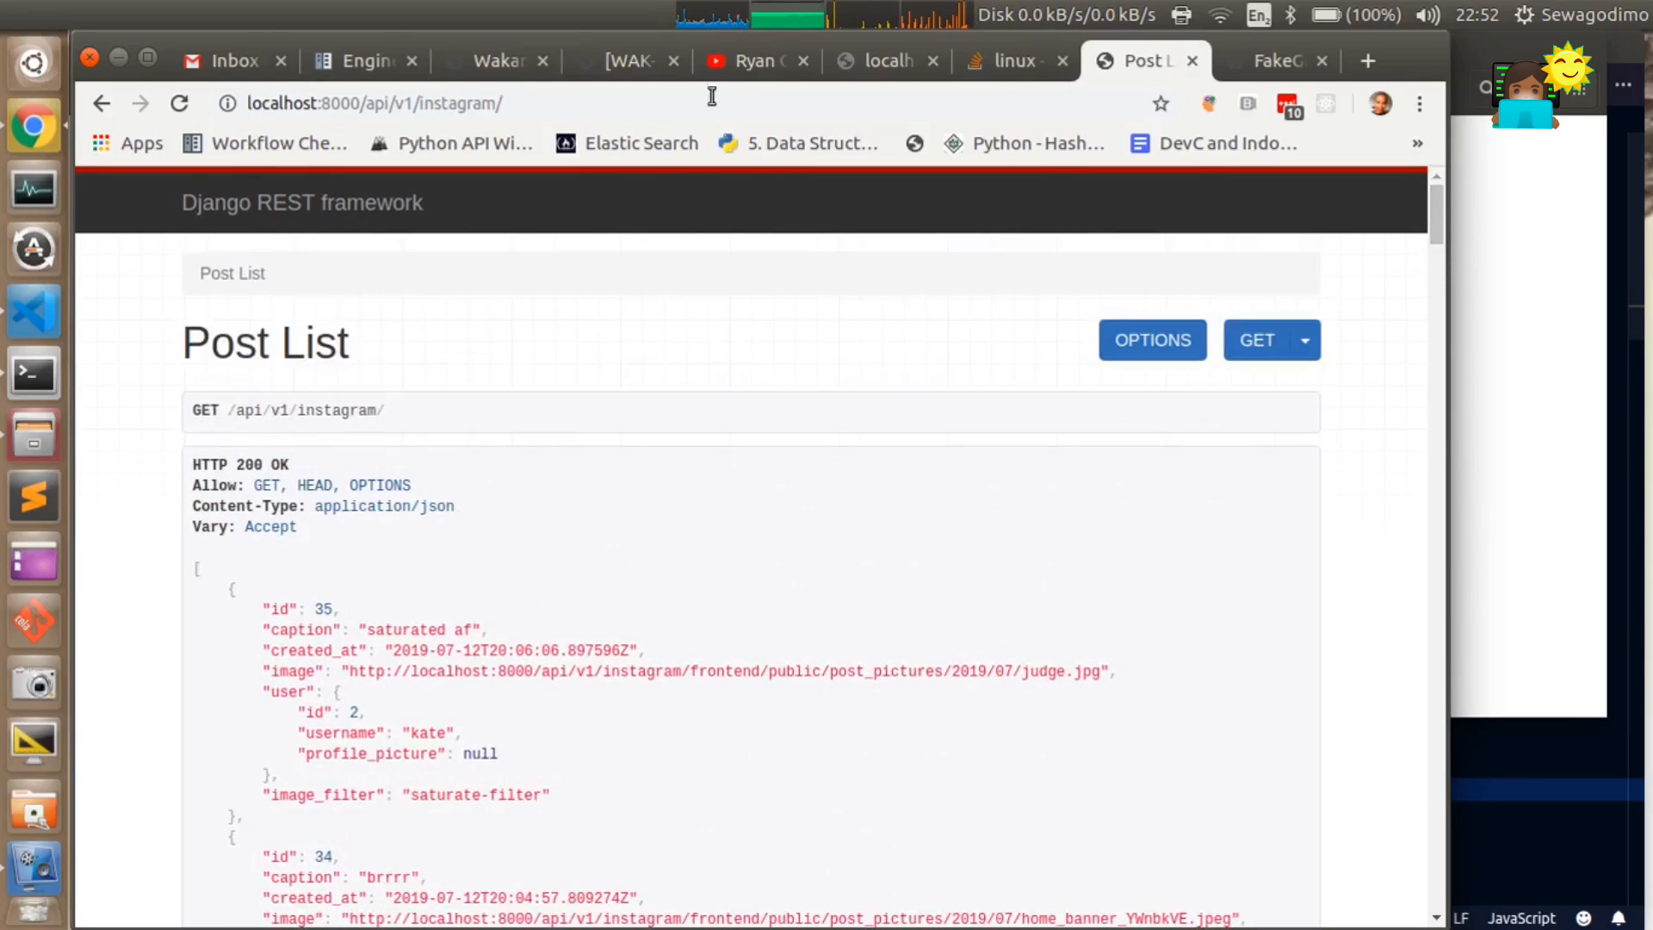
click(1274, 60)
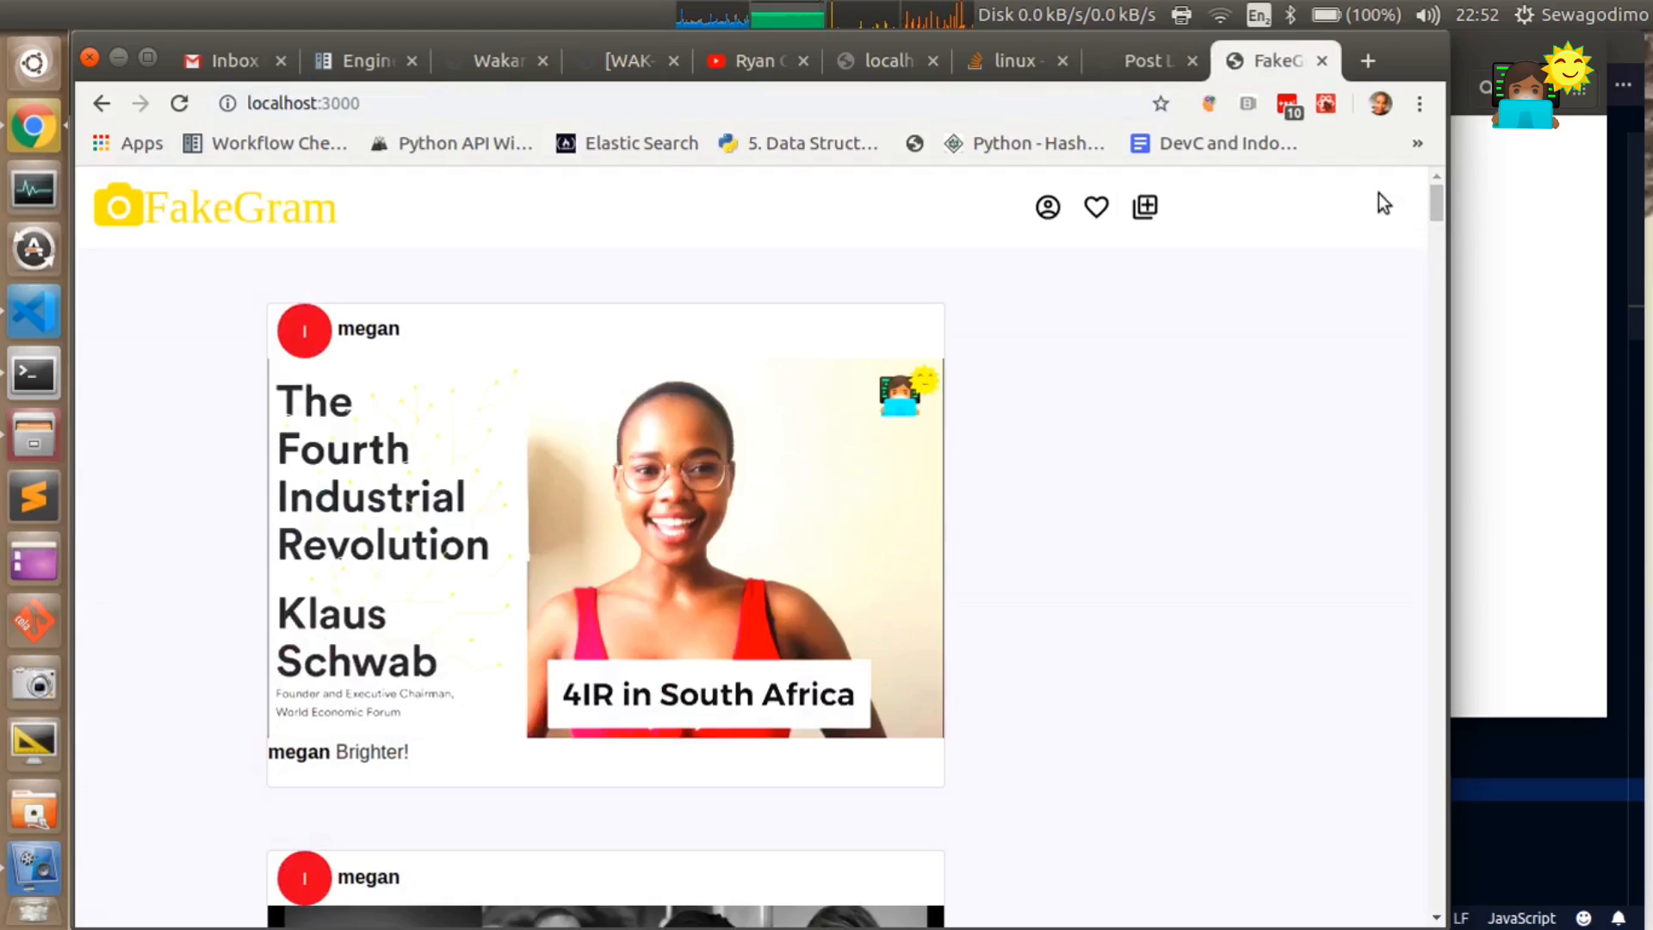
scroll(down, 3)
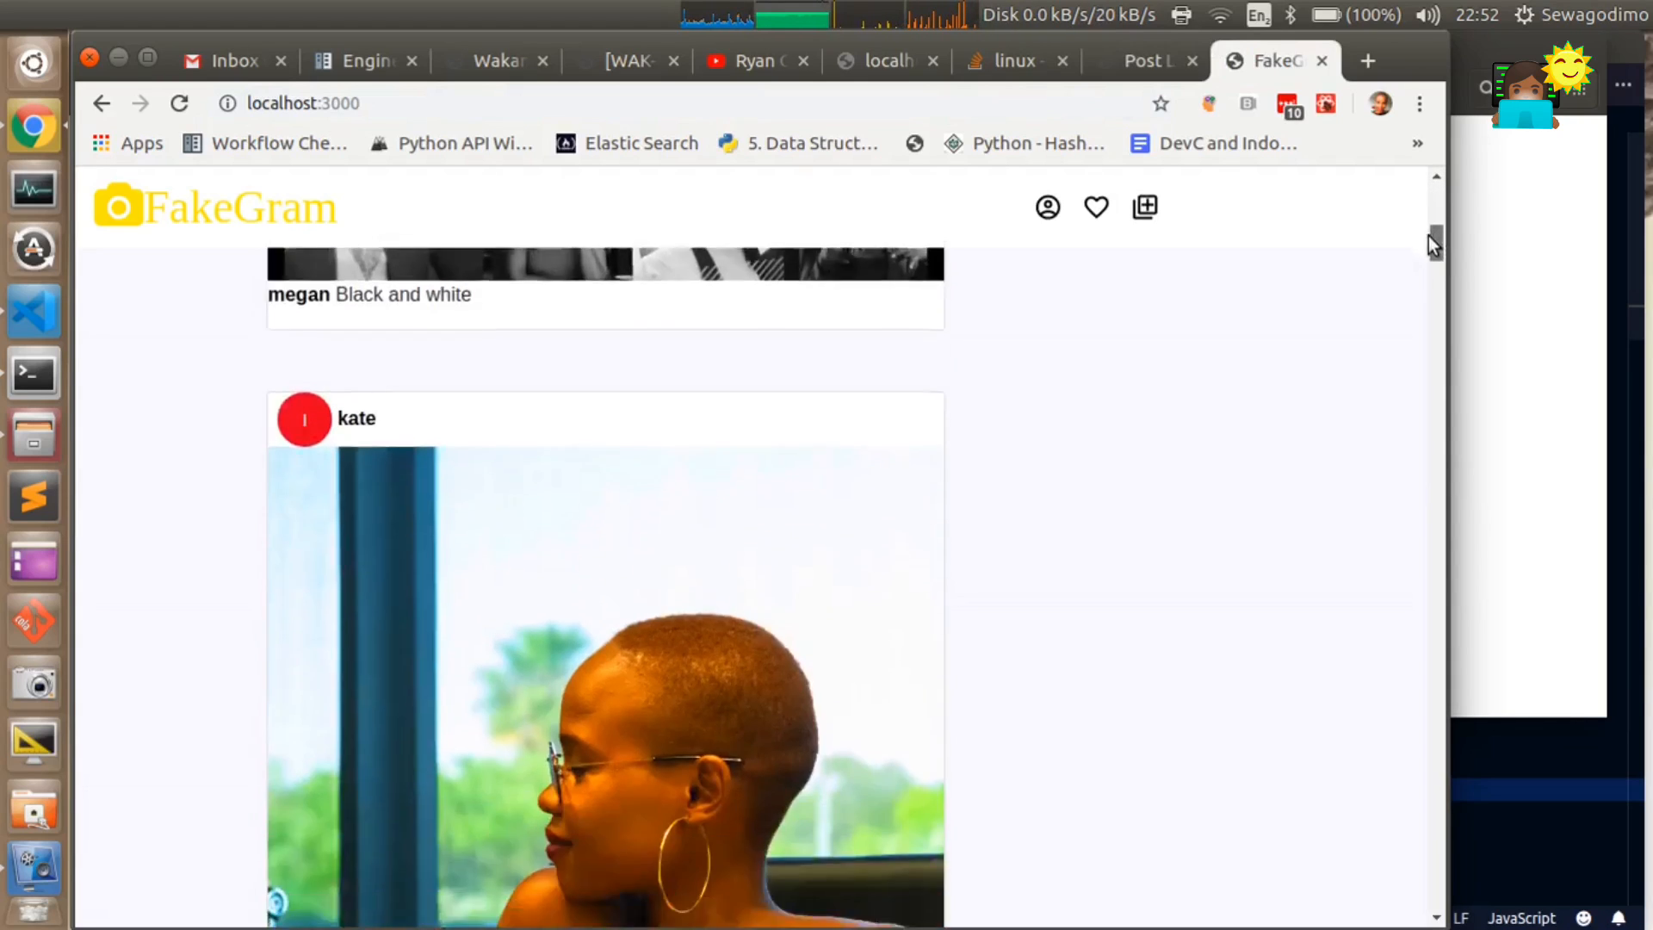
scroll(up, 3)
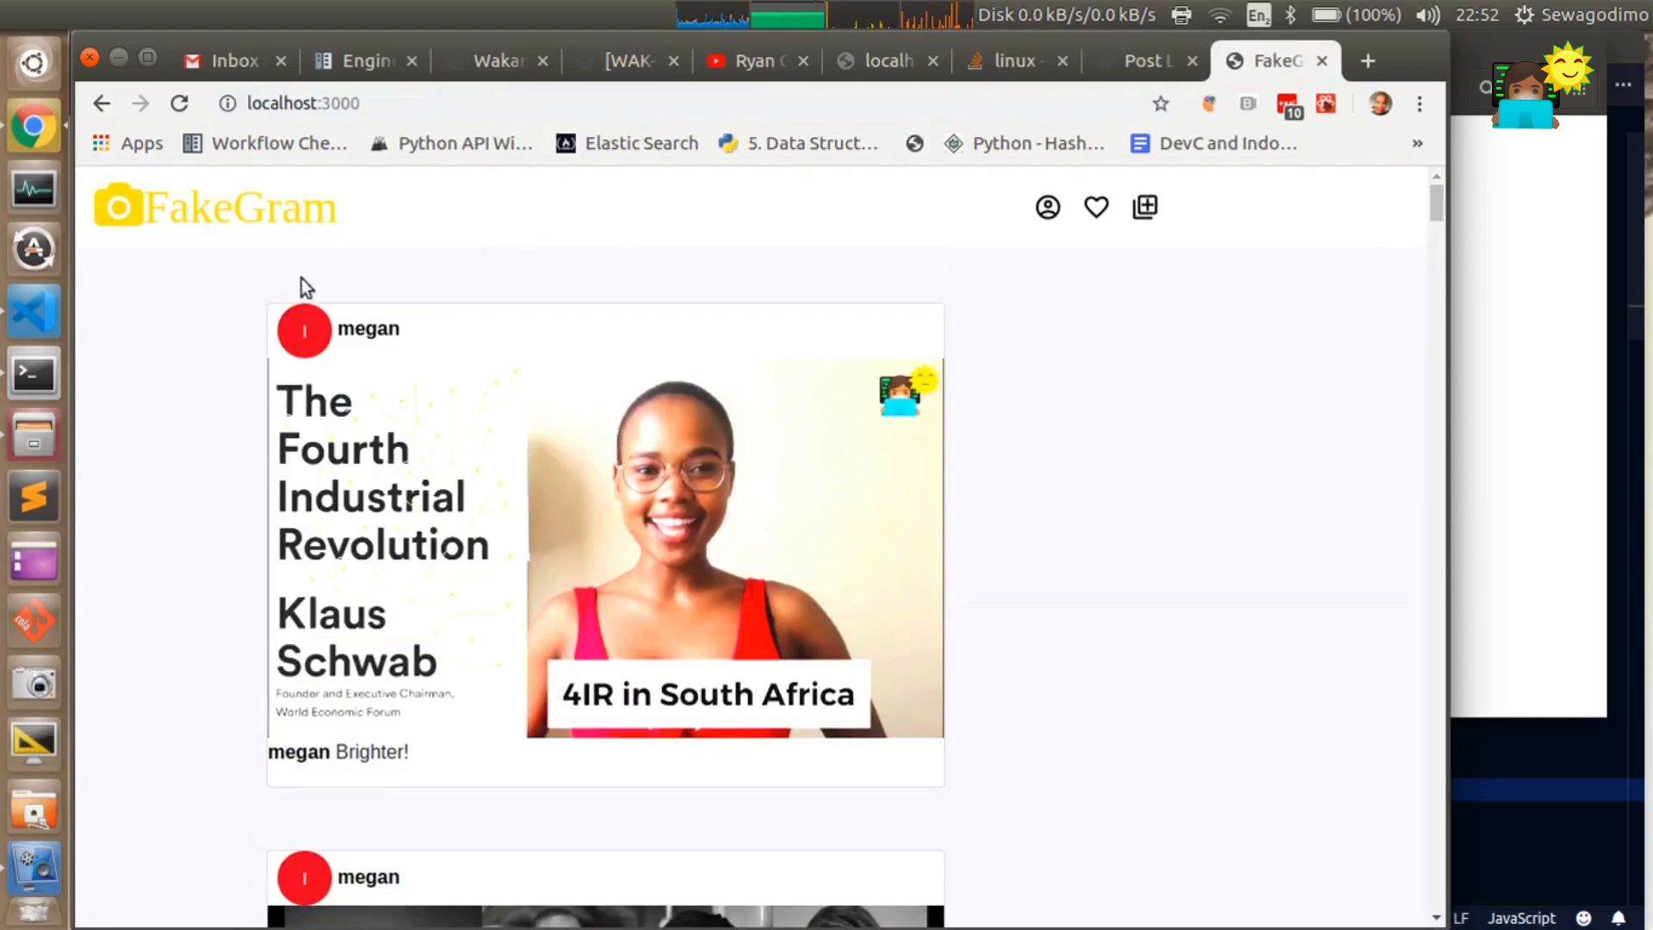
- Inspect the first post's id in the Post List JSON and go back to the feed
click(1144, 61)
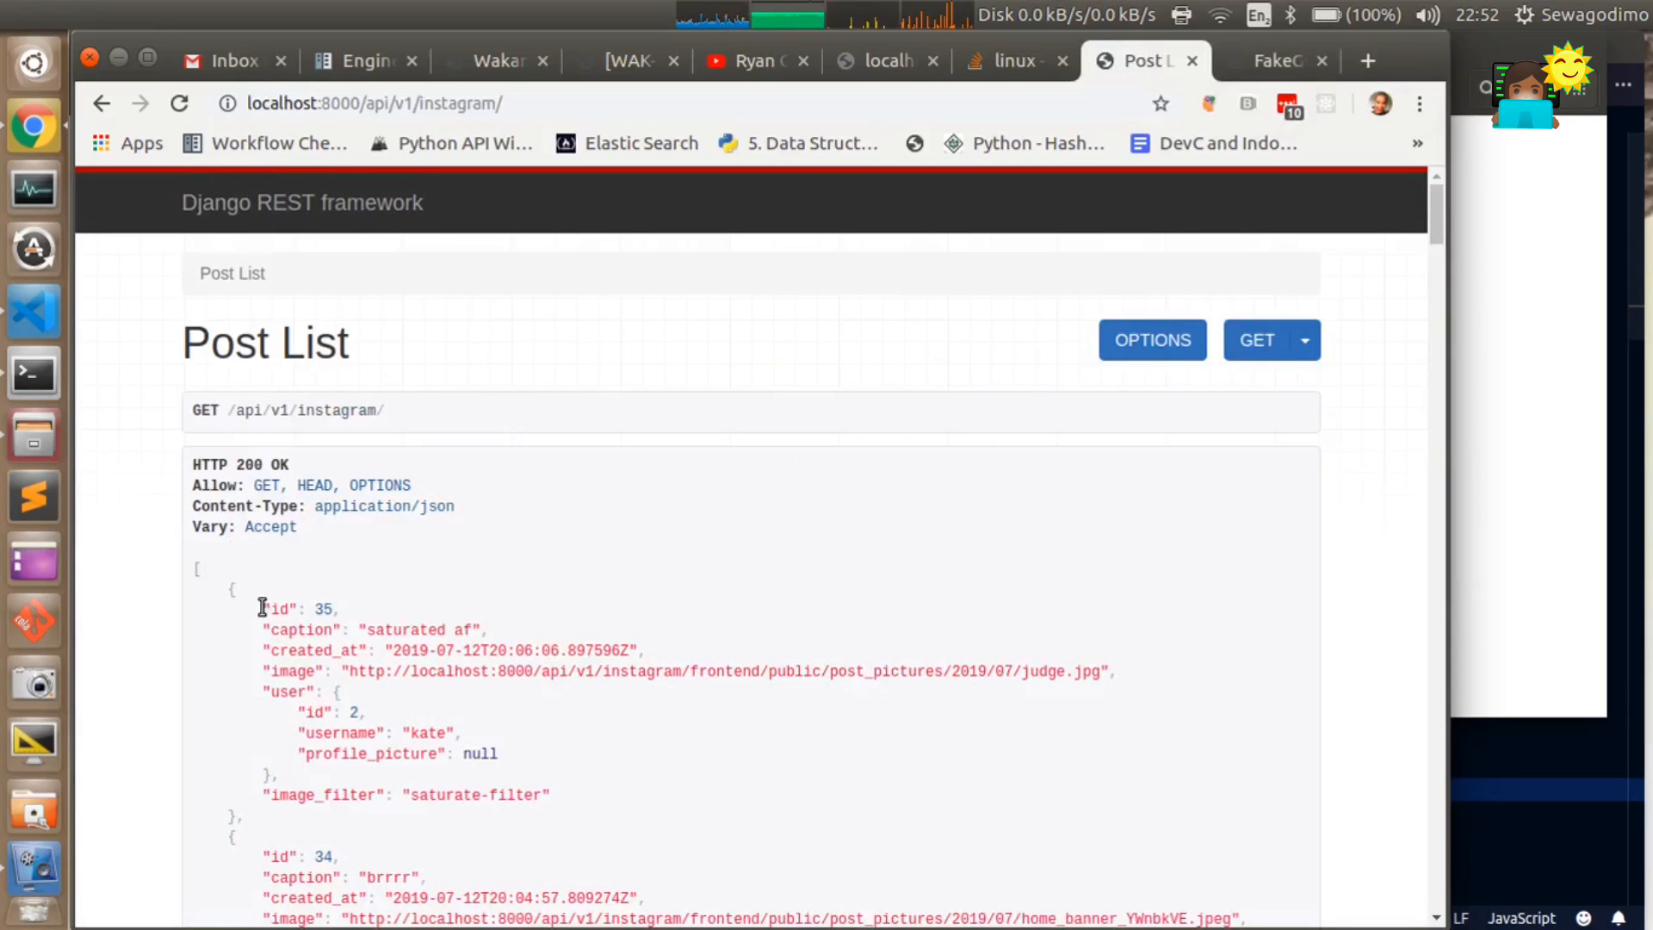
double_click(299, 608)
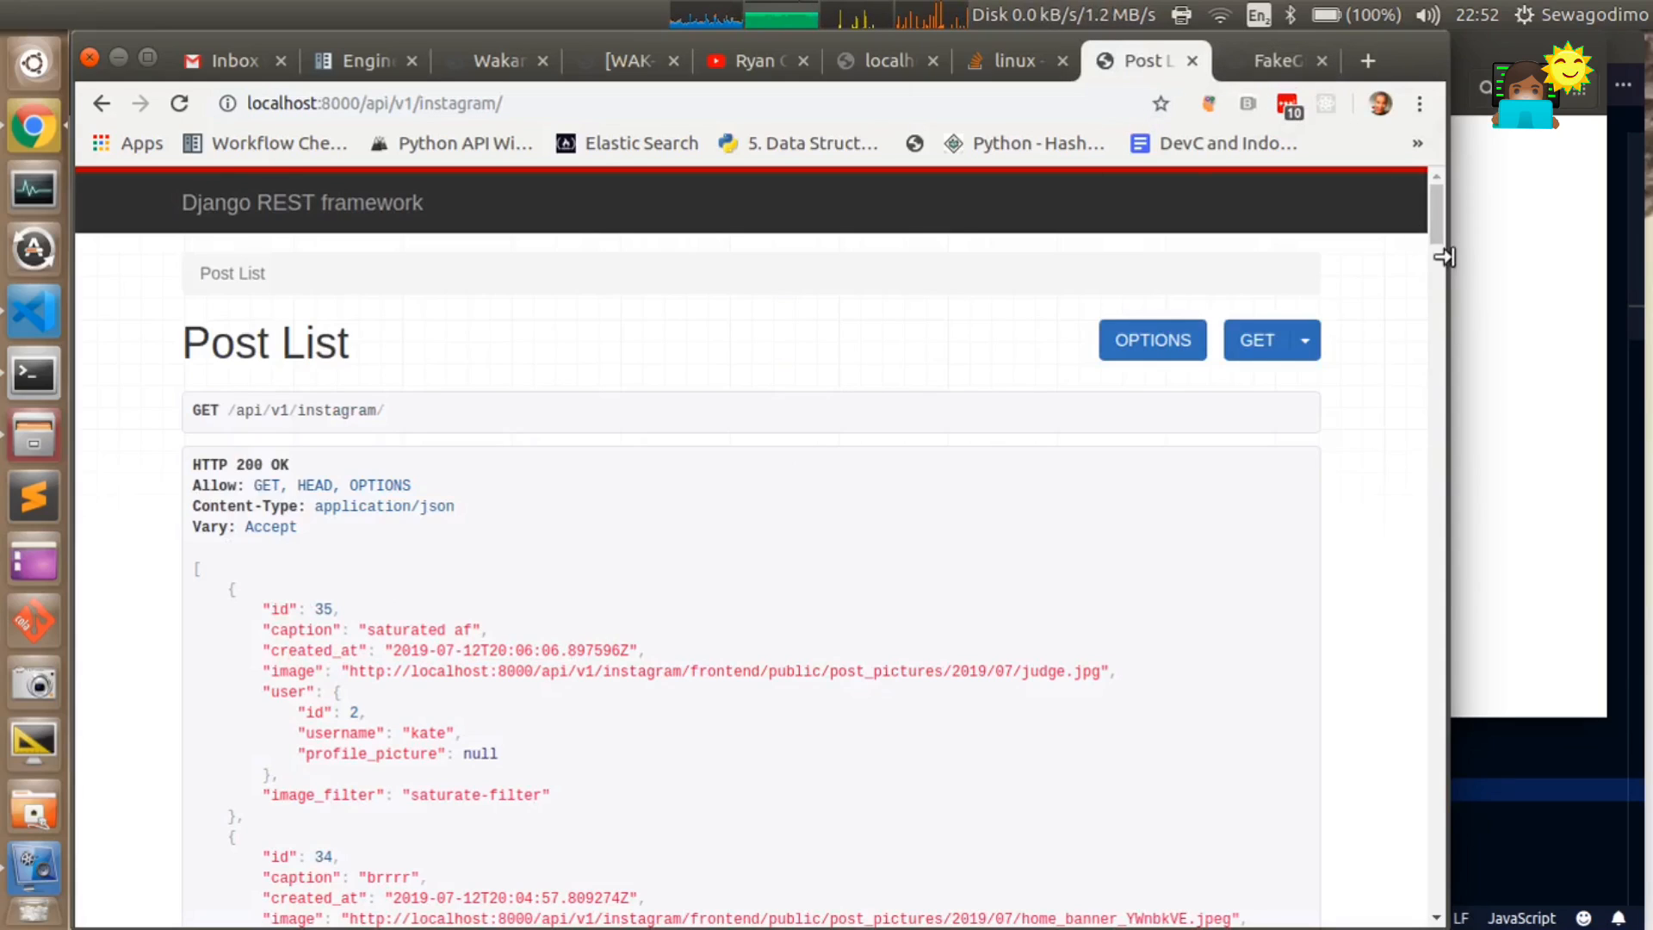
scroll(down, 3)
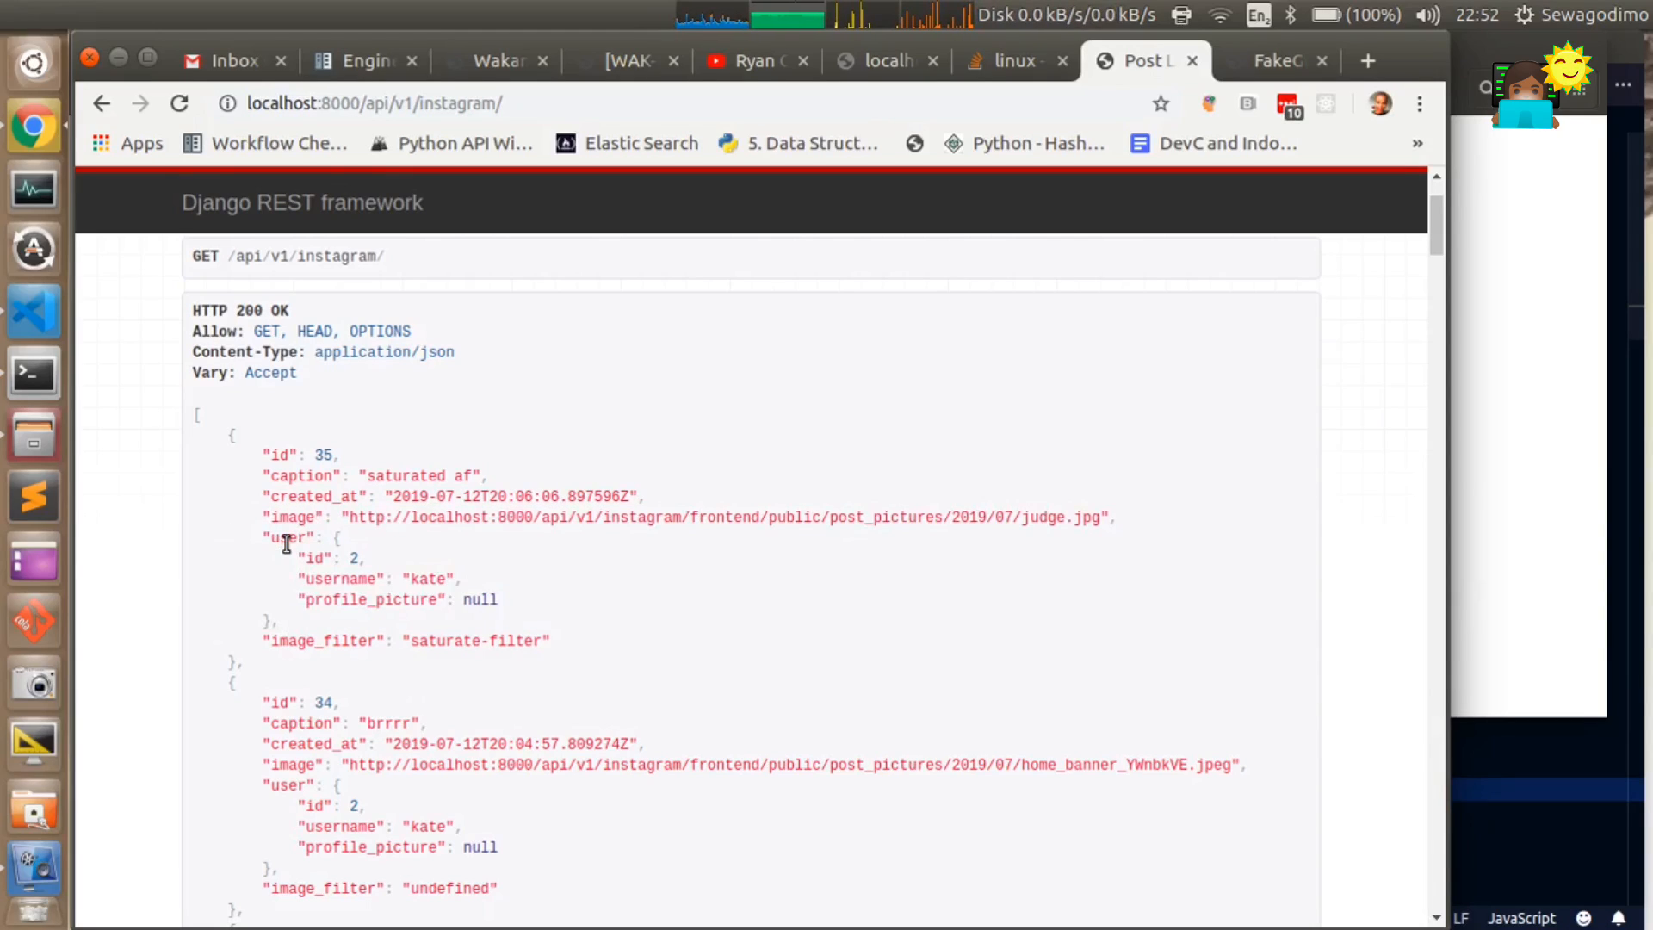
drag(279, 537, 285, 599)
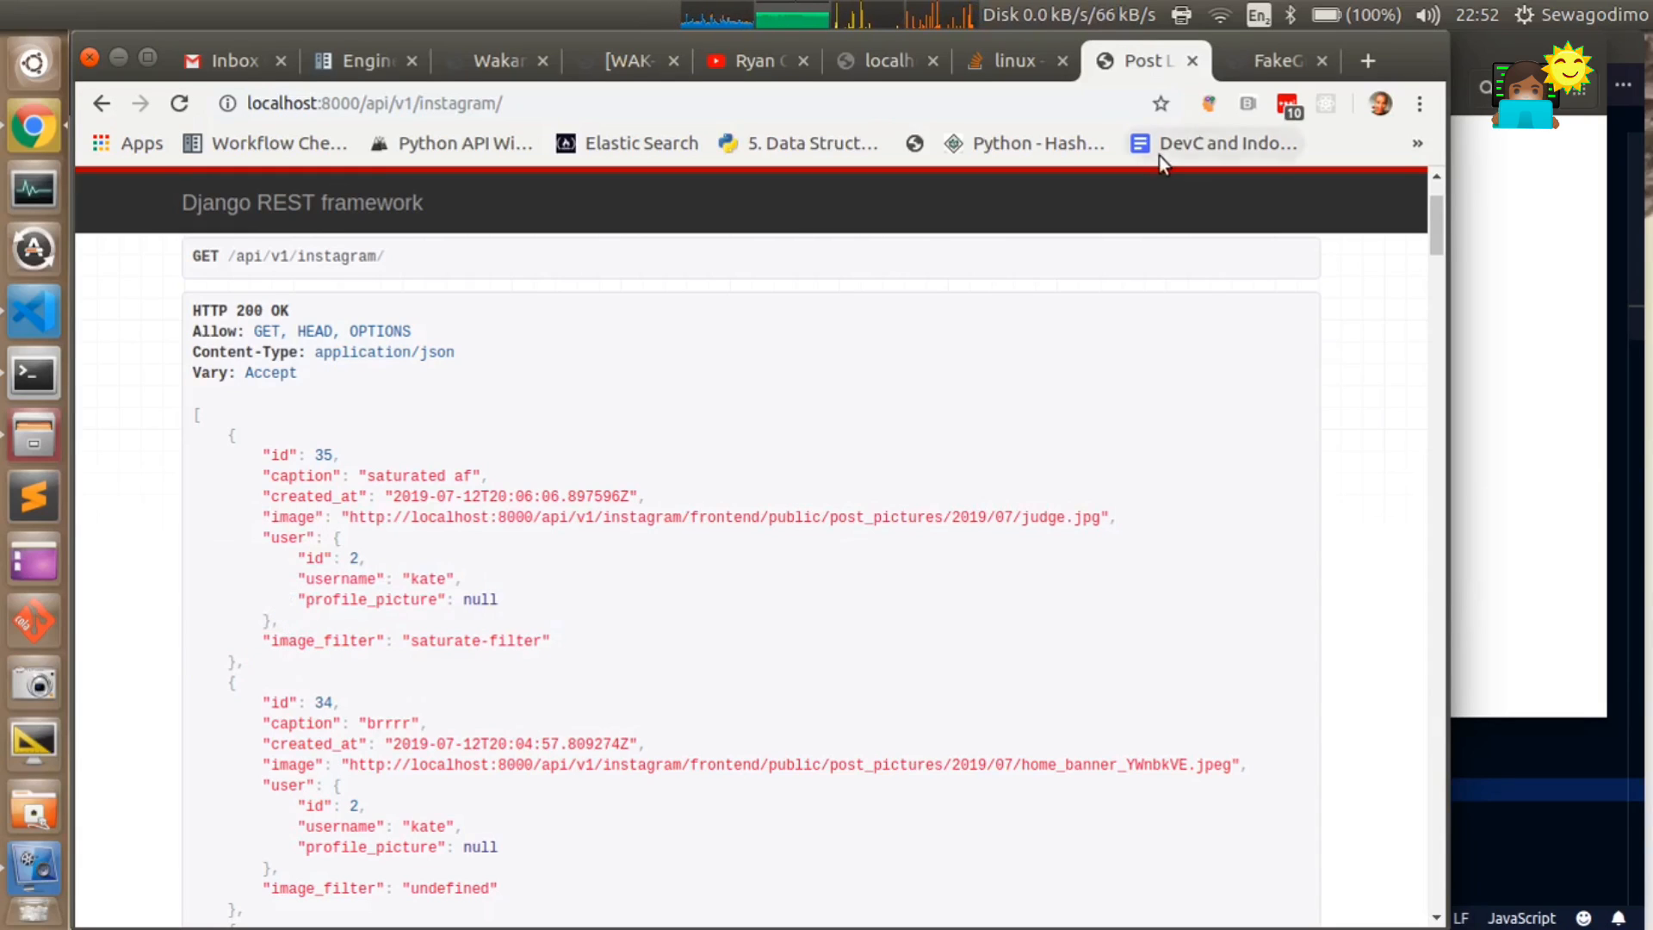
click(1276, 60)
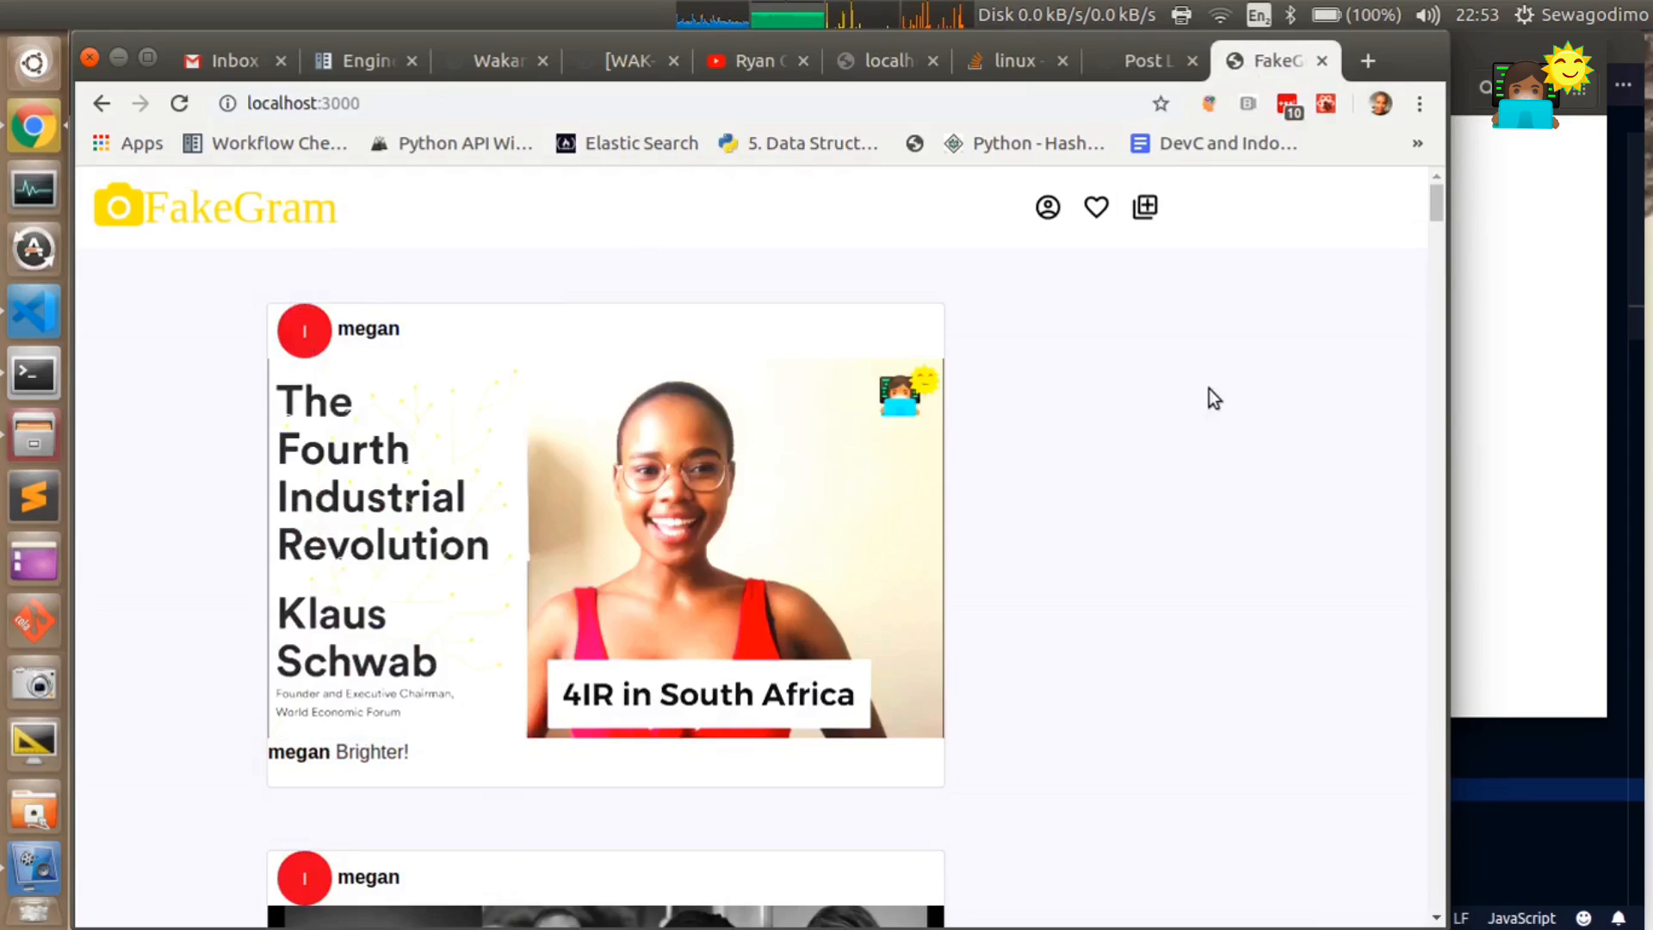
mouse_move(902, 654)
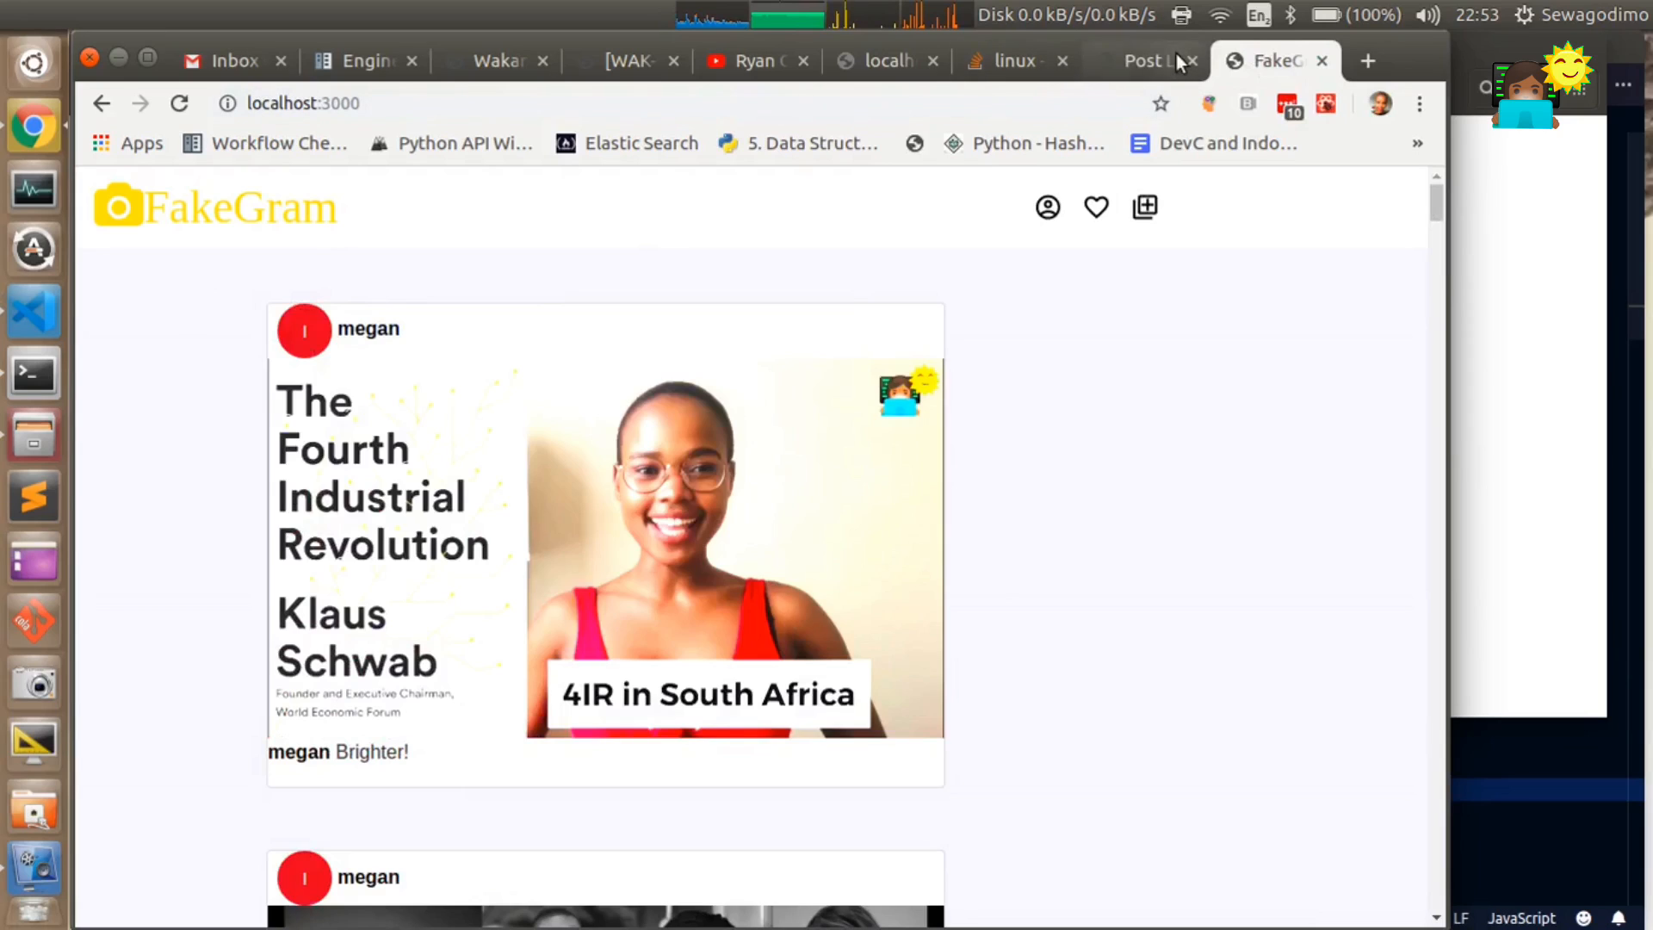
- Compare Post List JSON captions with the FakeGram feed, ending on Post List with id 37 first
click(1144, 60)
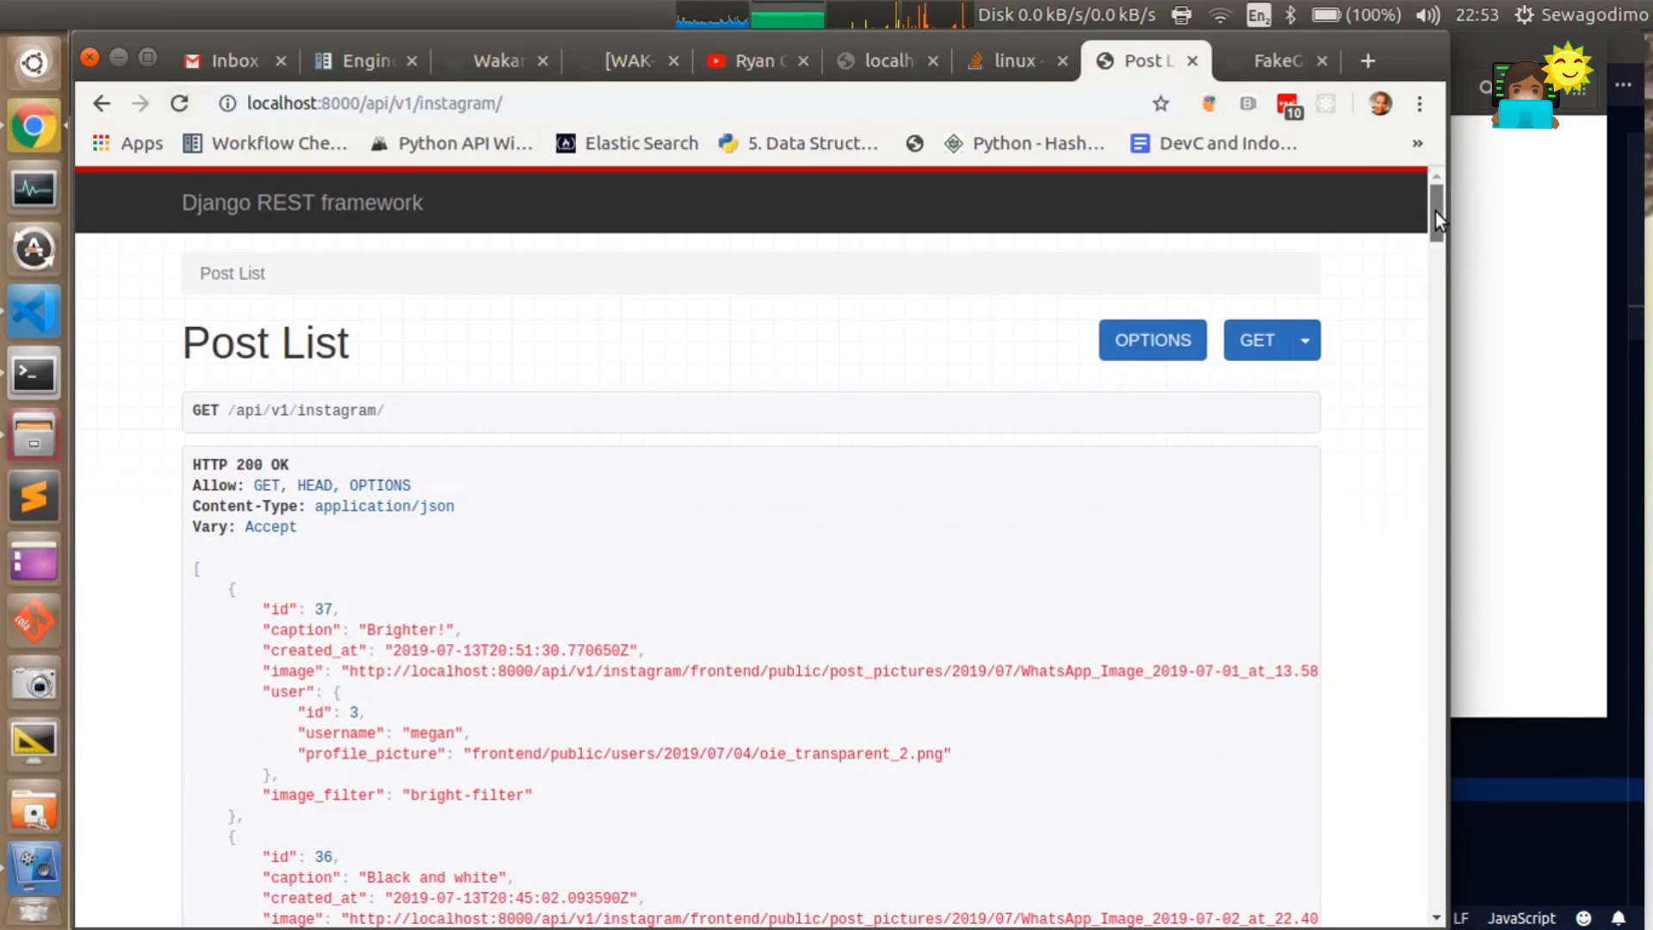
scroll(down, 3)
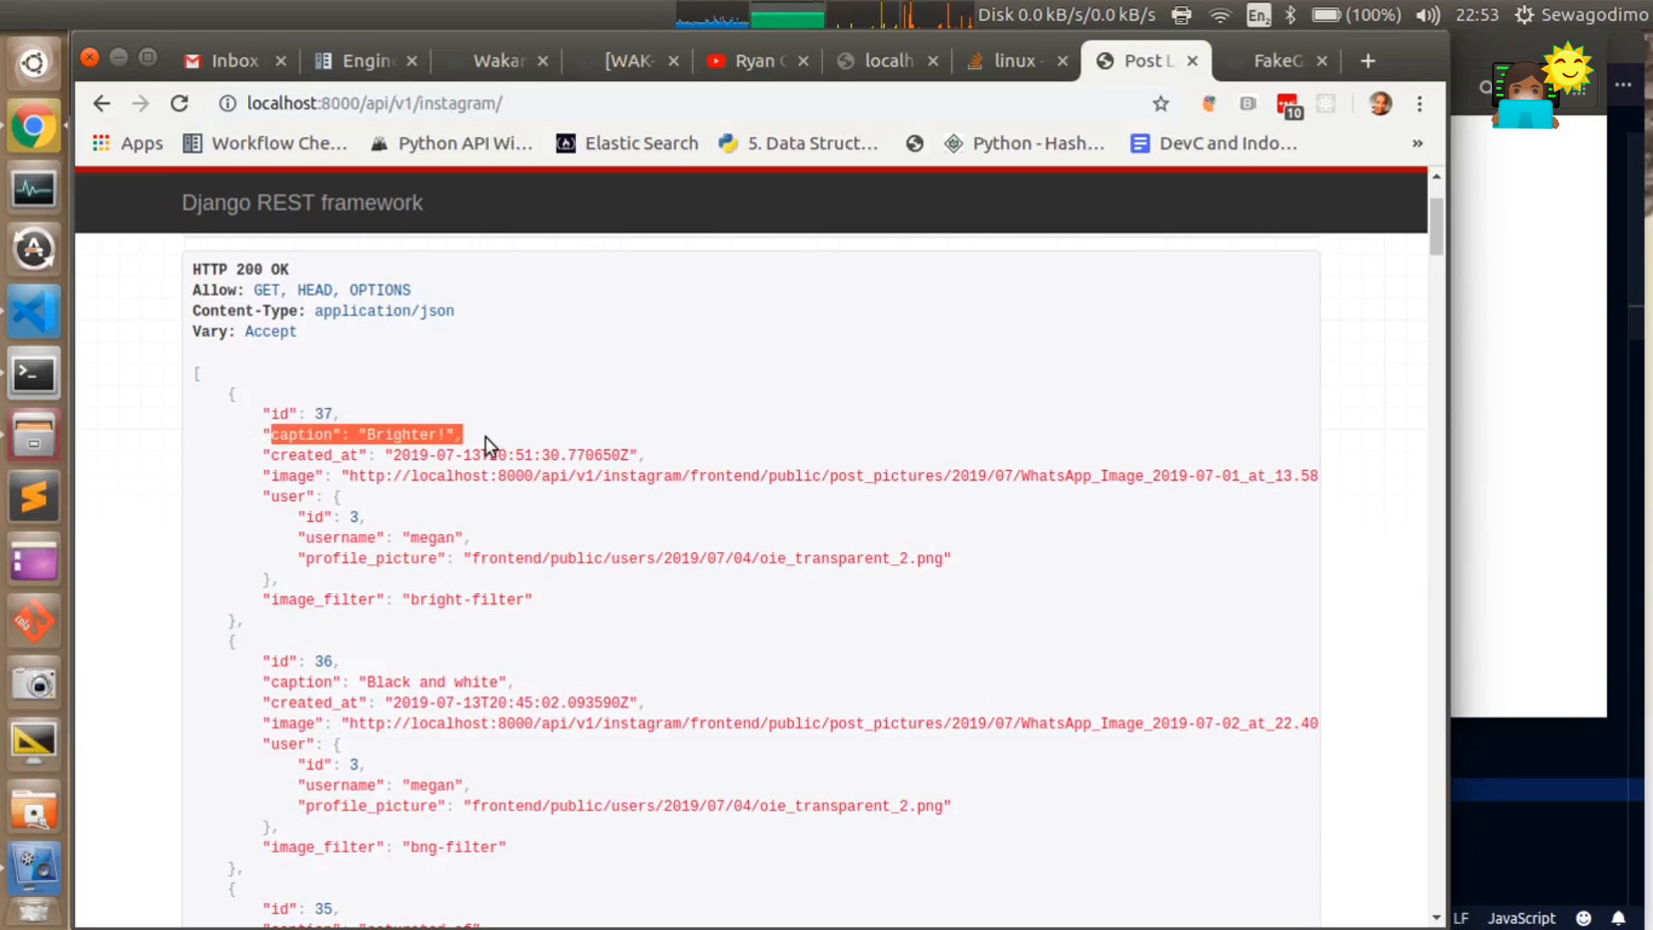
click(1275, 60)
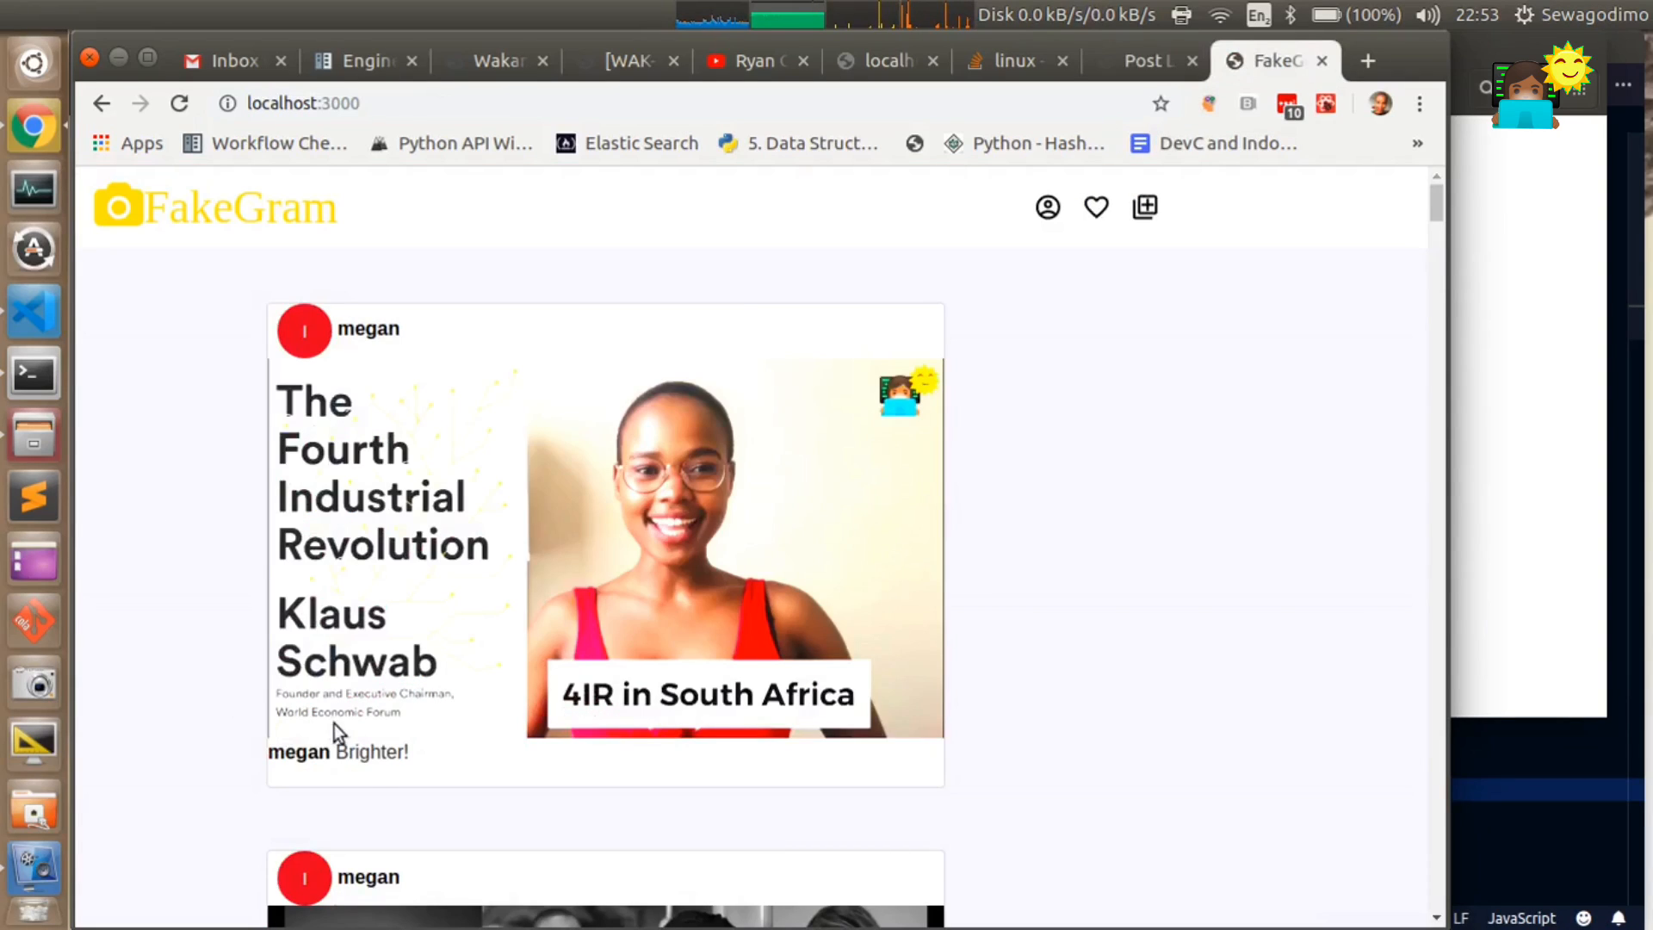
click(1137, 60)
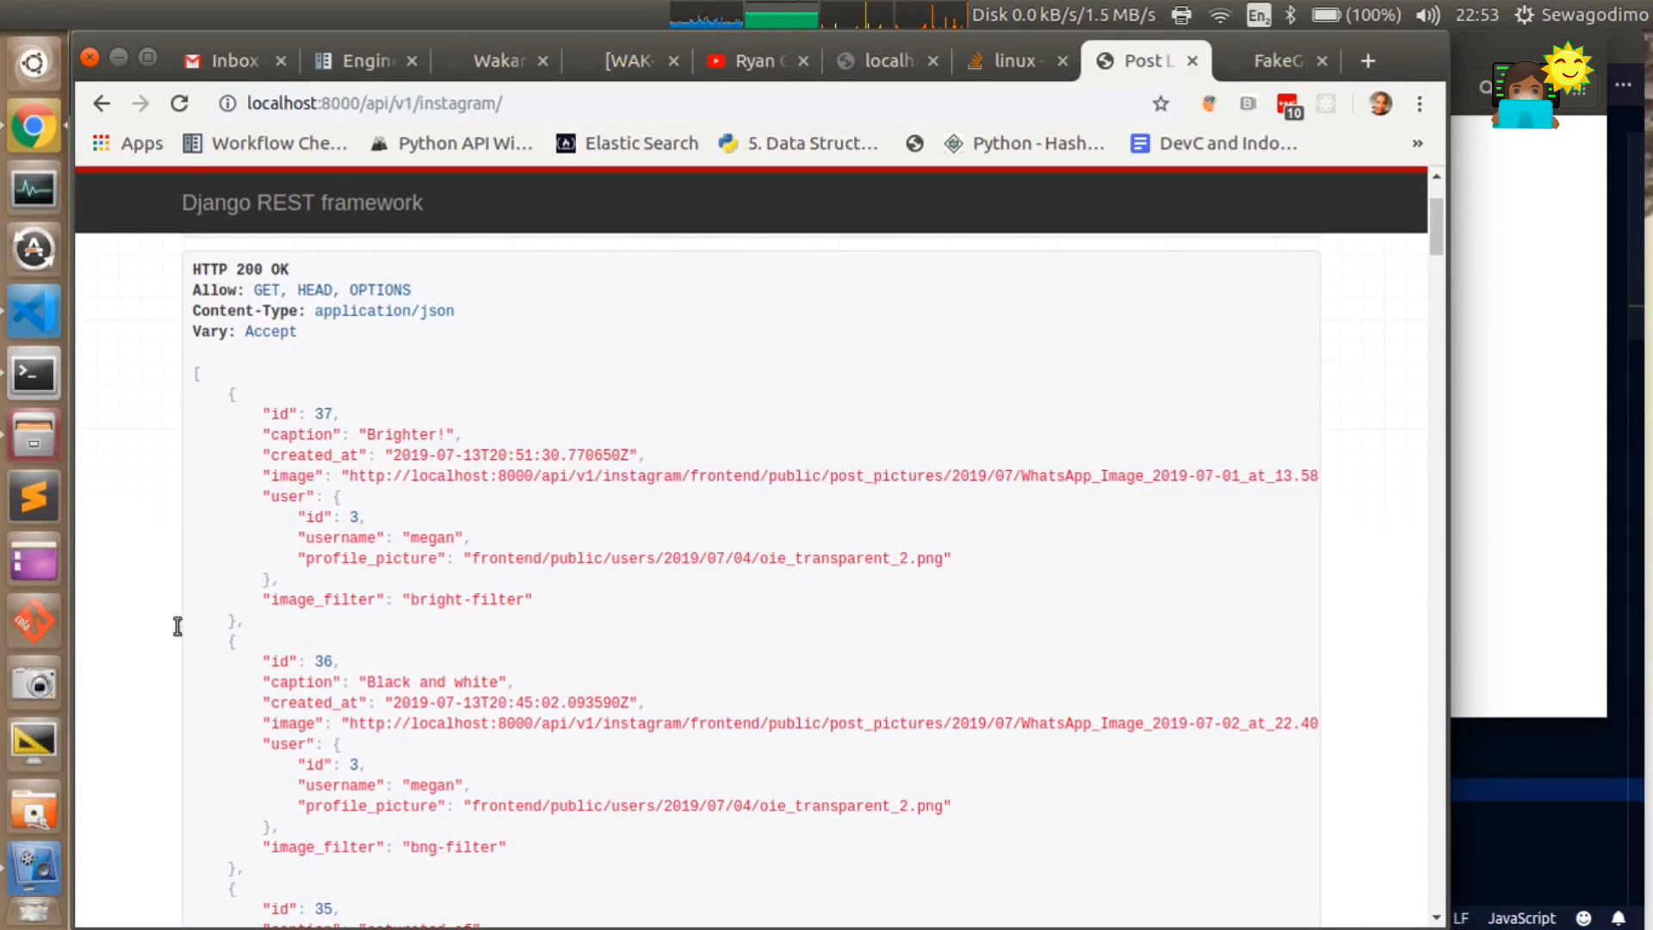
double_click(330, 516)
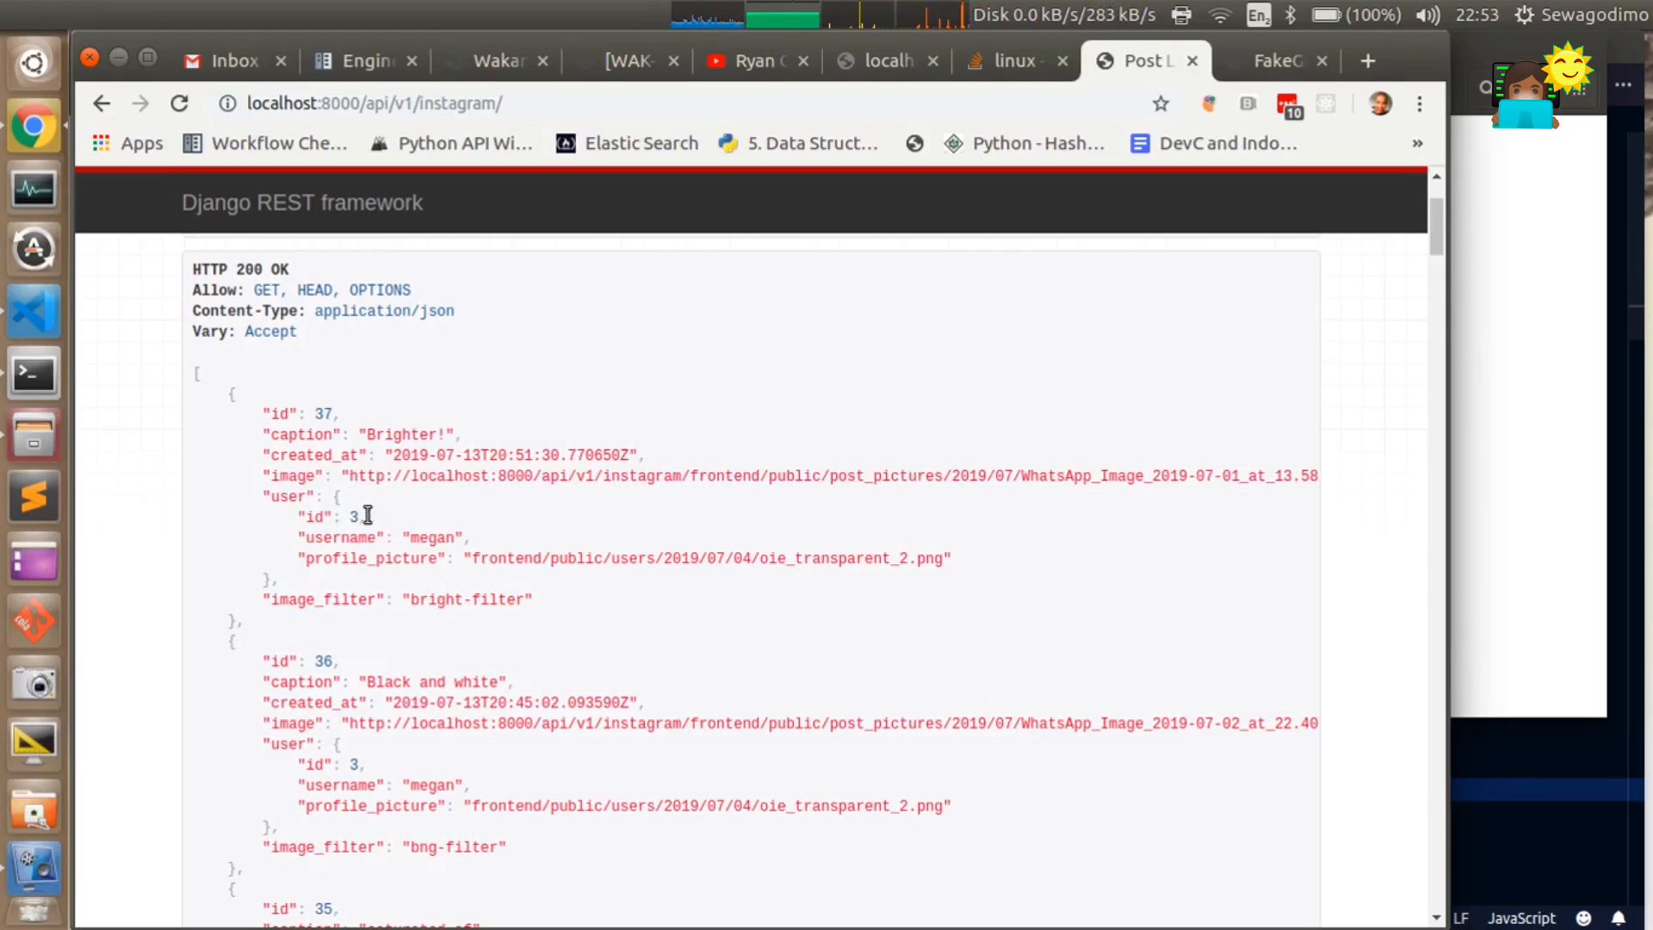
mouse_move(408, 554)
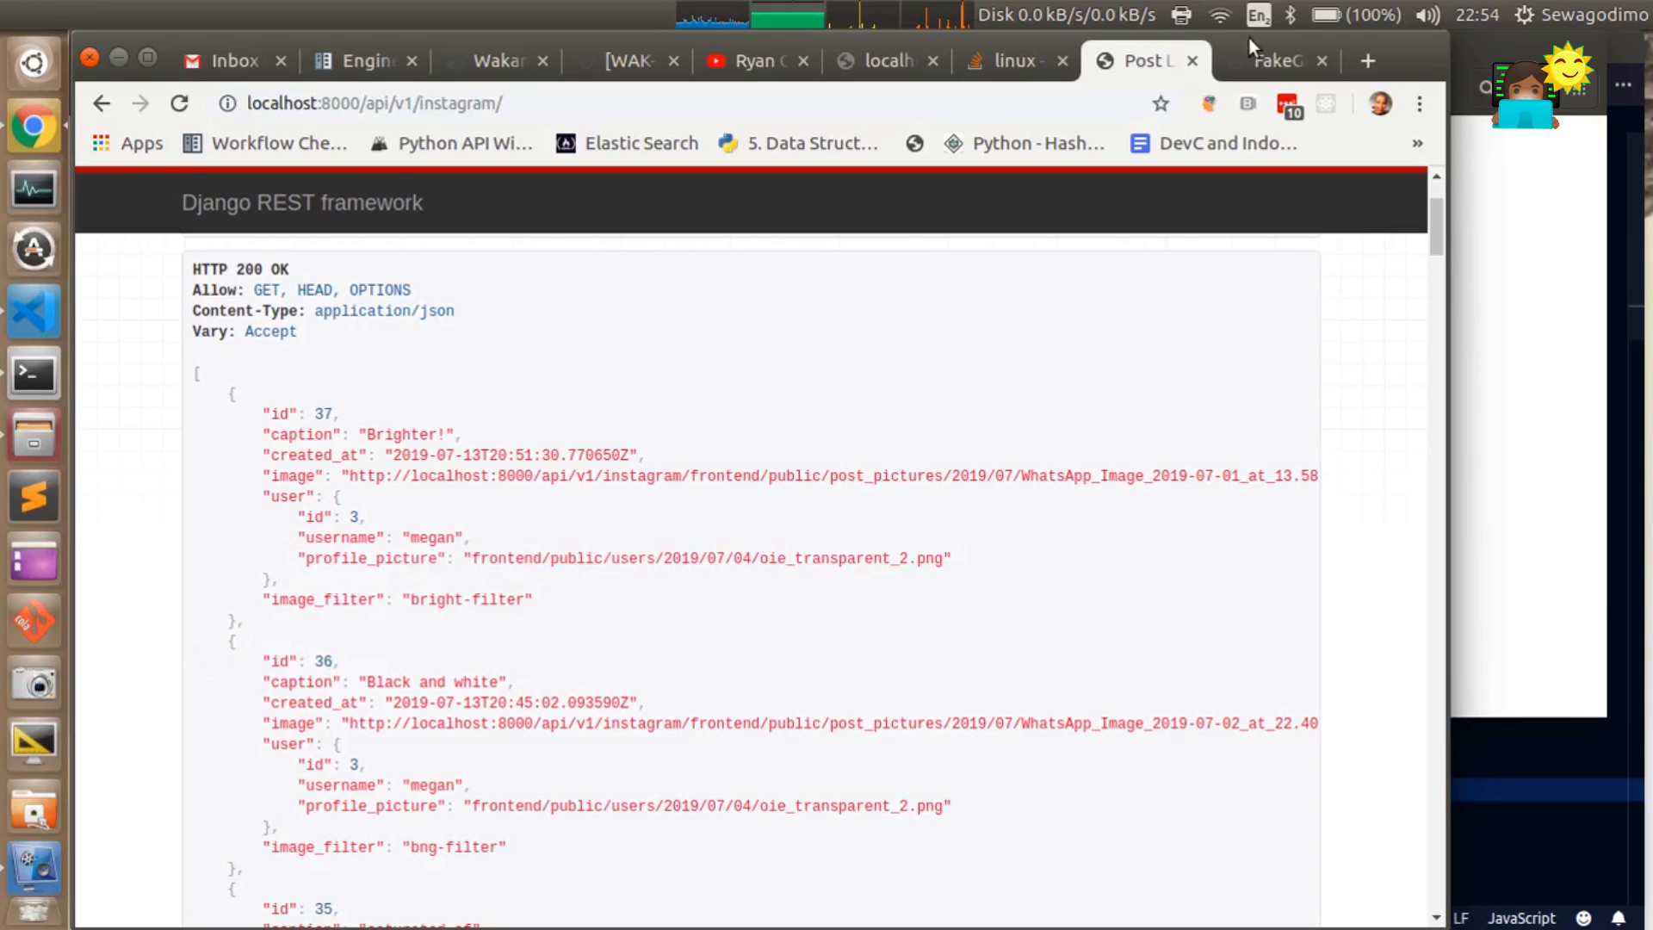
click(1274, 60)
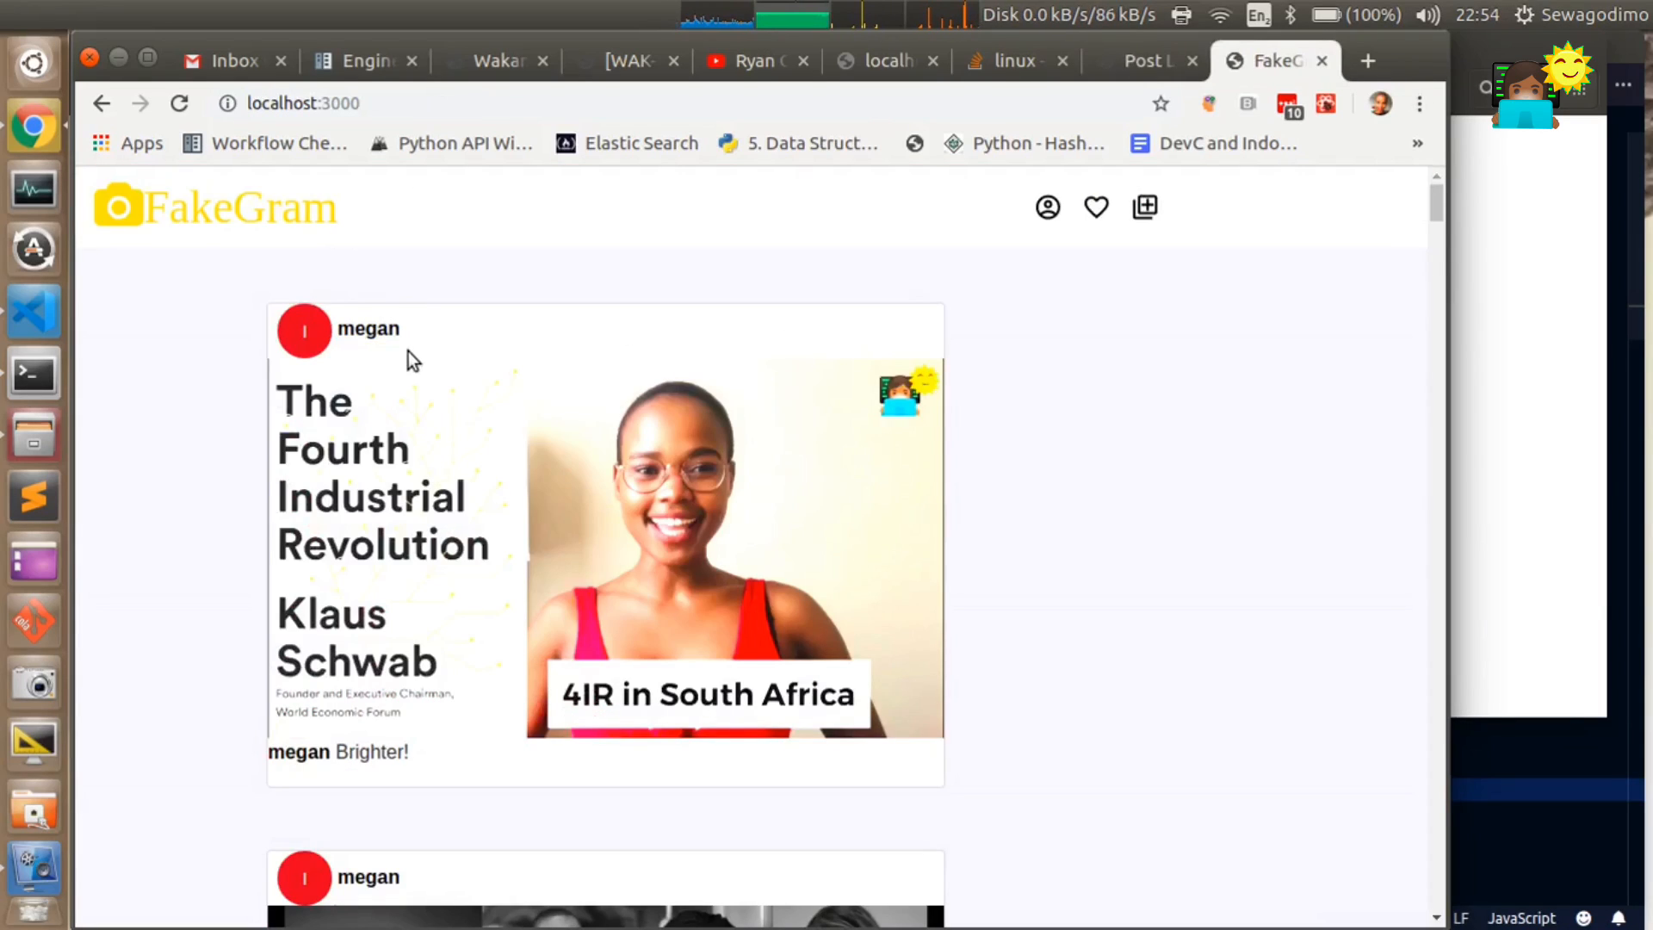
mouse_move(485, 281)
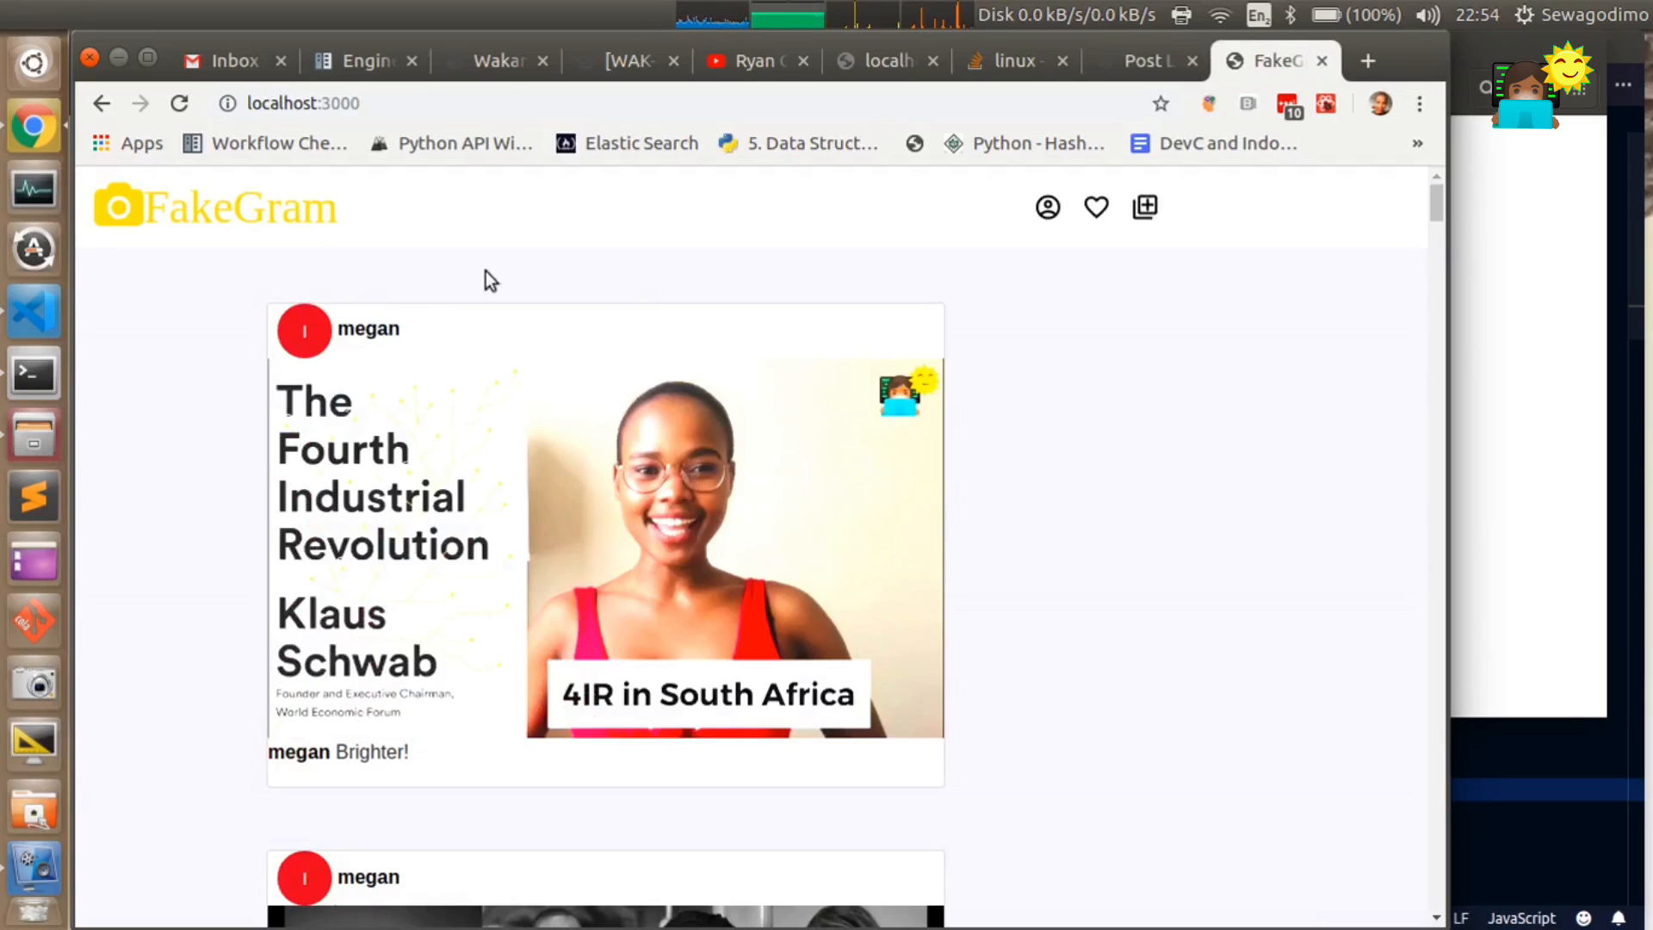
mouse_move(572, 539)
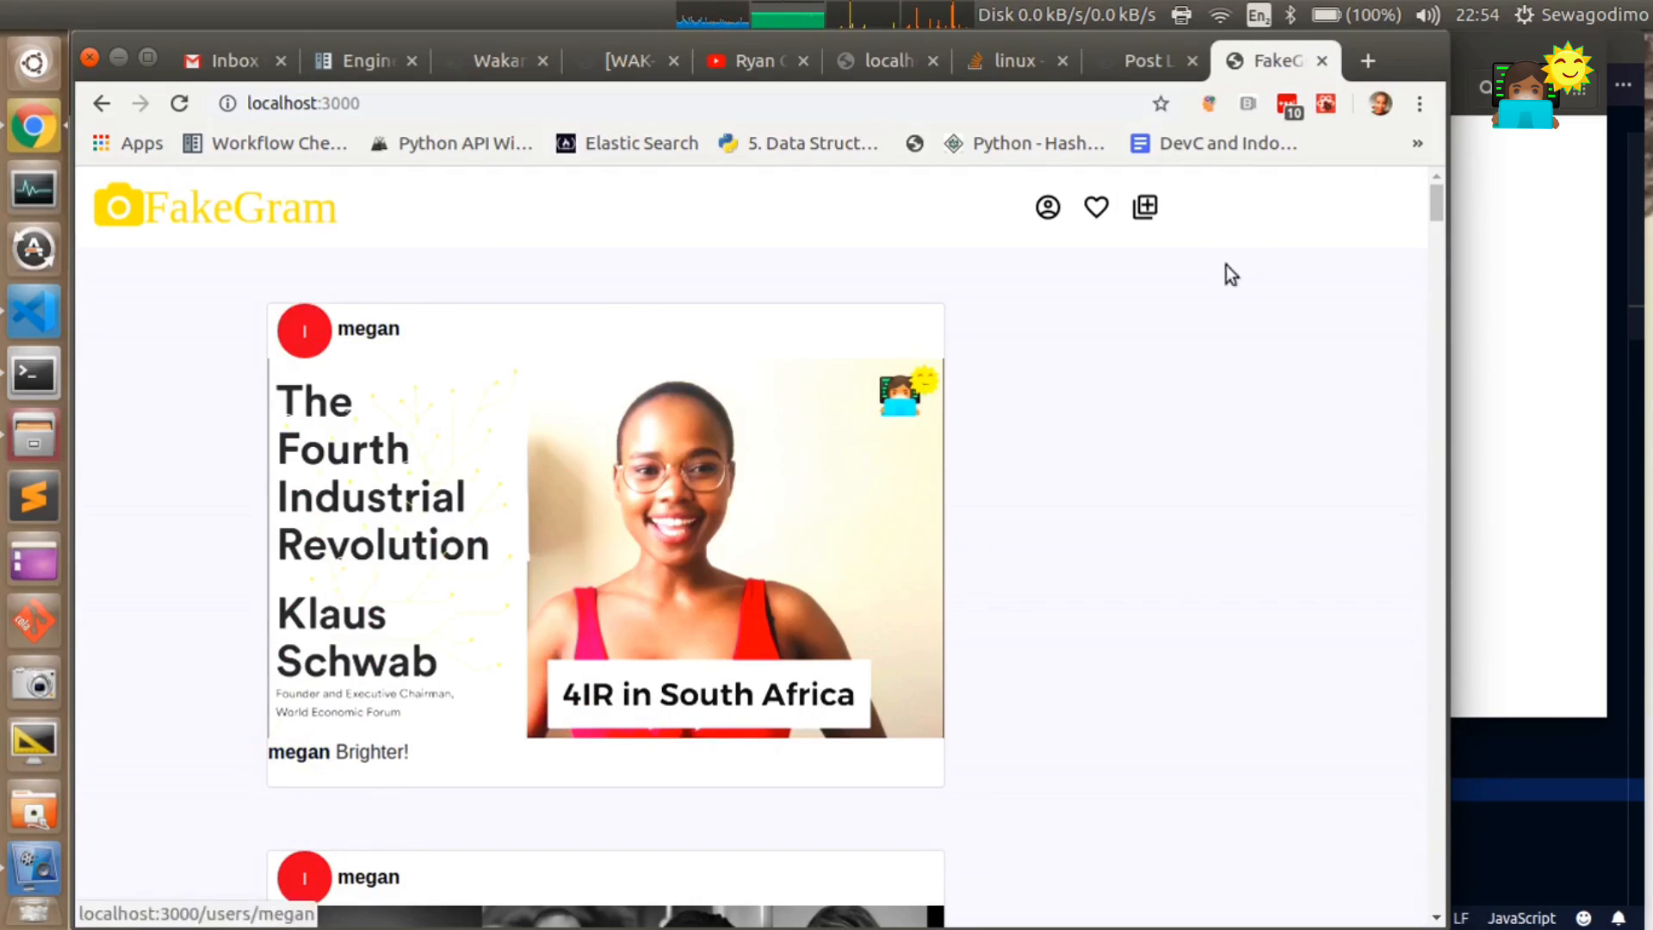
mouse_move(1125, 516)
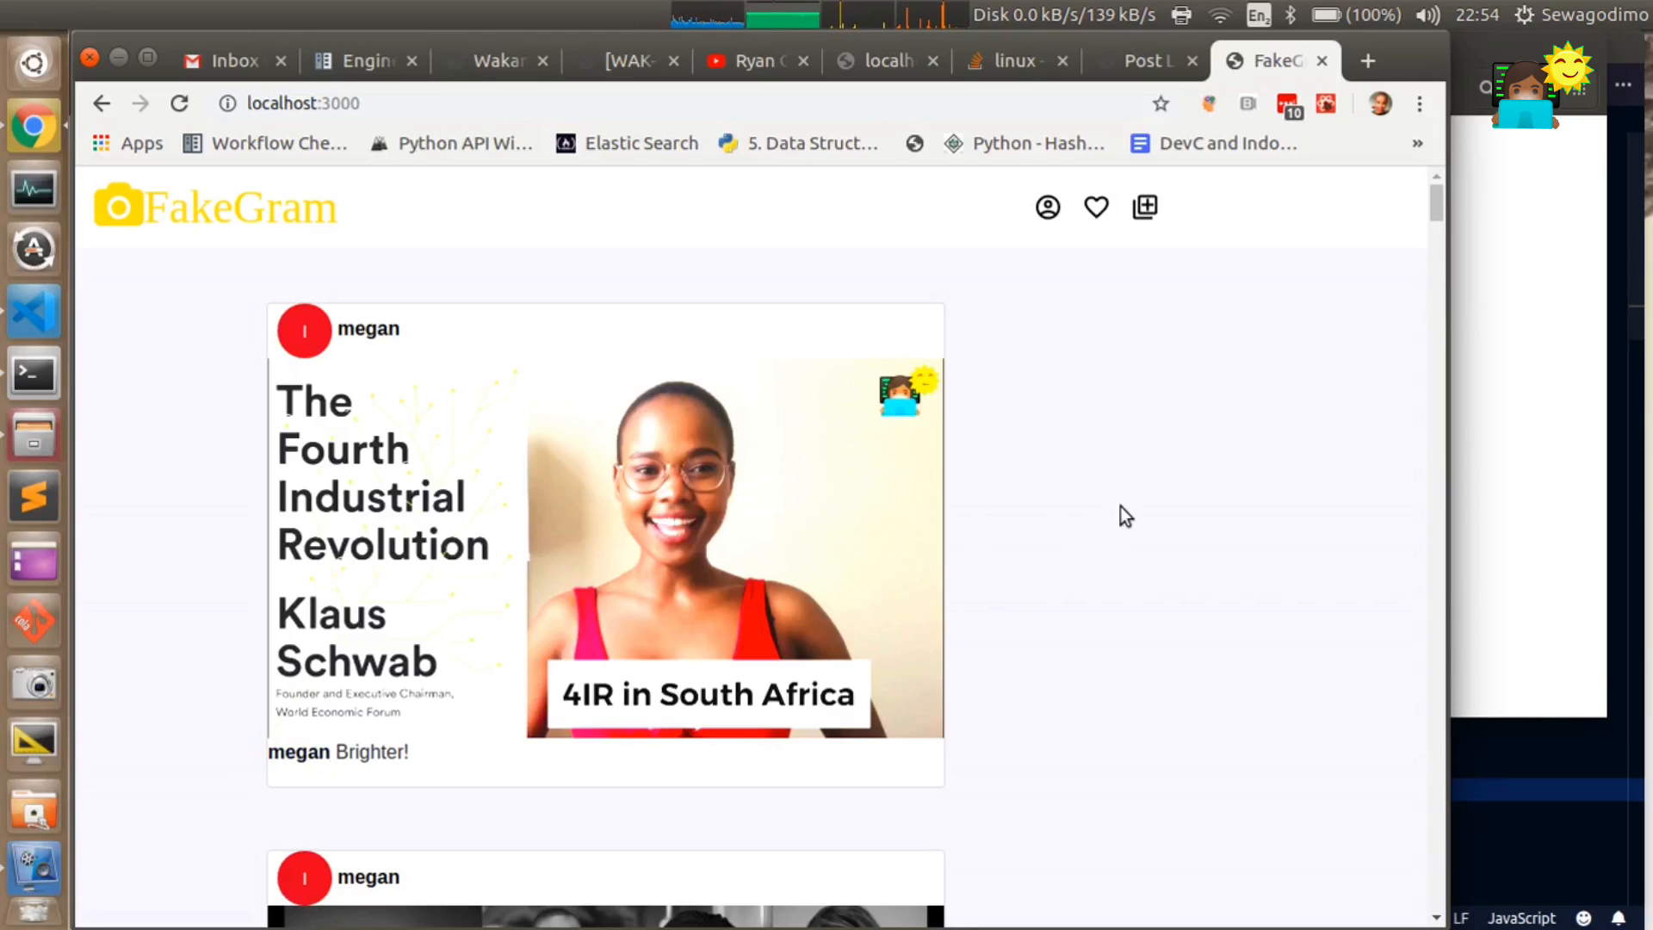
click(1144, 61)
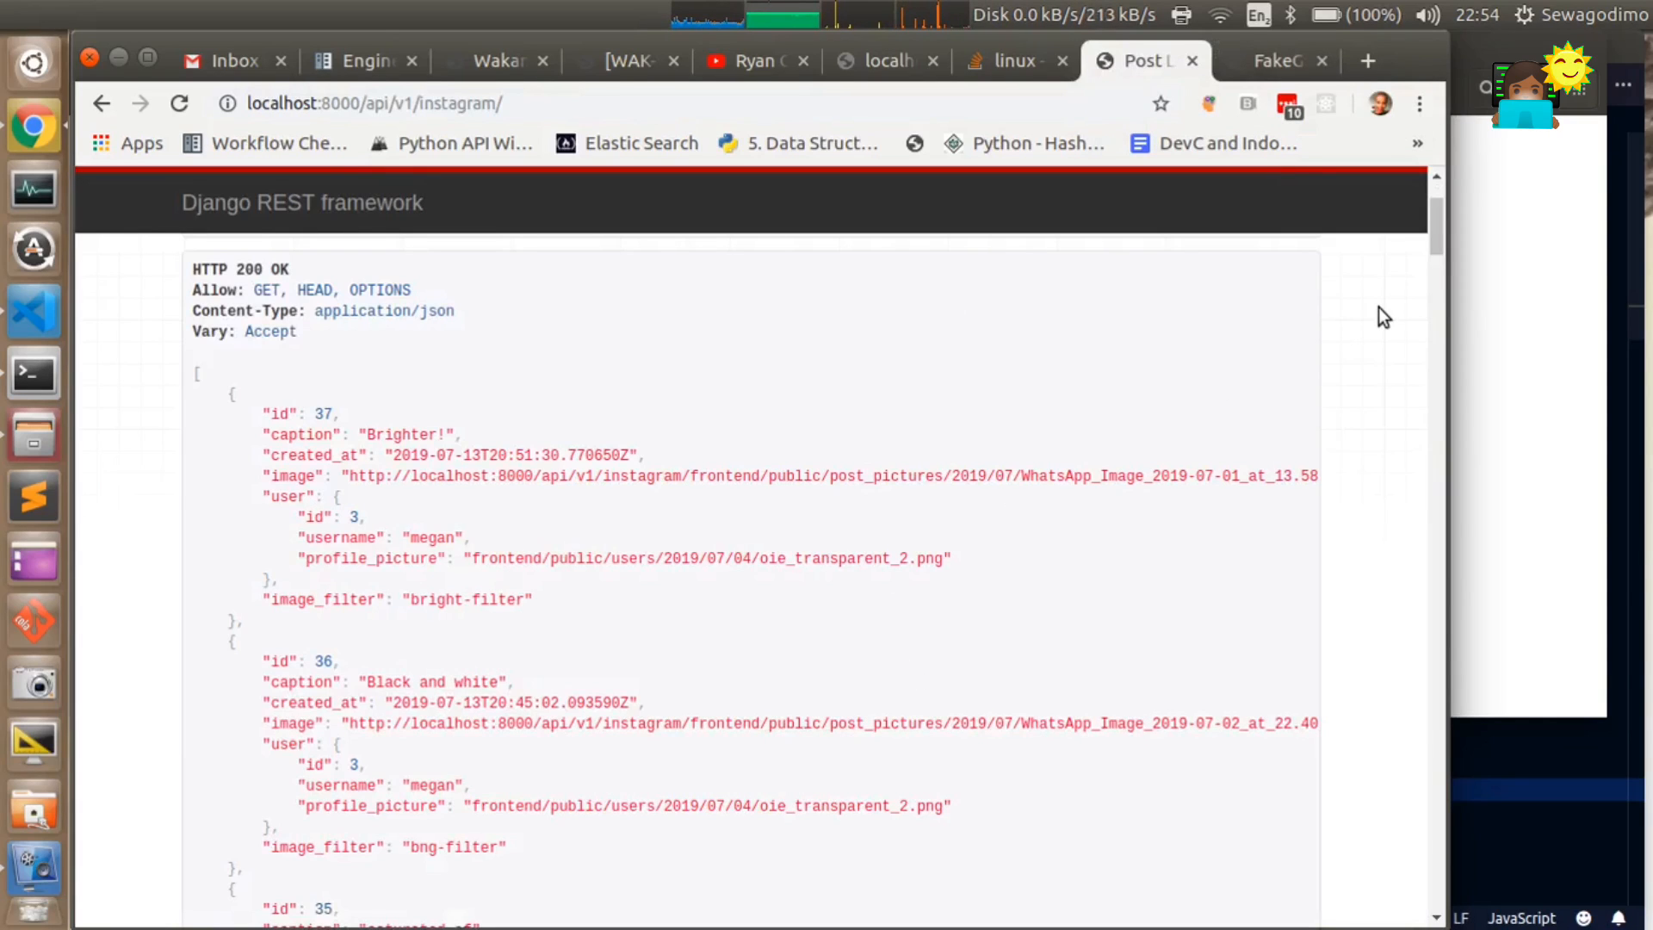
scroll(down, 3)
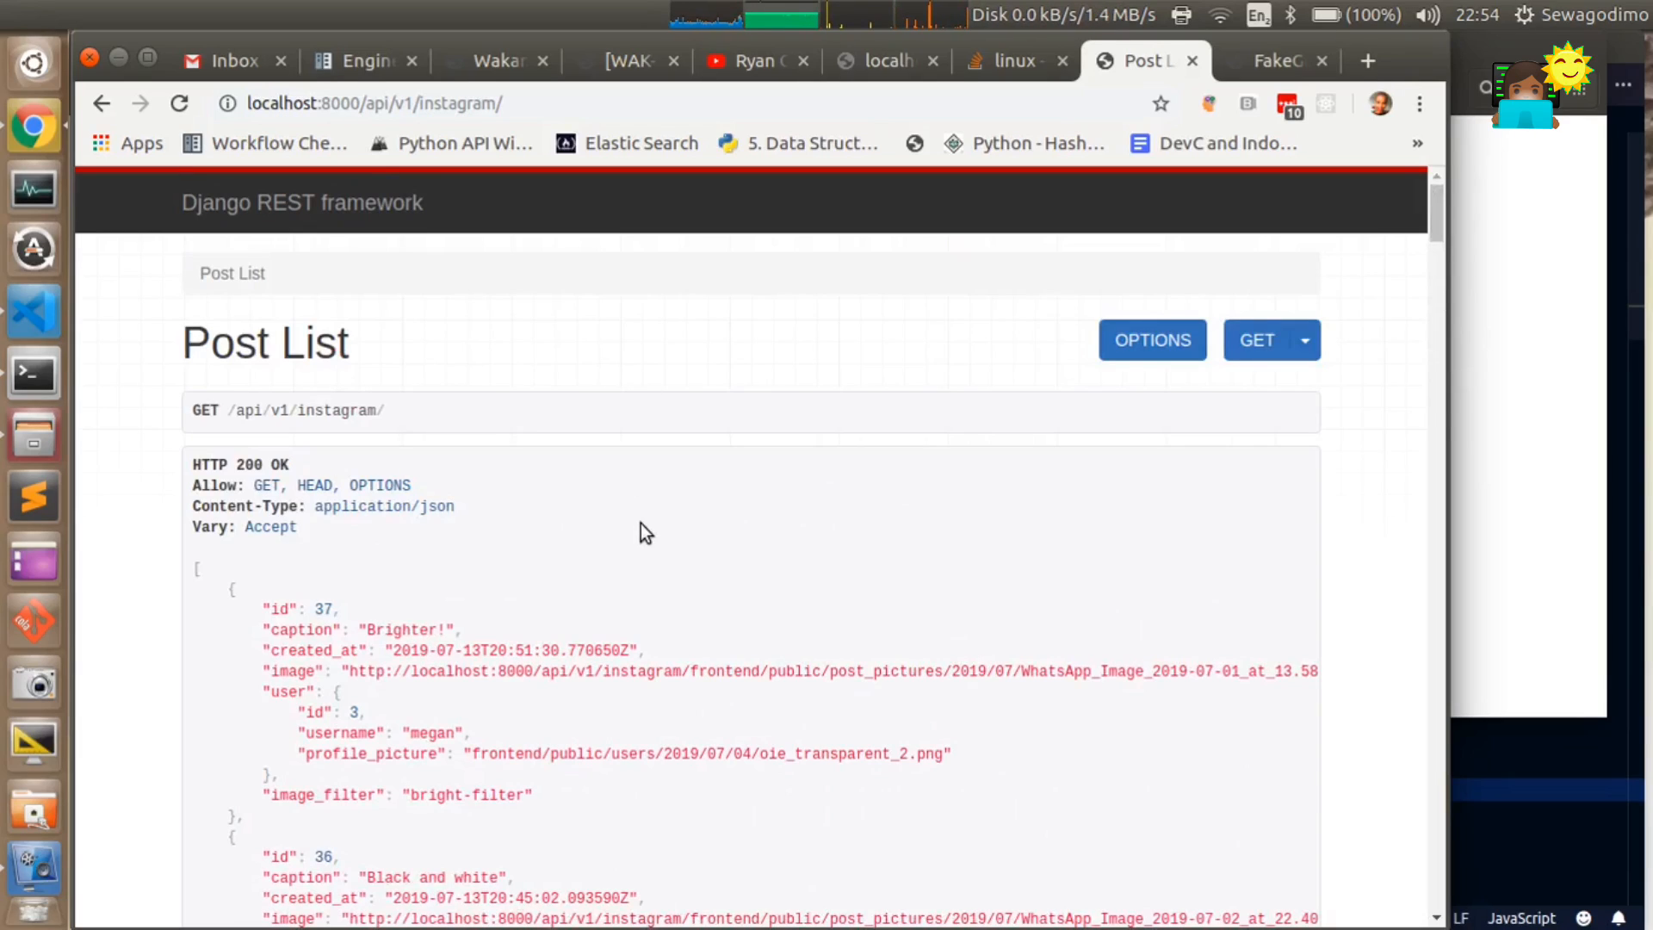
mouse_move(874, 450)
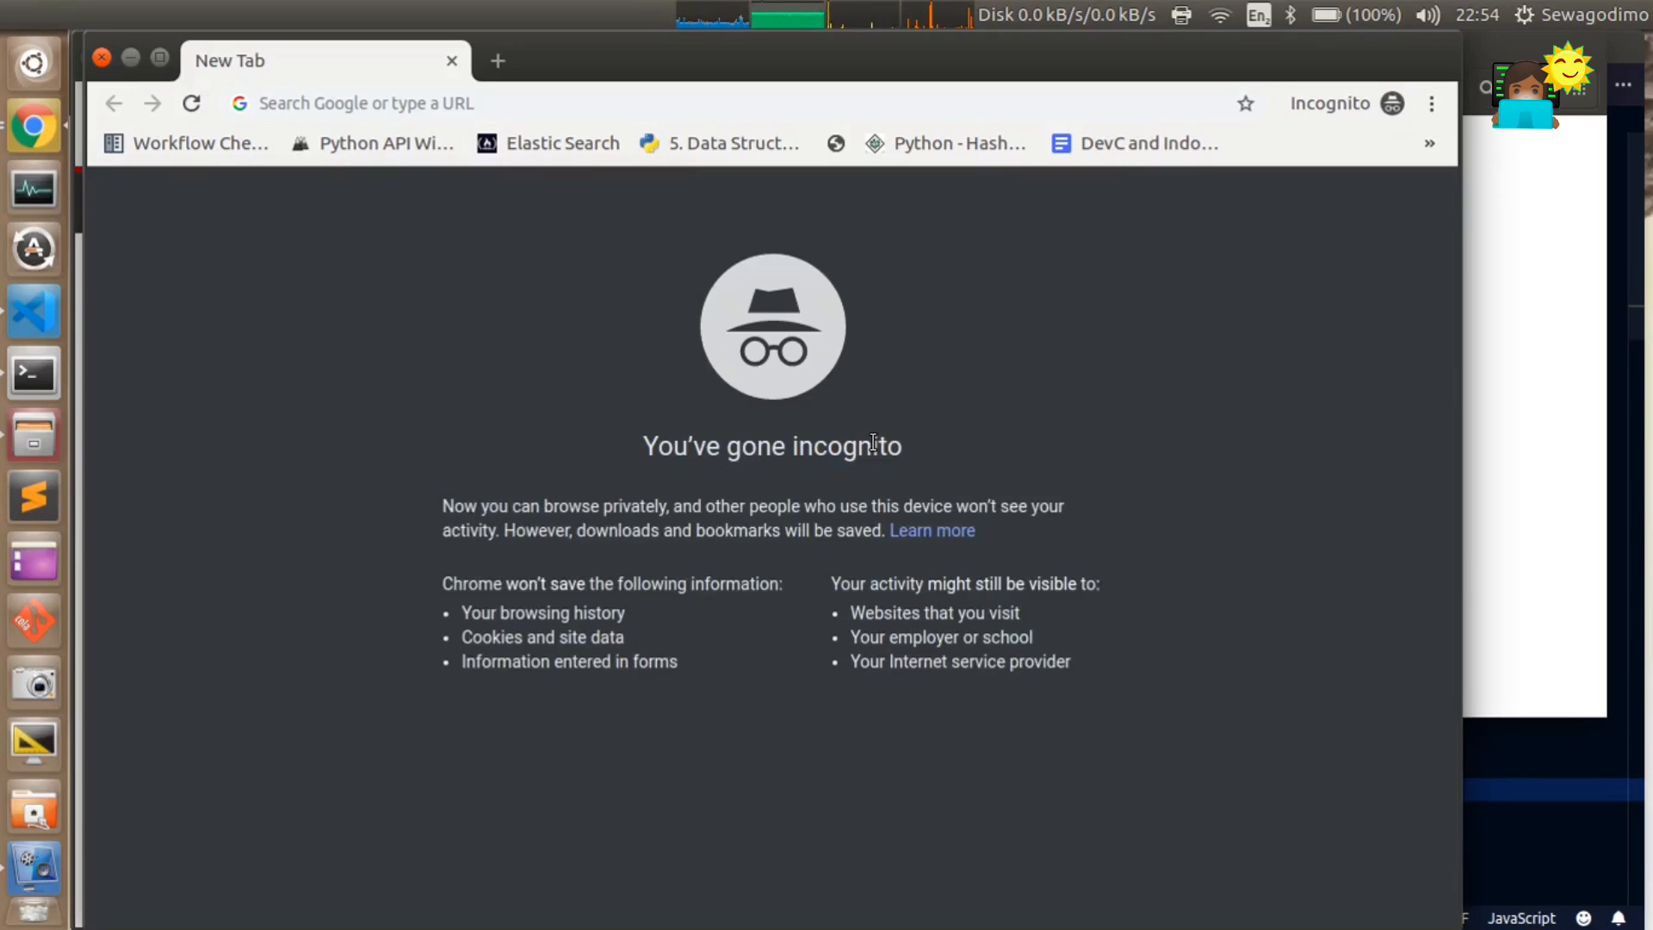
- Load the localhost address in the incognito window and widen the window
text(localhost:8000)
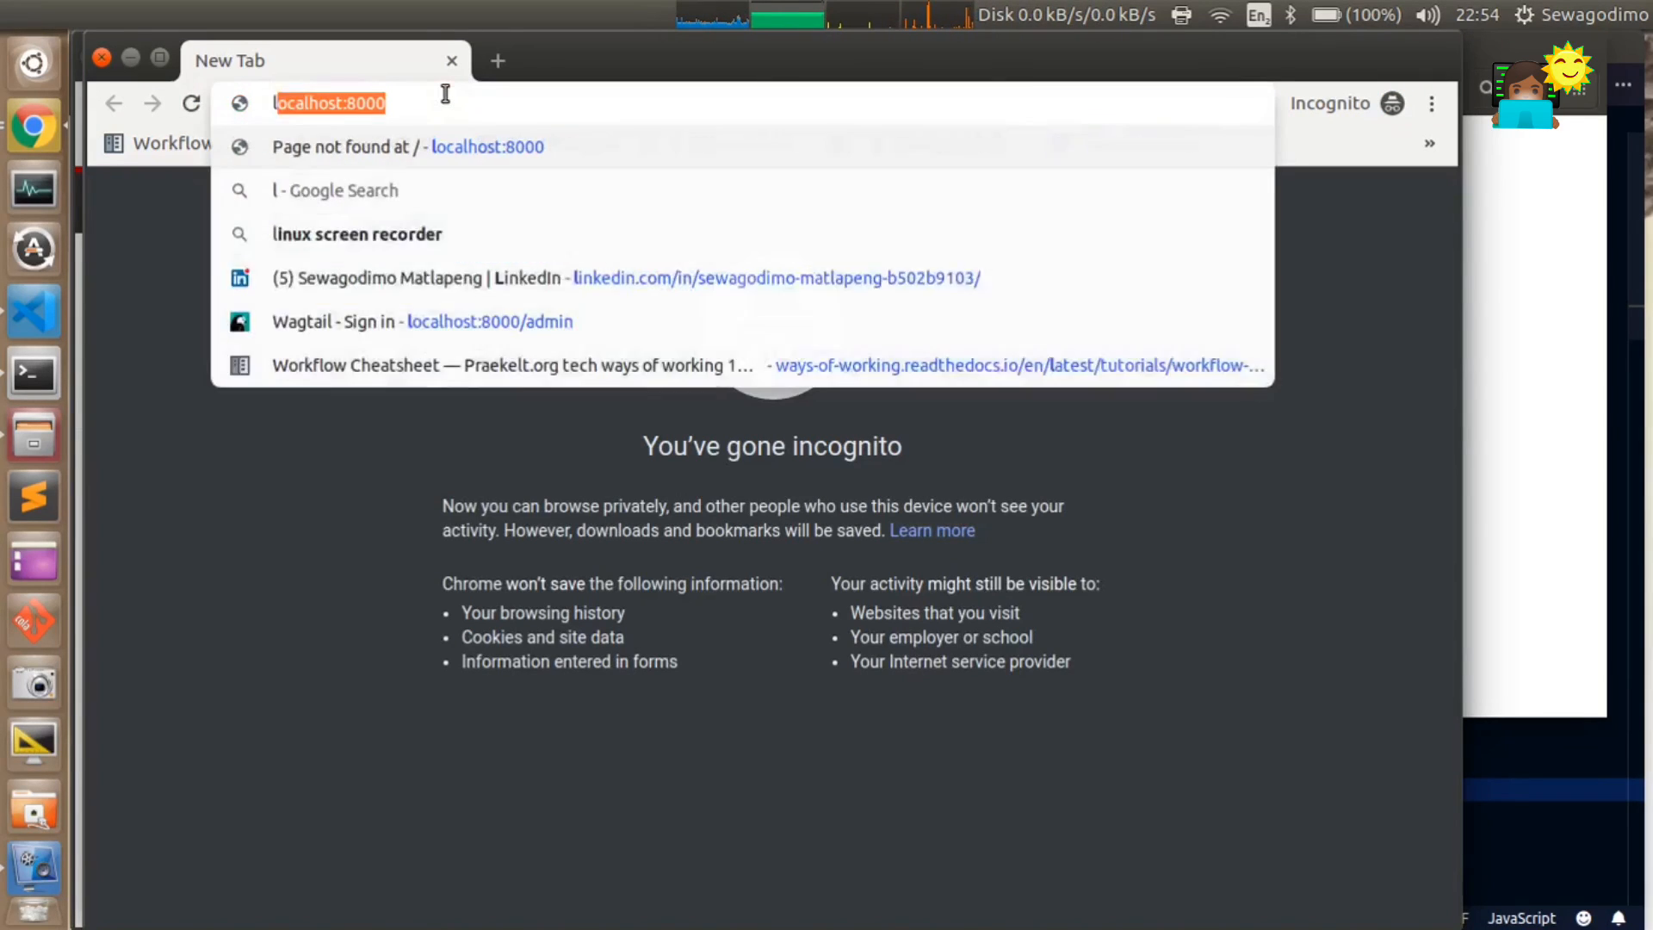
text(localhost:8)
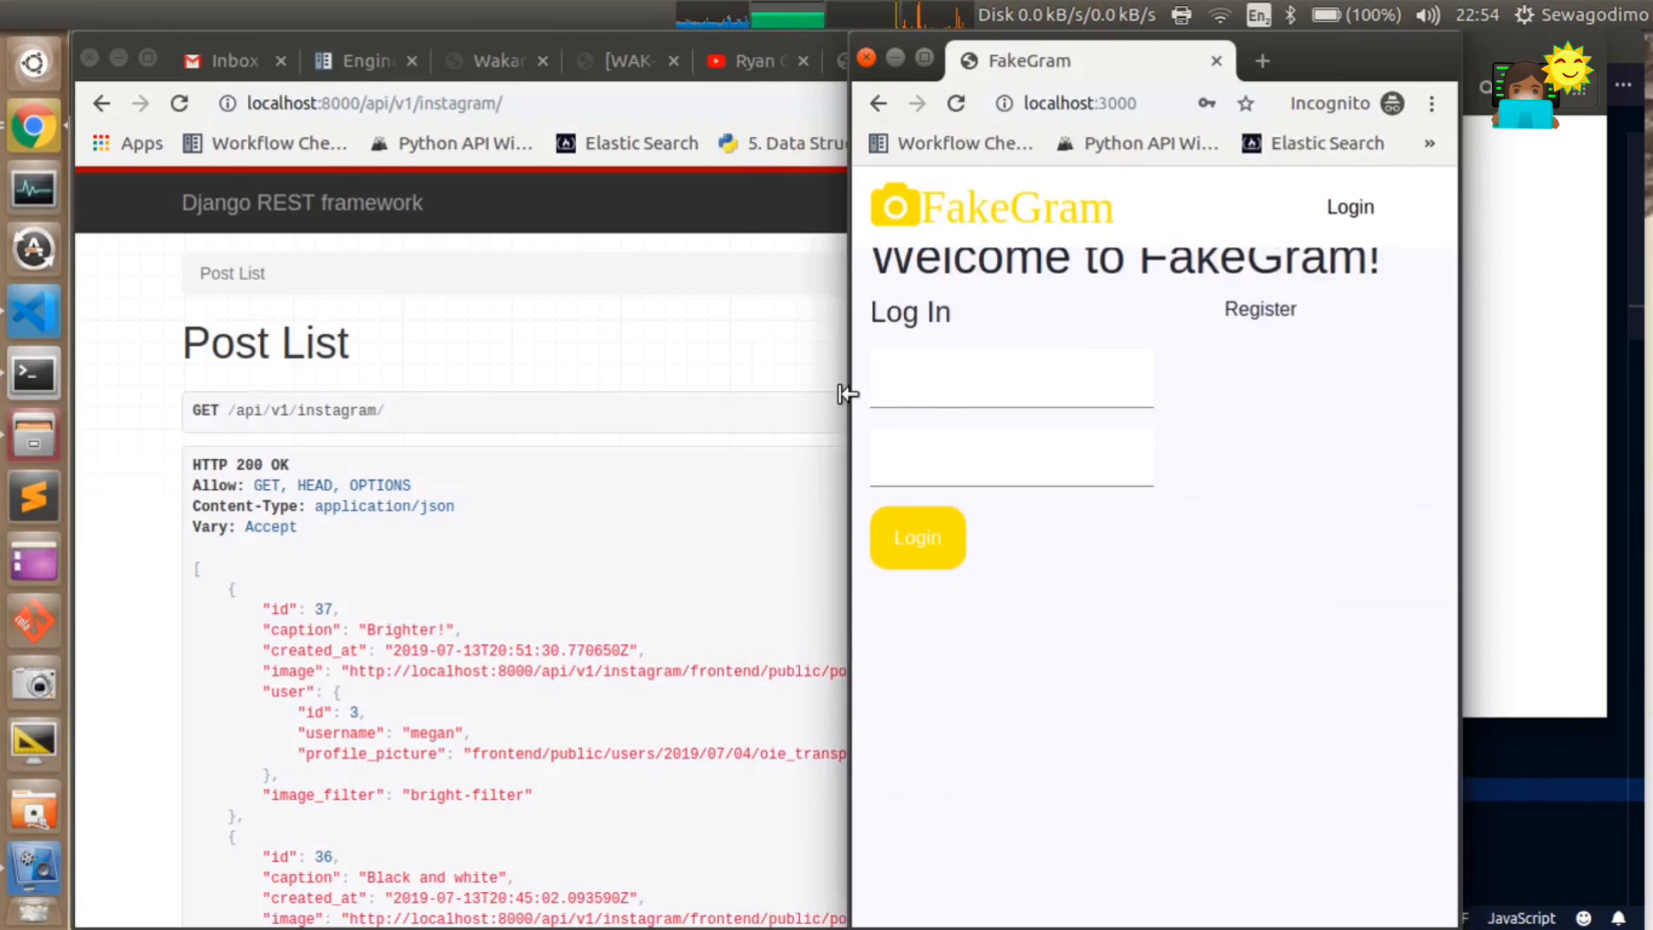
click(1010, 377)
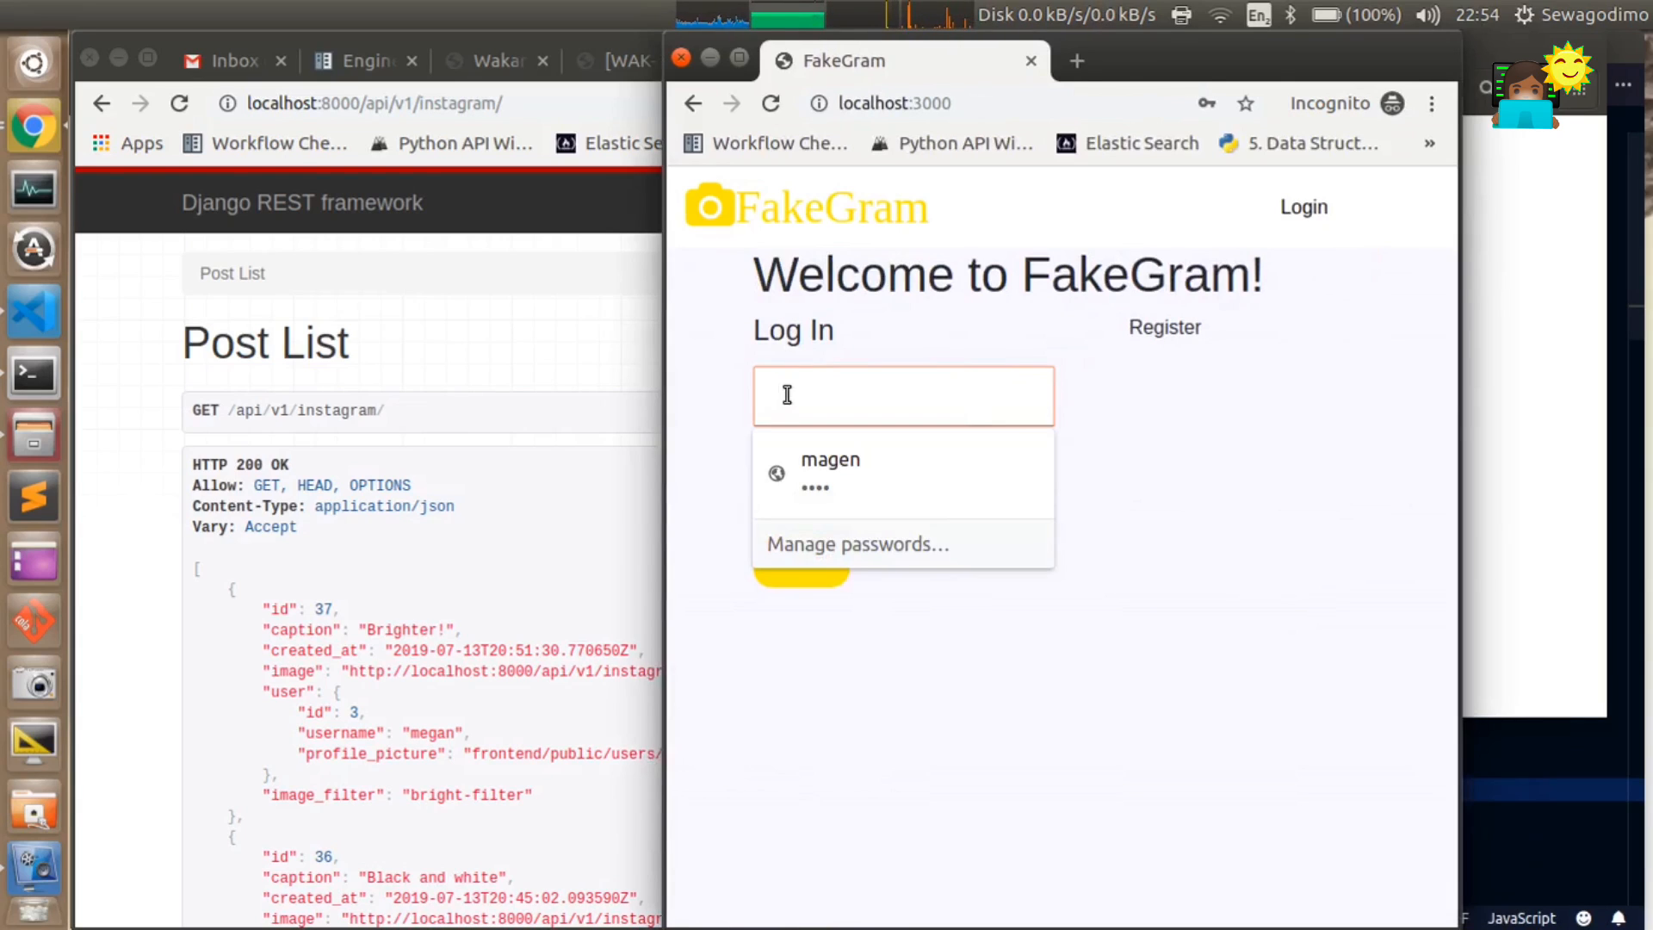
- Log in as sewa and open sewa's profile page
text(sewa)
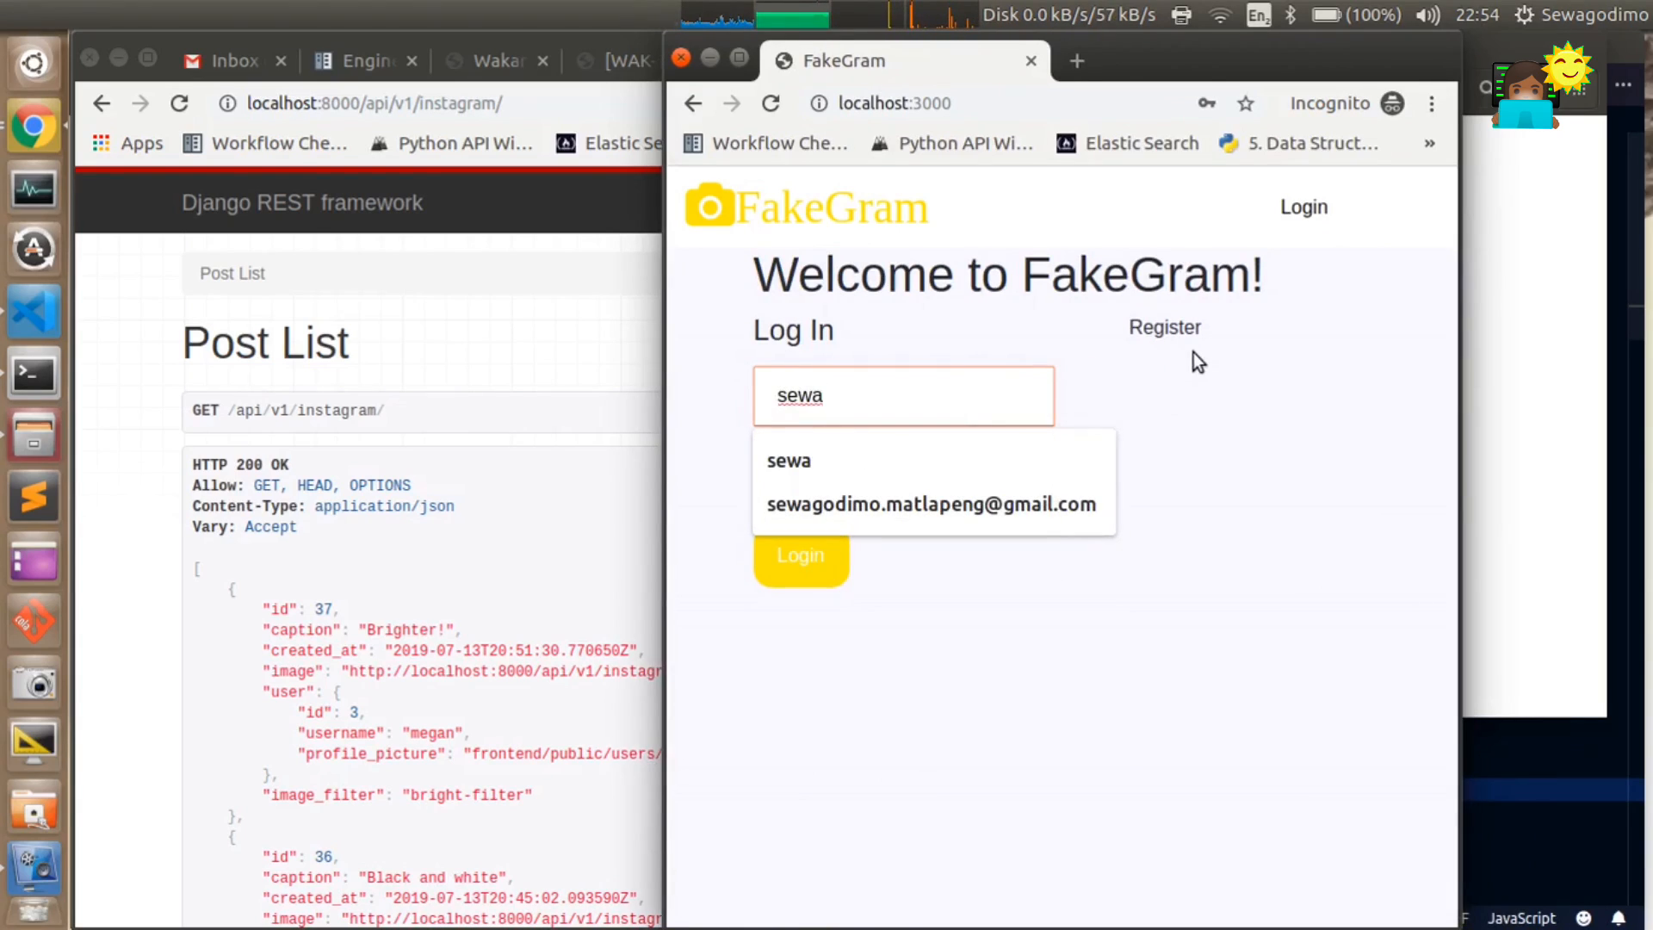
click(888, 474)
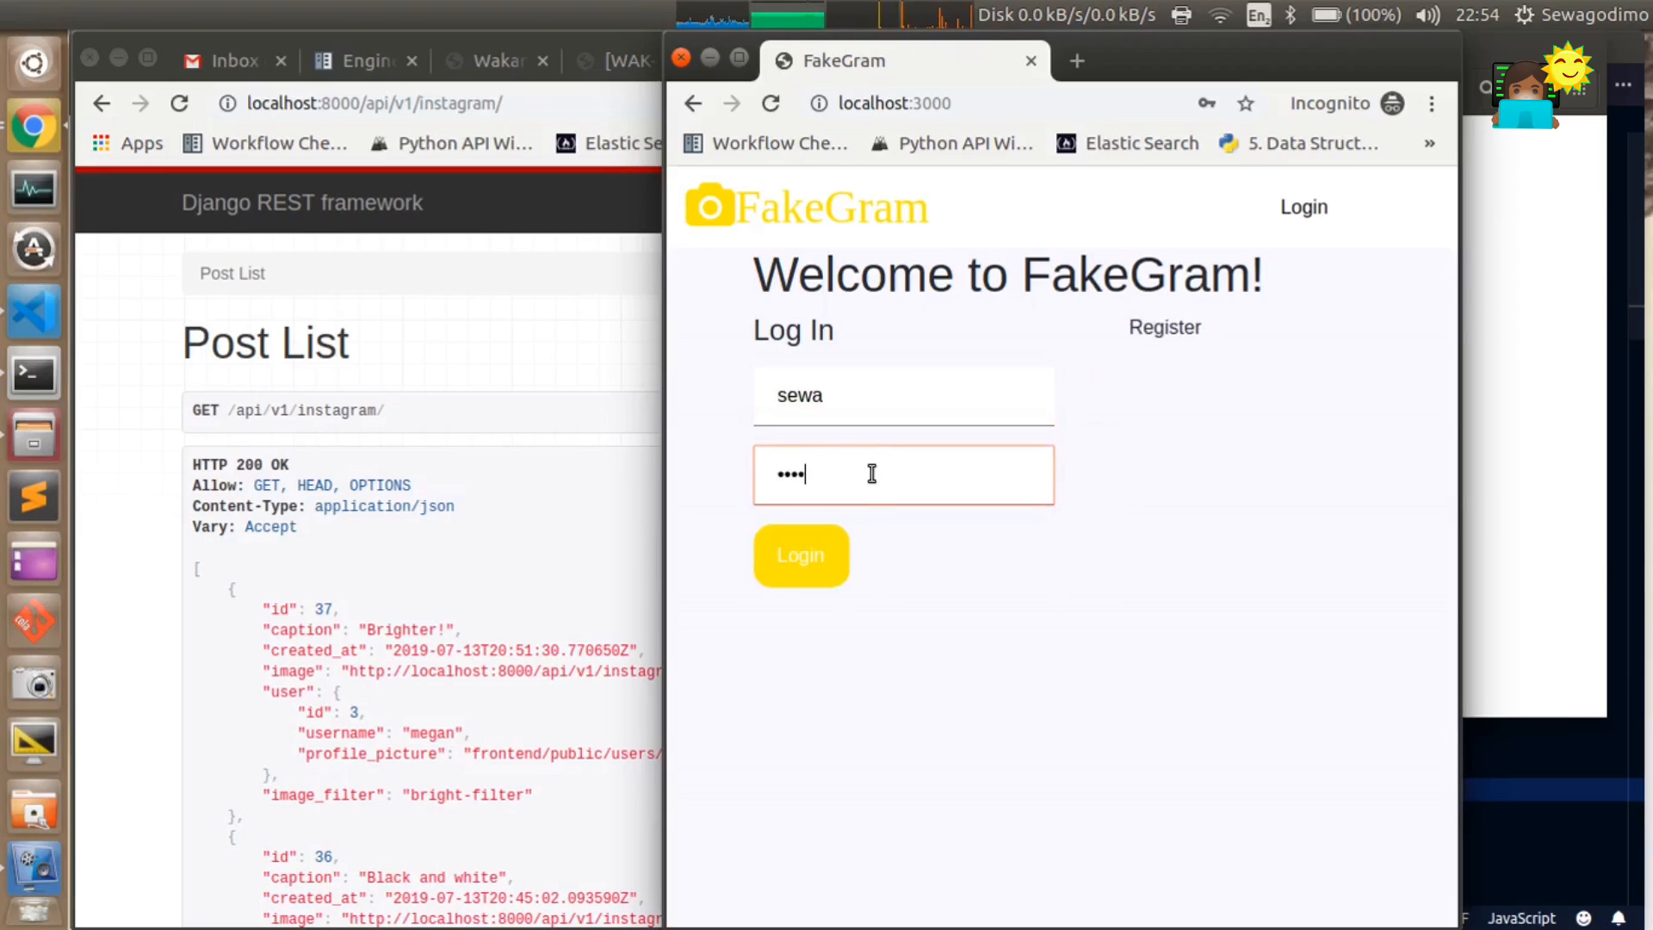
click(799, 554)
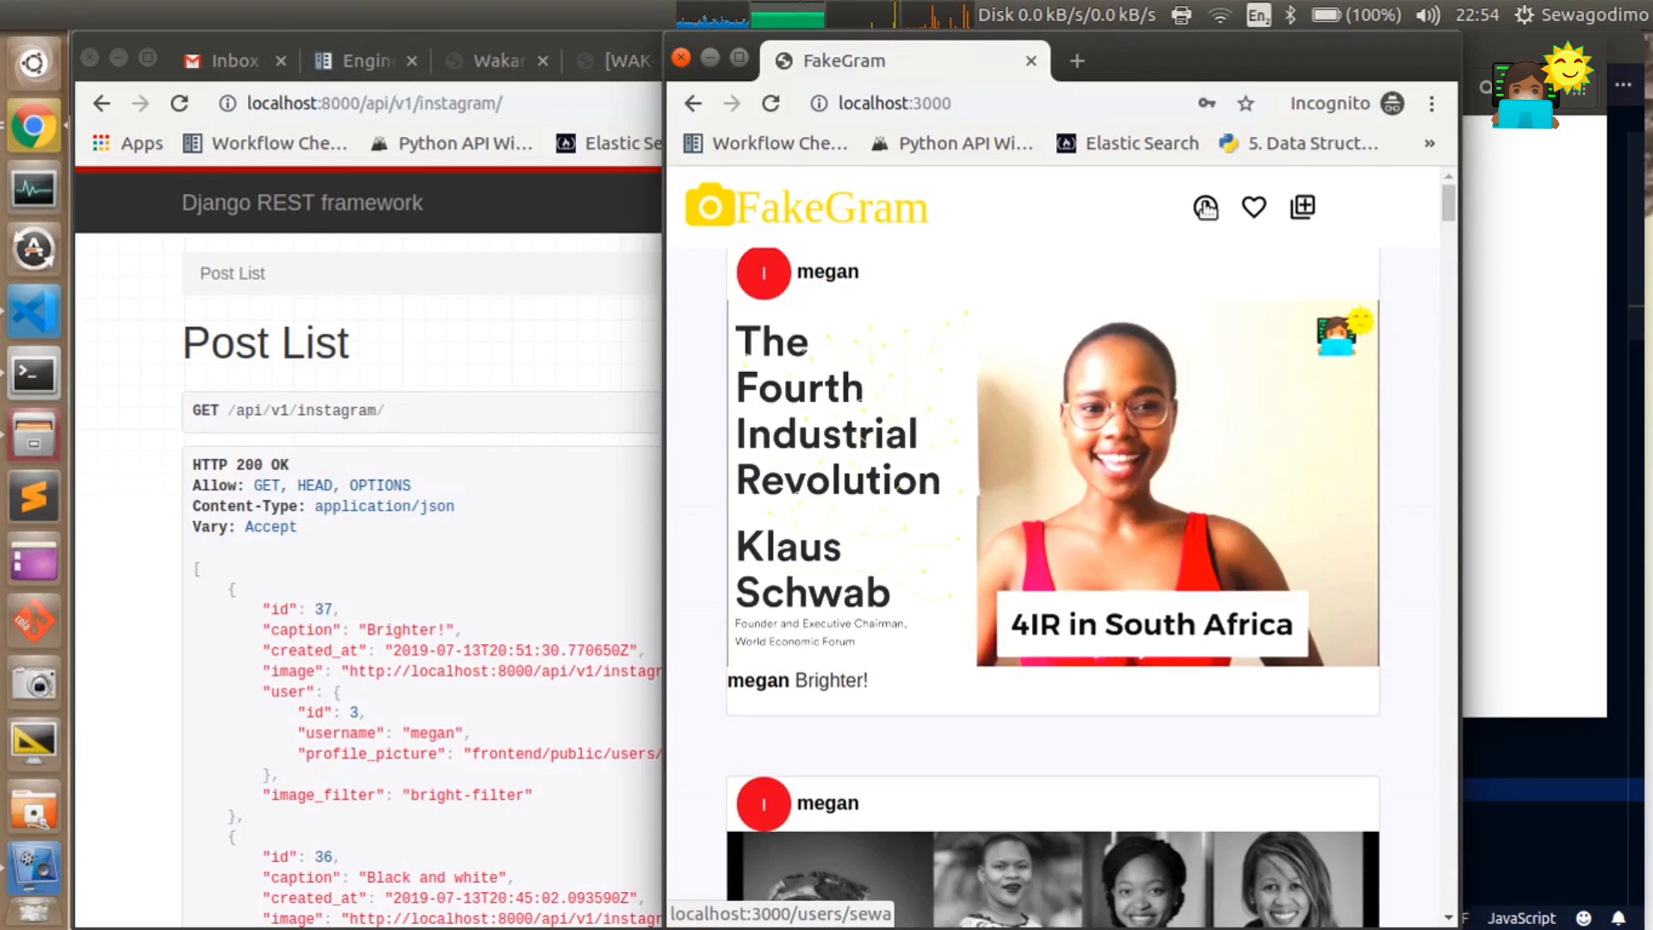
click(1204, 207)
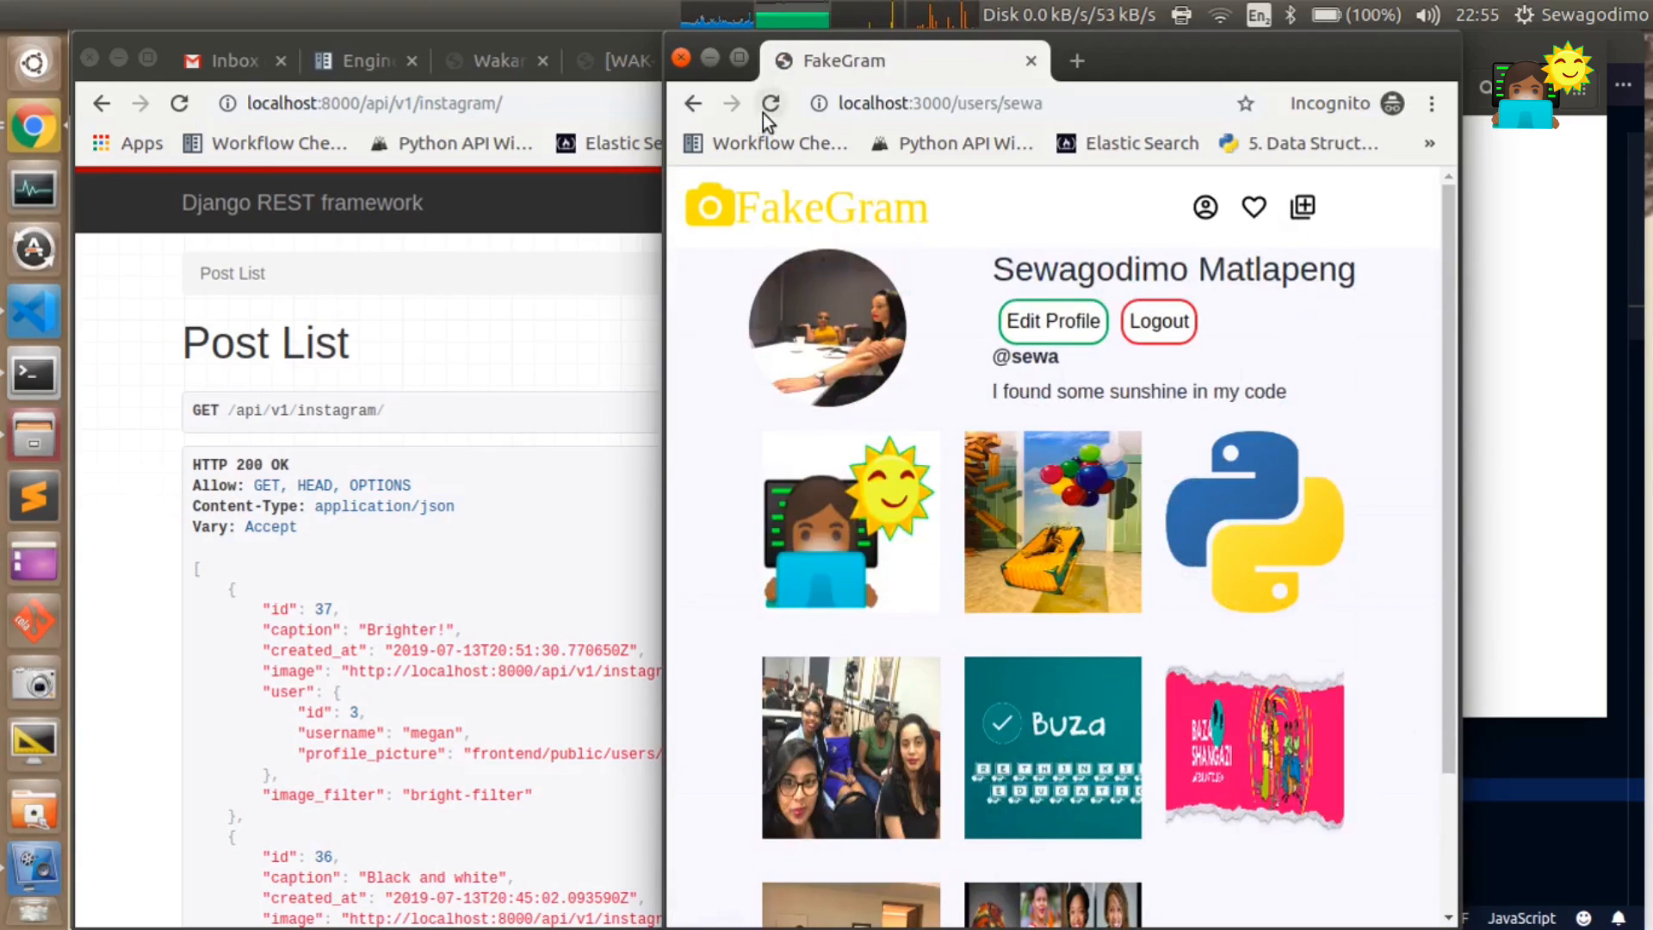
- Log sewa out, check the /upload page, and close the incognito window
click(1157, 321)
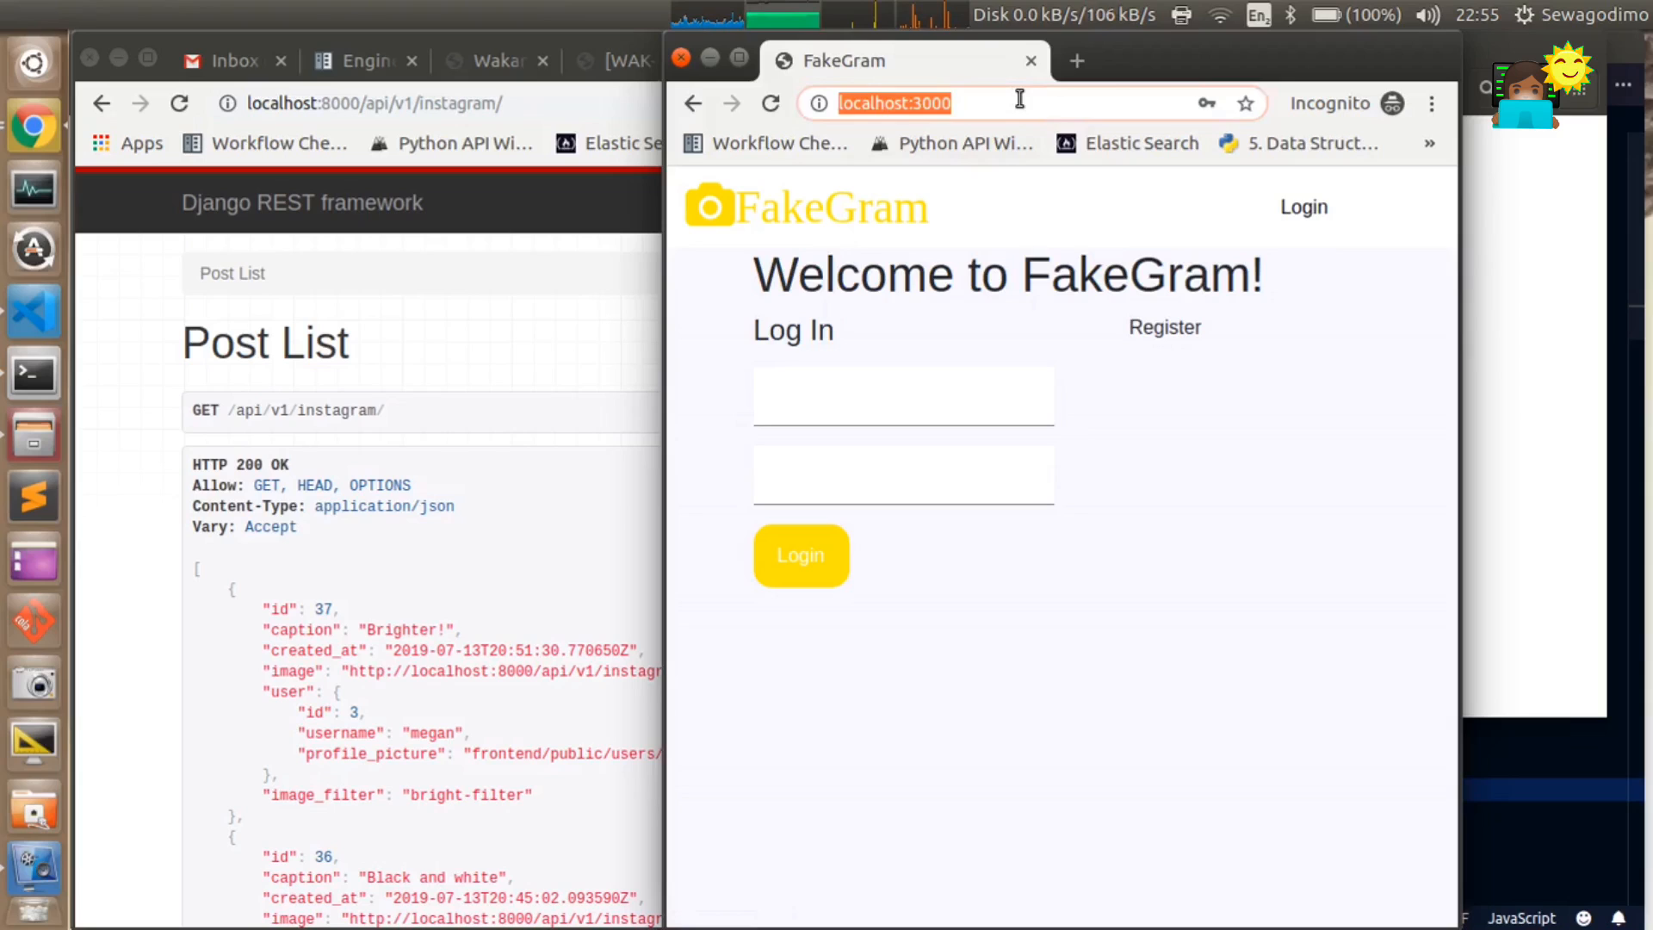
text(/upload/)
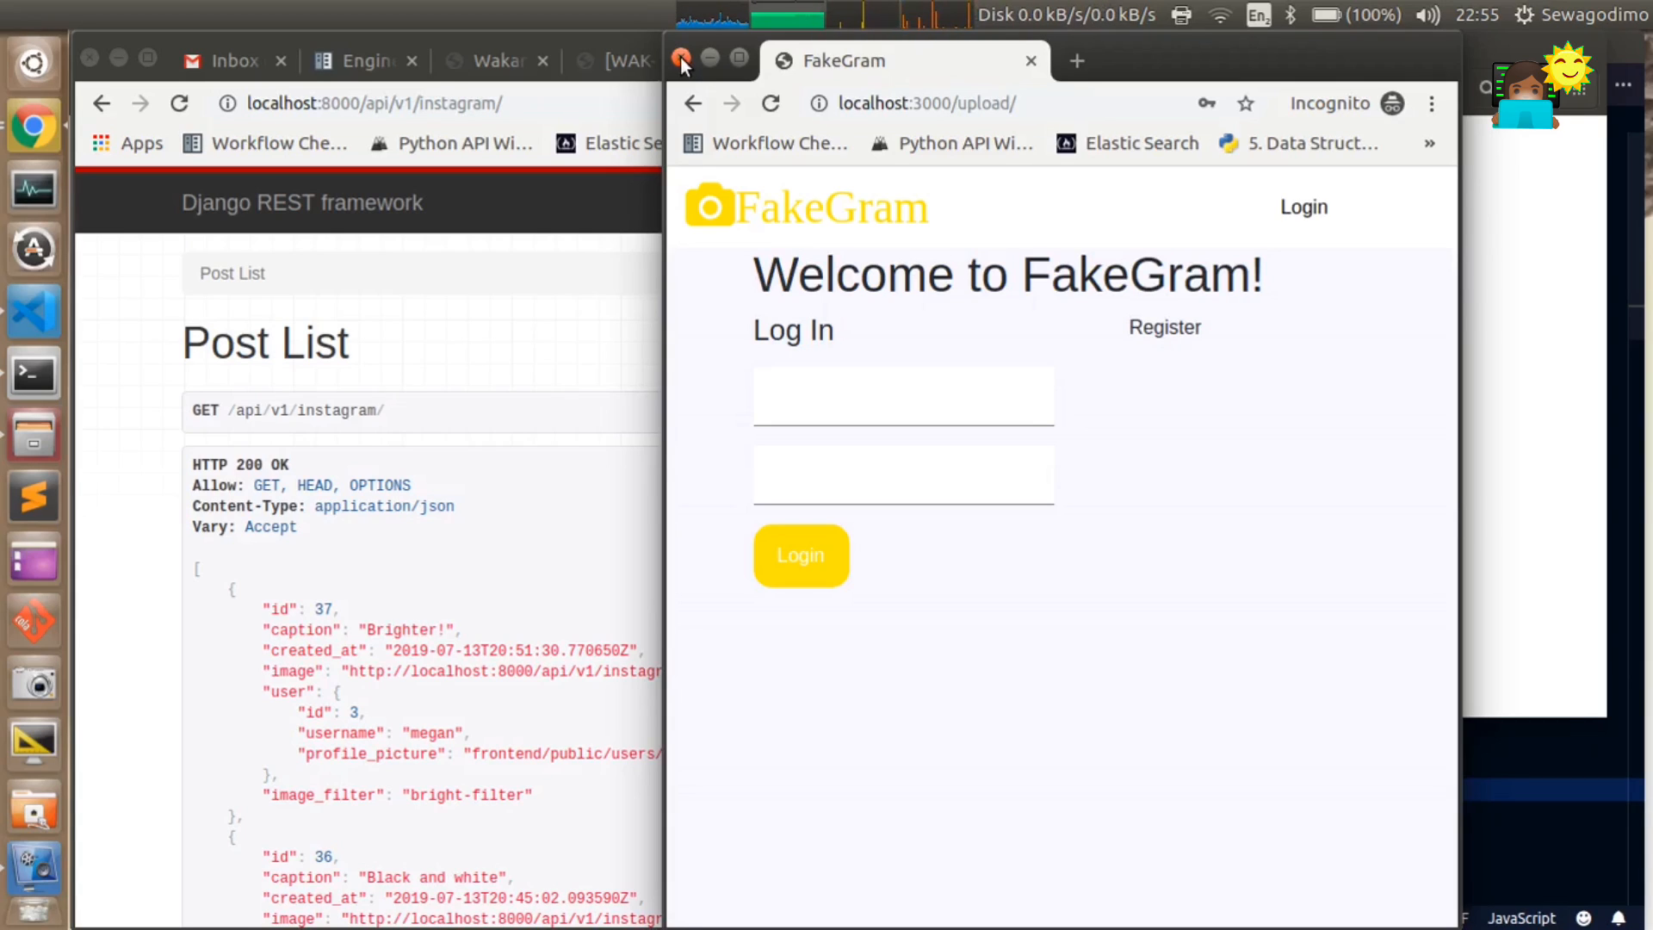
click(682, 60)
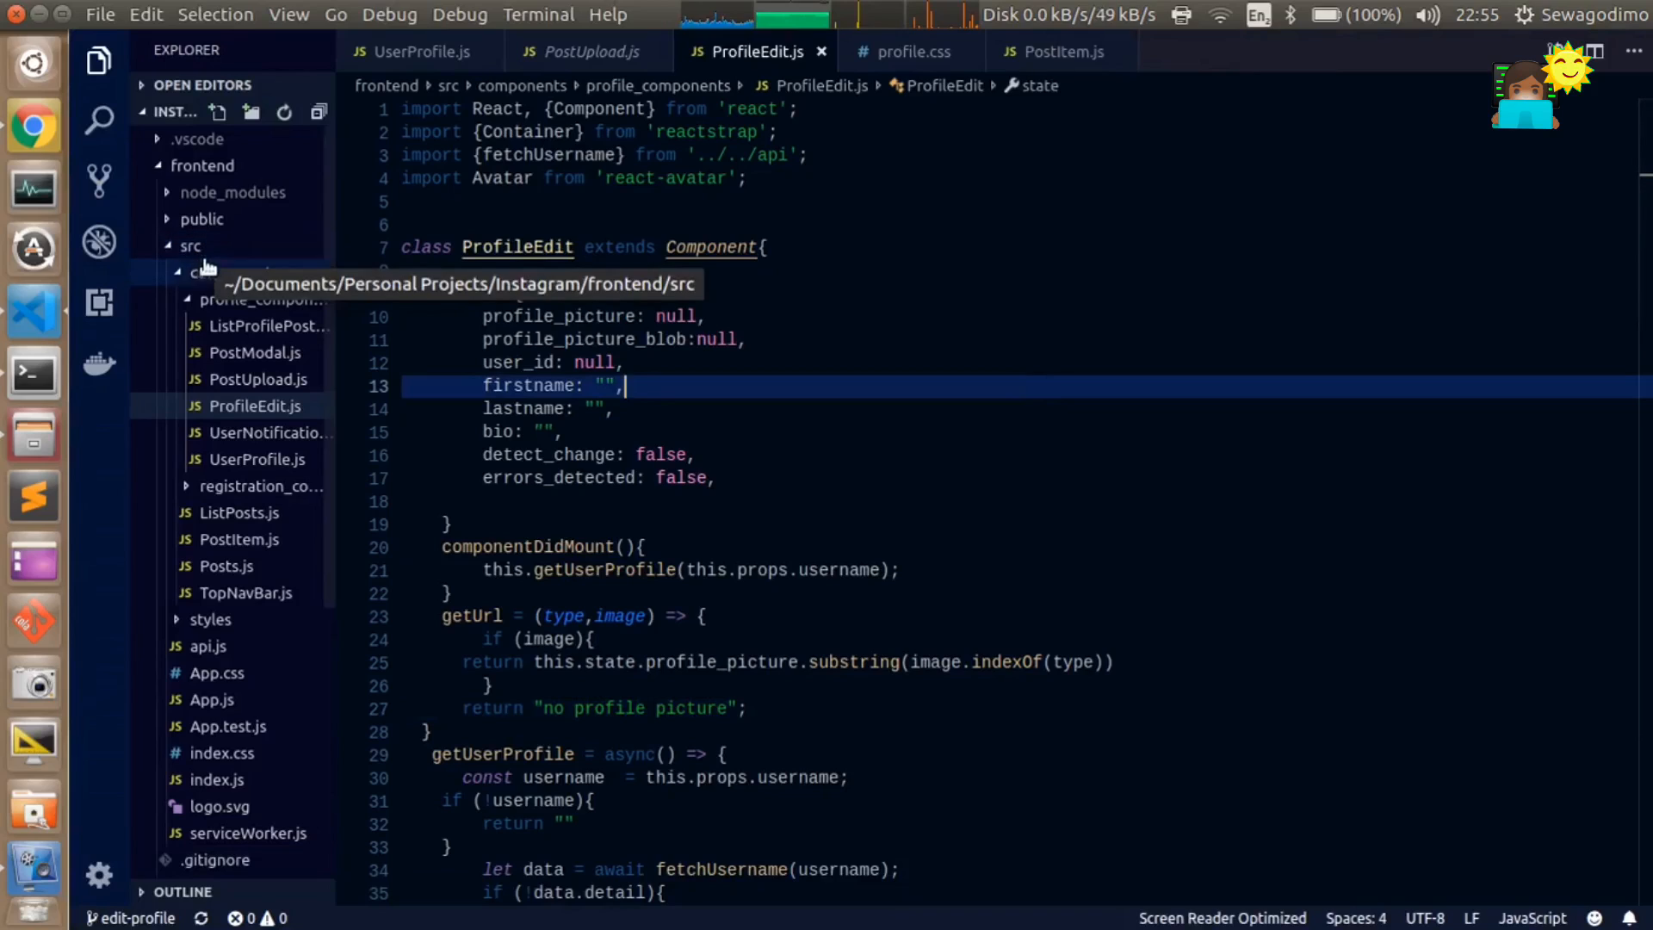
- Collapse the frontend src folder in the Explorer tree, leaving ProfileEdit.js open
click(189, 246)
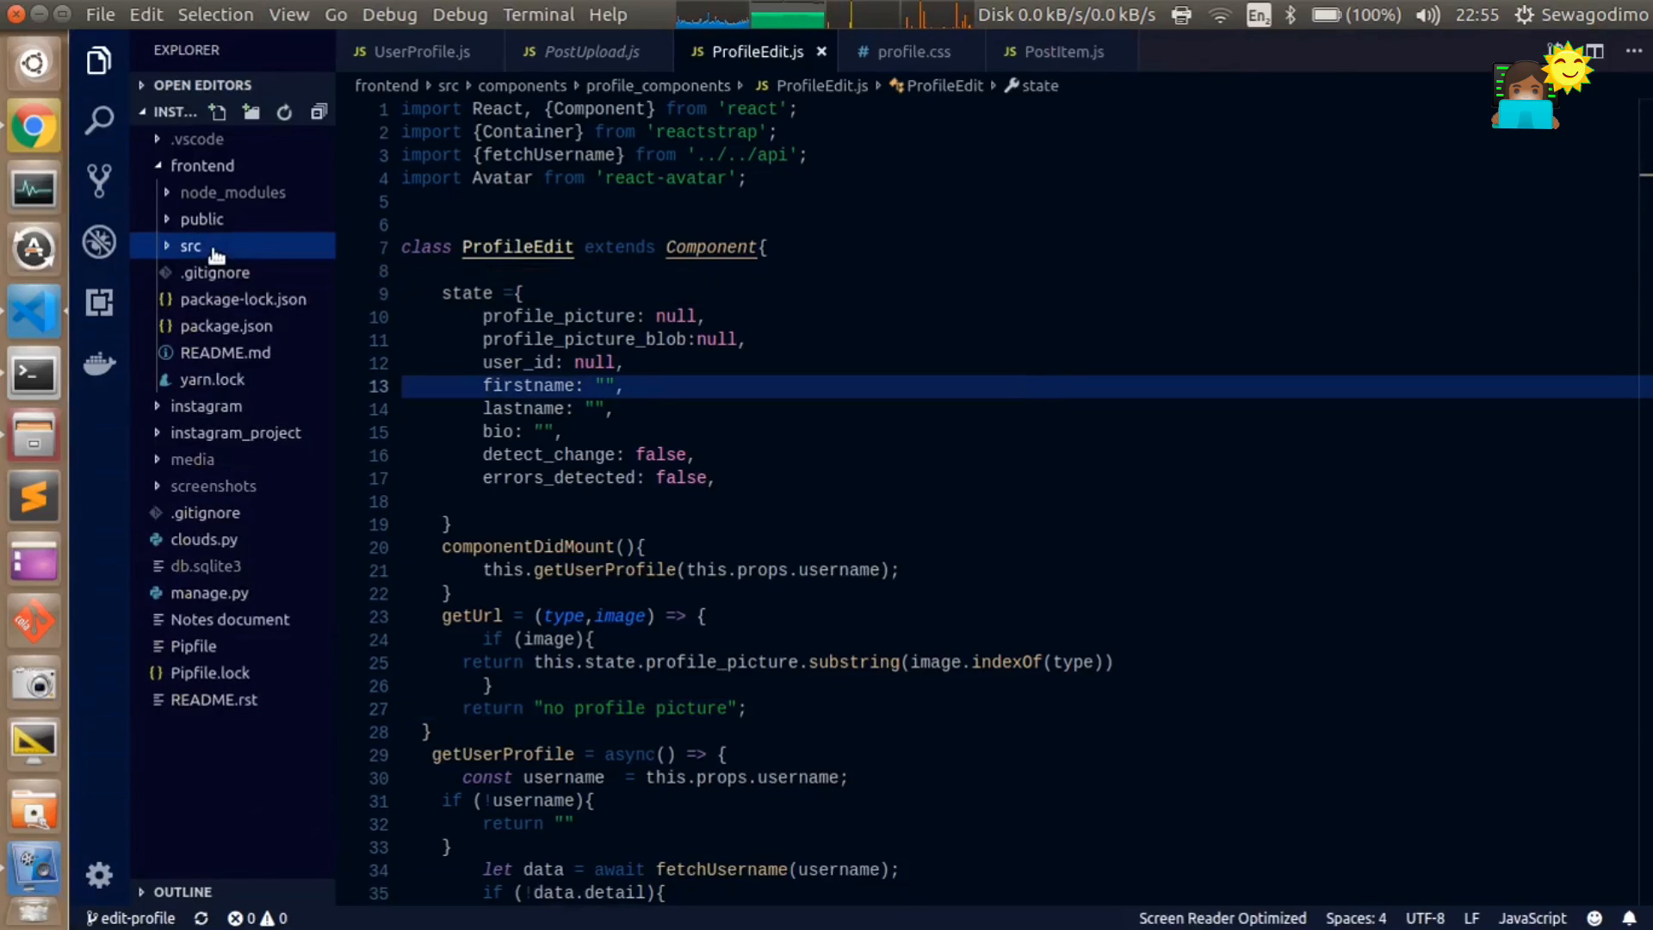